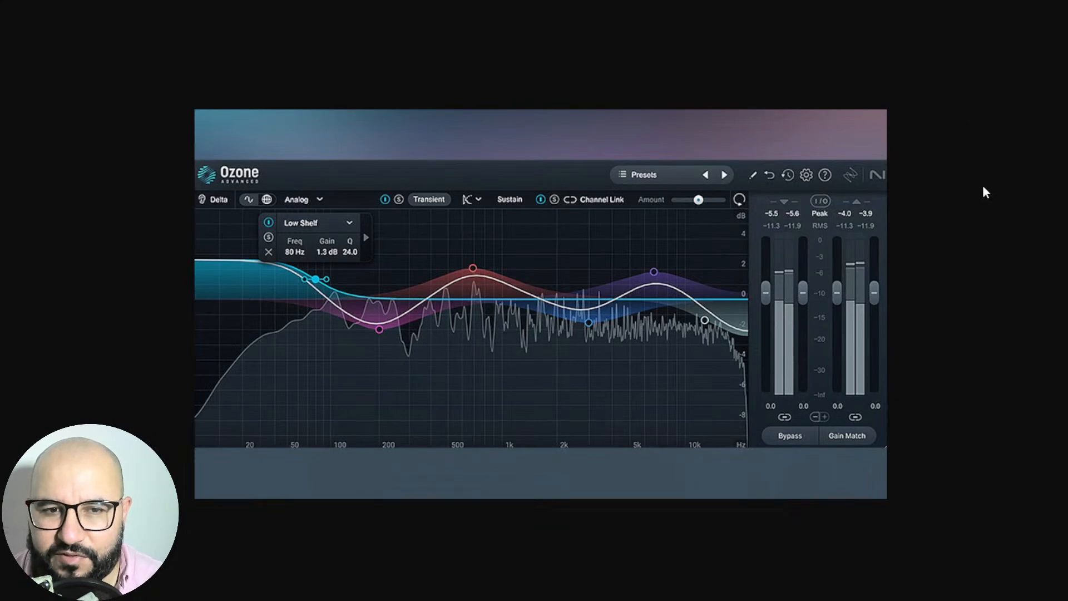
mouse_move(815, 246)
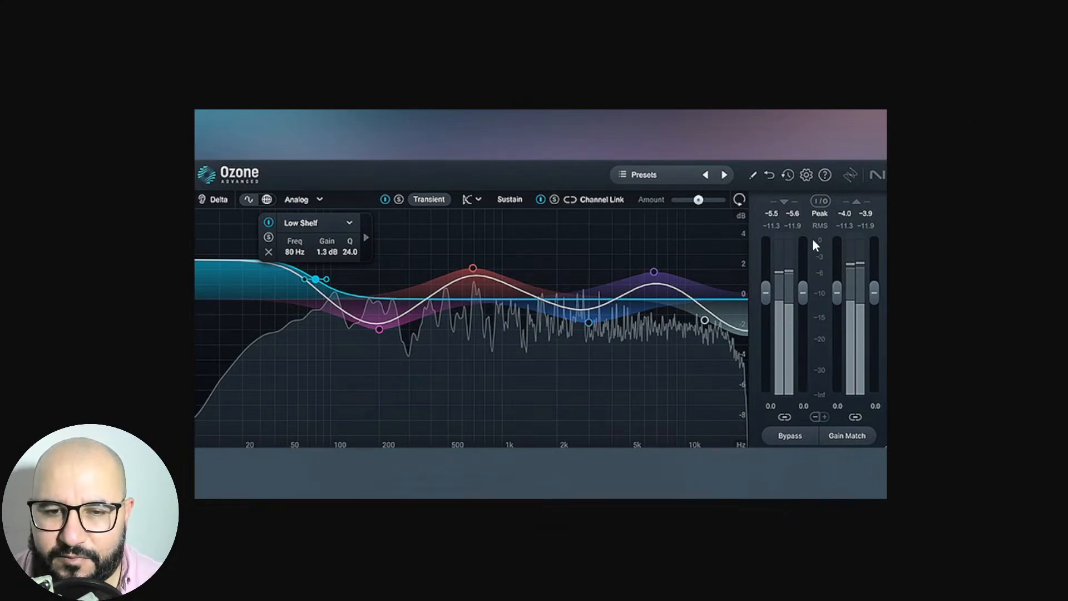
mouse_move(818, 247)
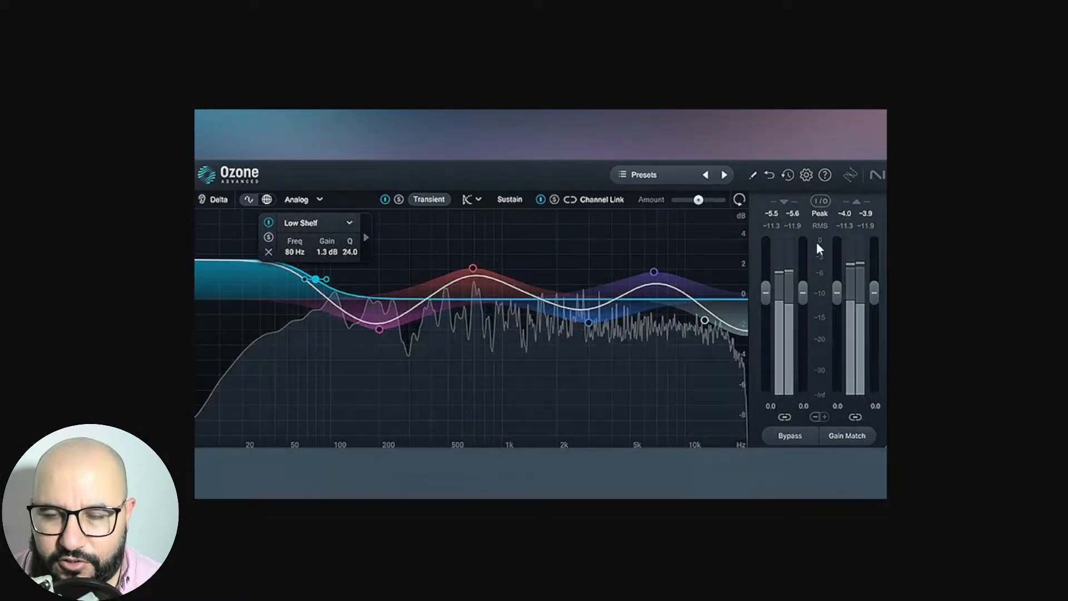
mouse_move(987, 215)
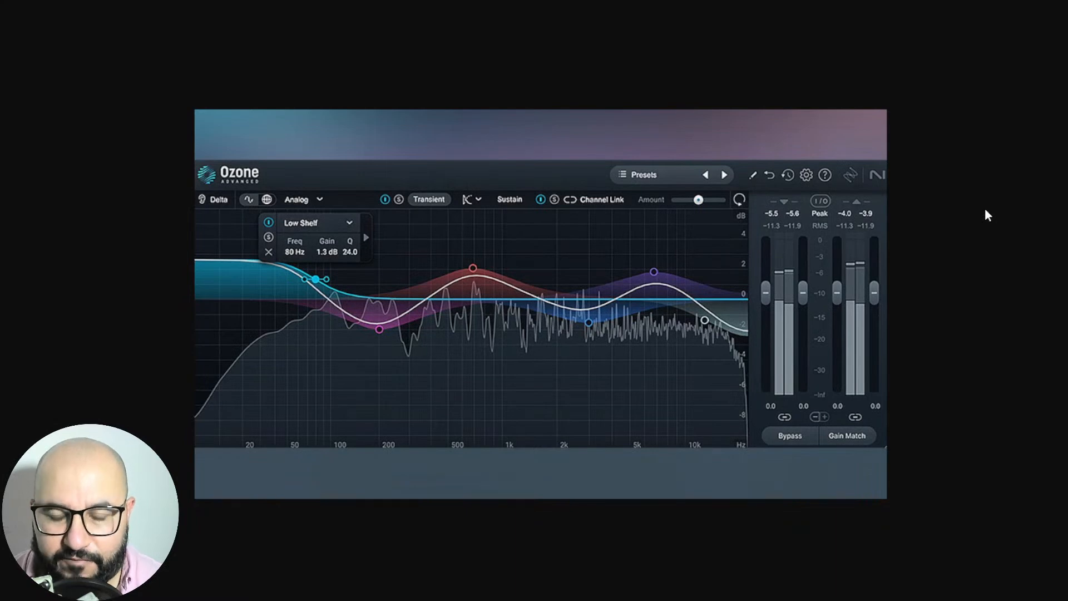
mouse_move(981, 231)
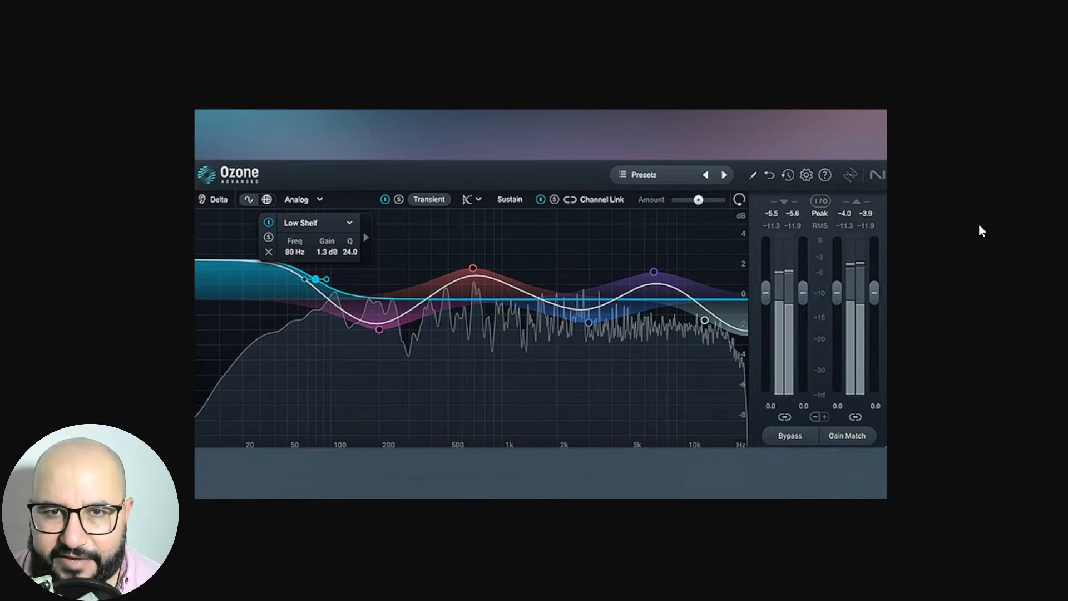
mouse_move(972, 235)
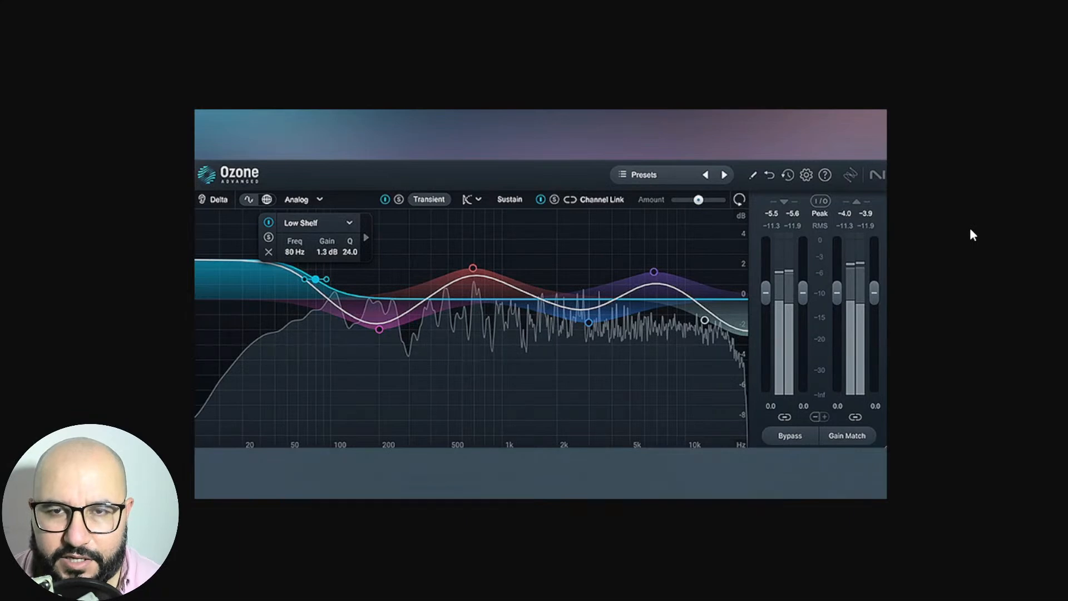
mouse_move(969, 243)
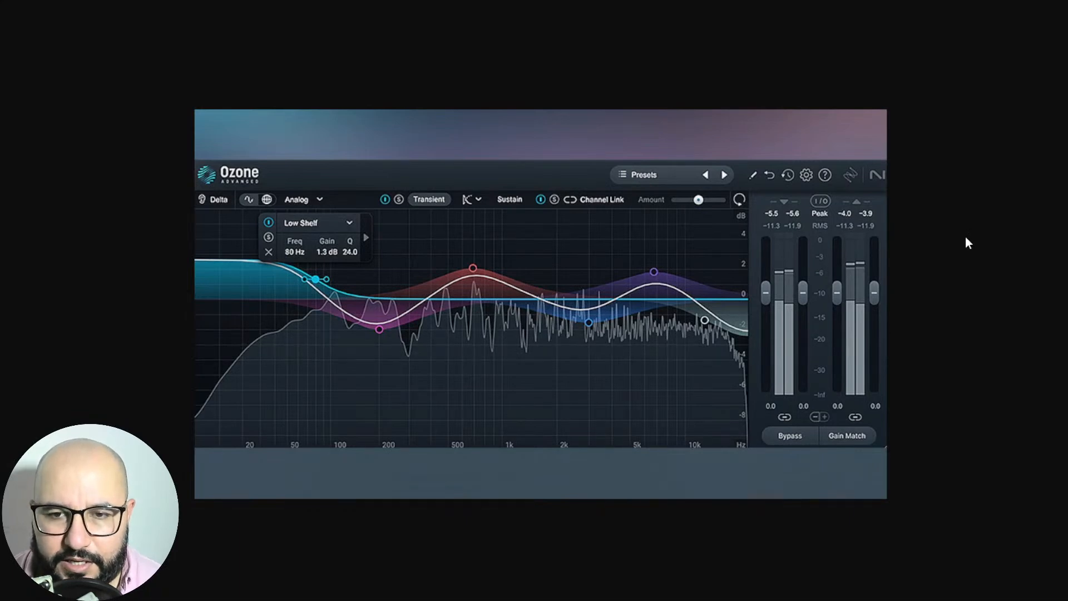
mouse_move(921, 247)
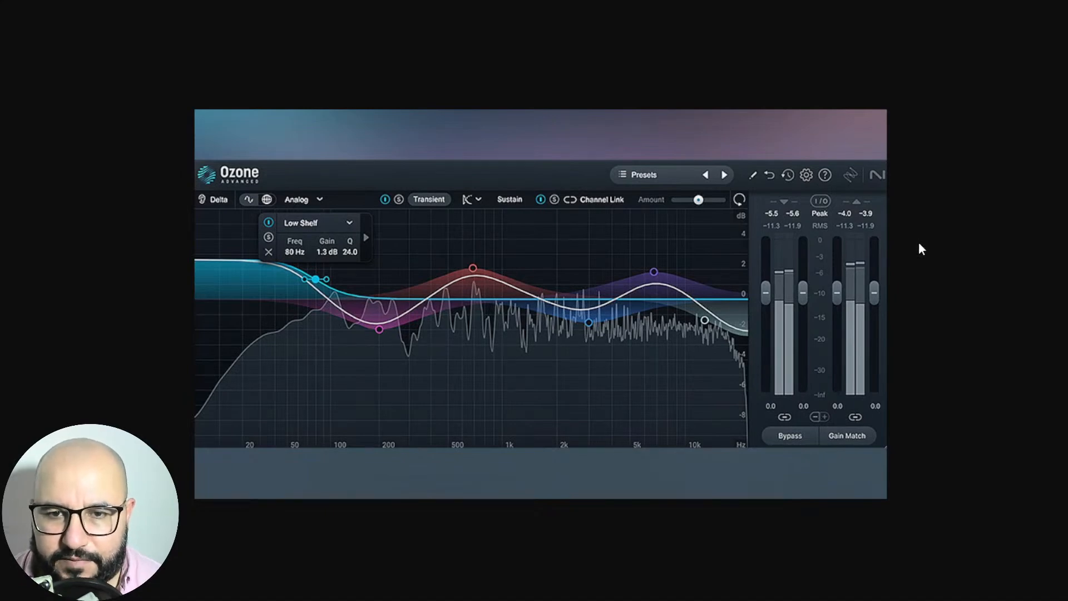
mouse_move(914, 241)
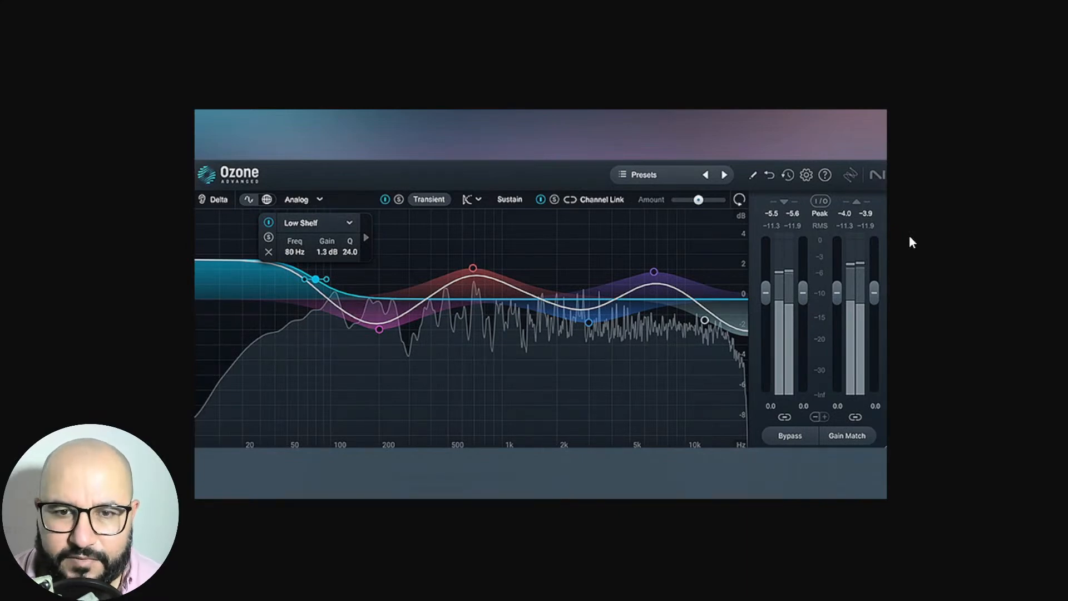
mouse_move(924, 251)
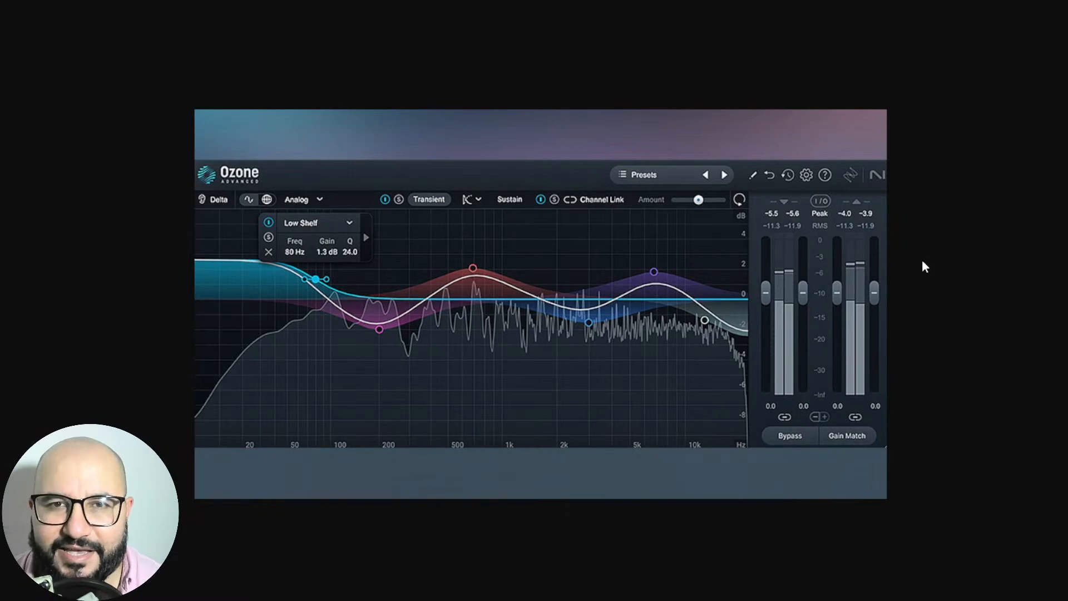
mouse_move(951, 222)
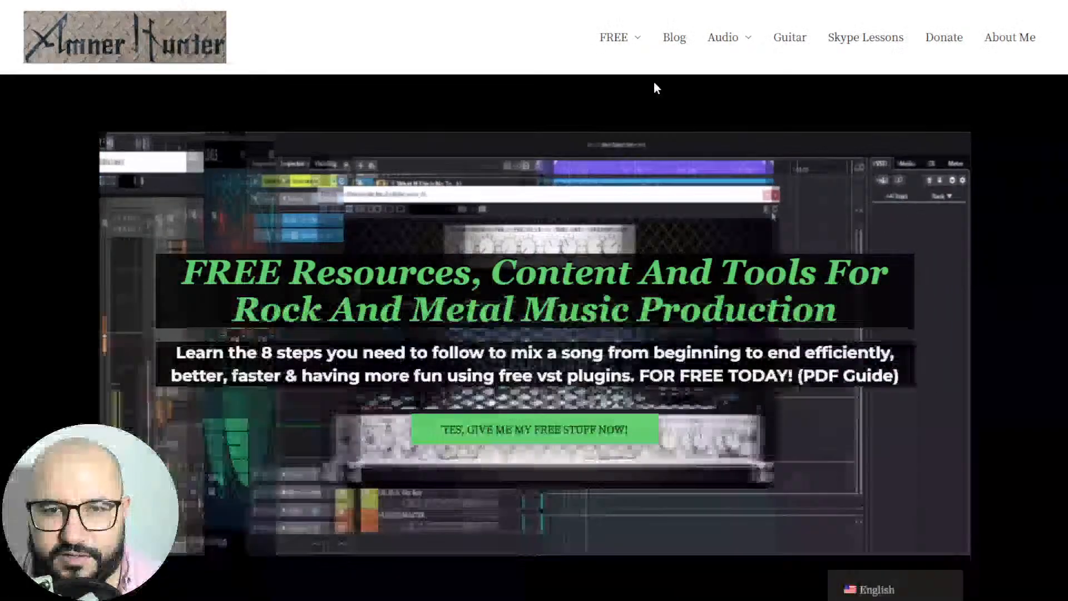
Step: Close the account dropdown and scroll down the Komplete Start page toward the Ozone 11 EQ section
click(611, 37)
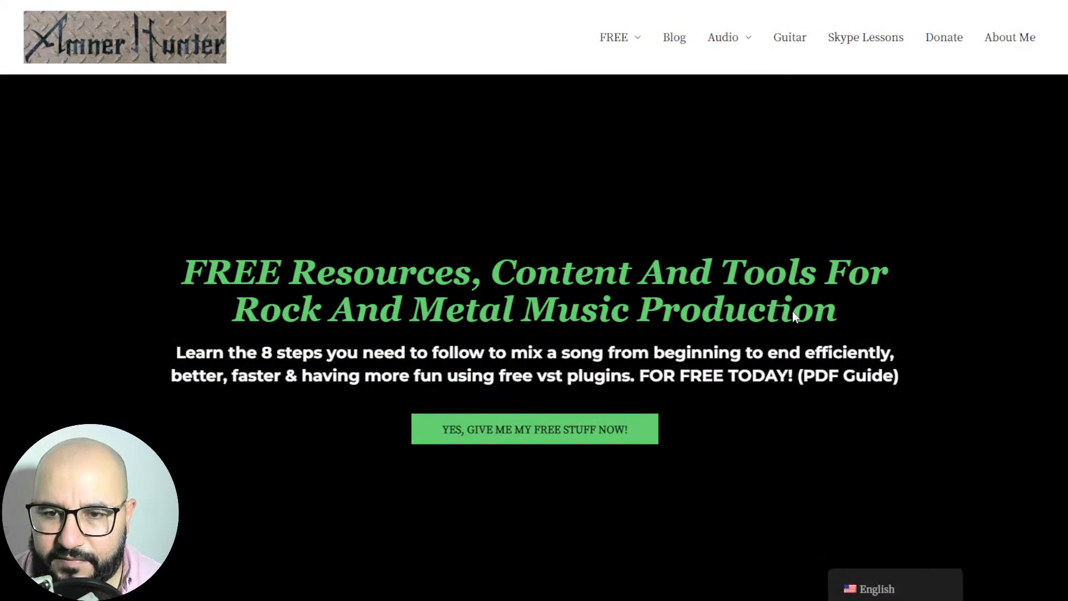
mouse_move(815, 390)
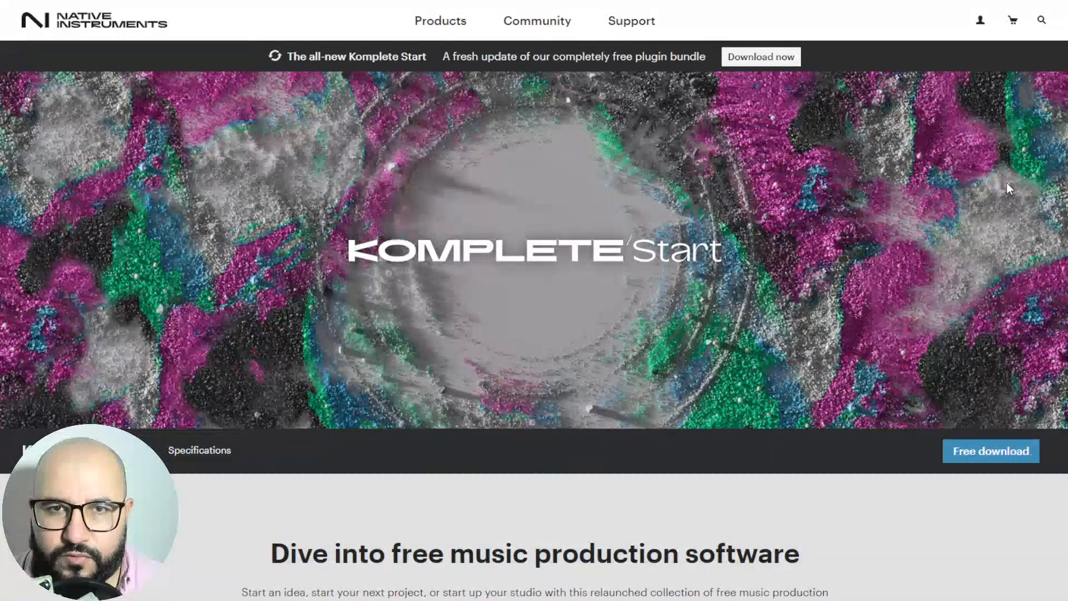
mouse_move(924, 284)
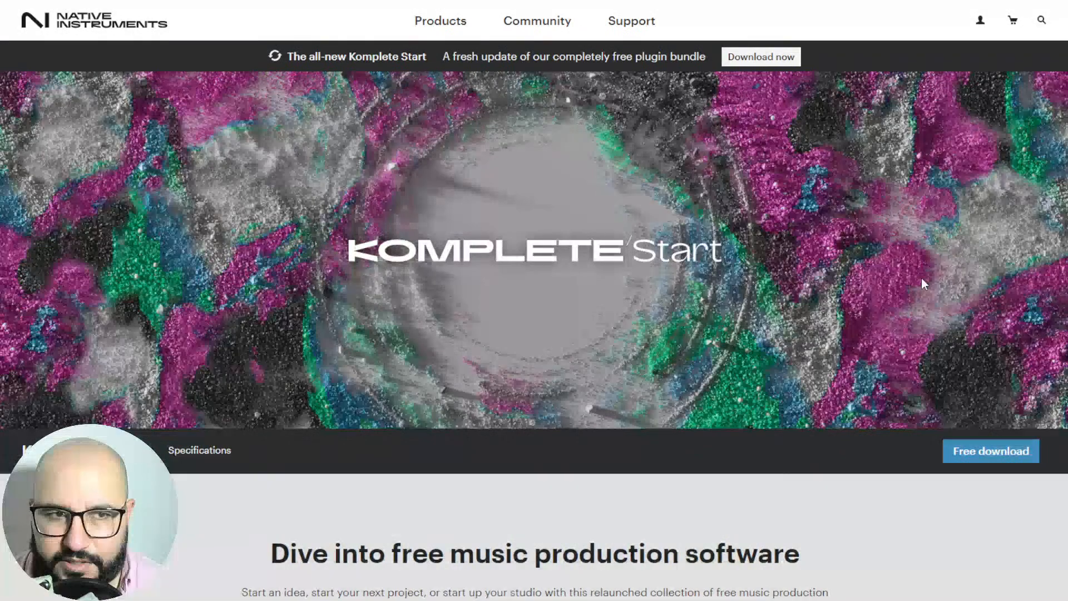
mouse_move(215, 130)
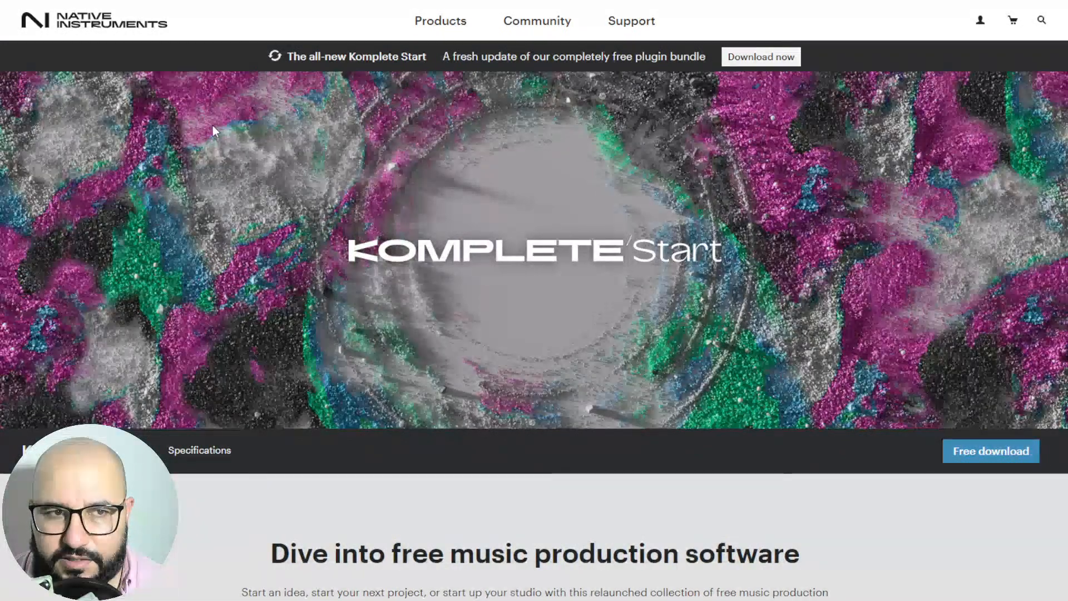
mouse_move(834, 508)
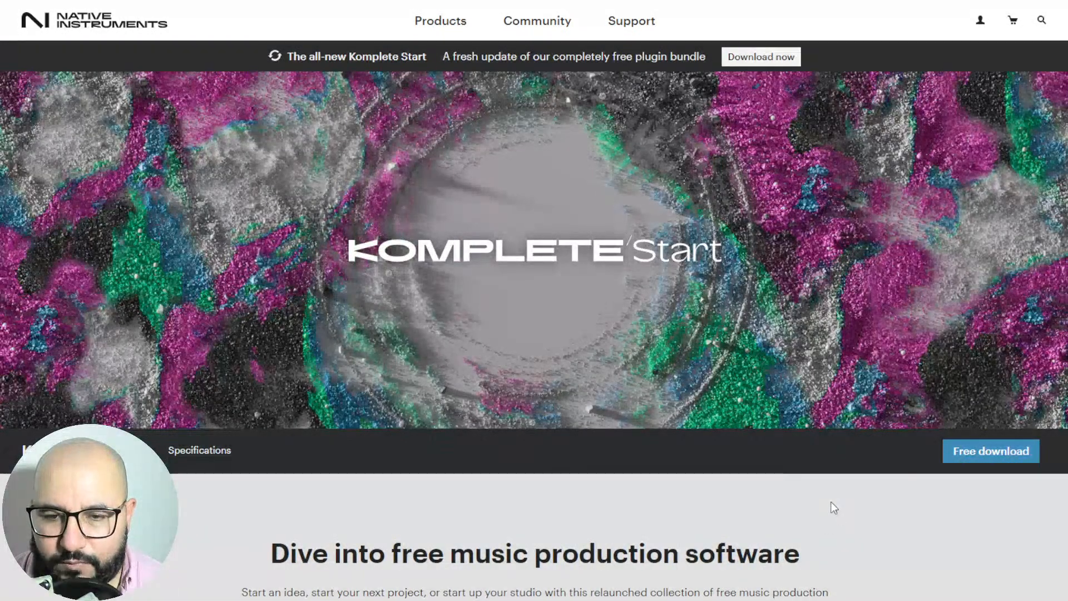
scroll(down, 3)
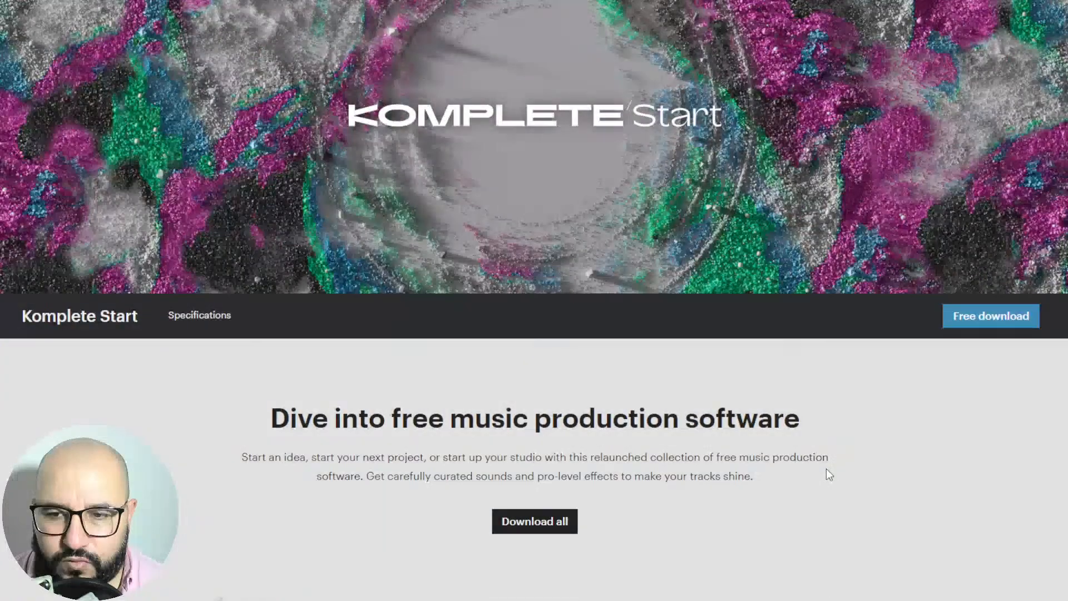
scroll(down, 3)
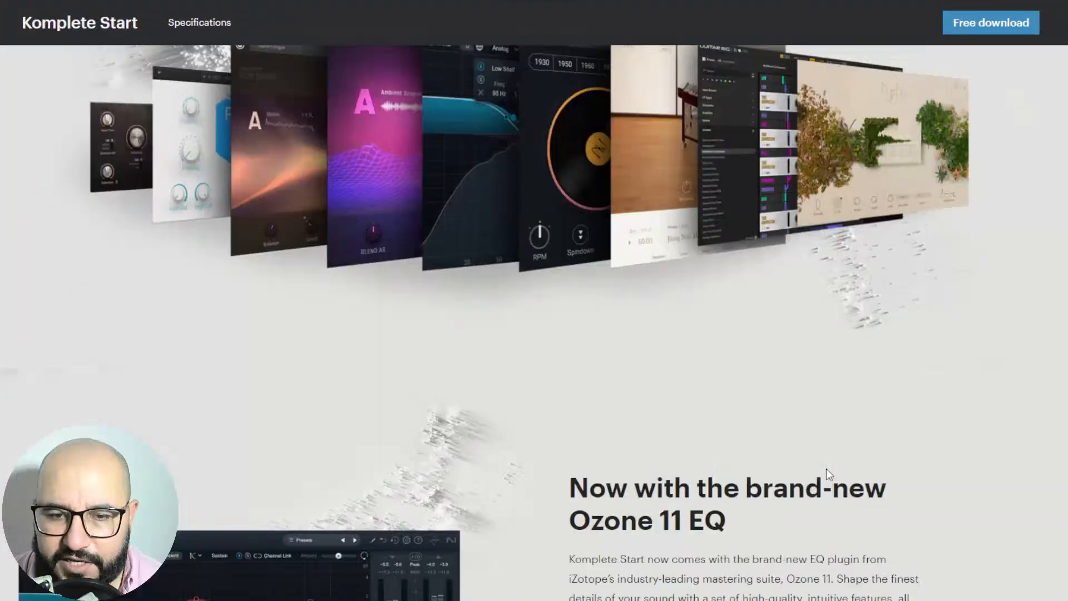
scroll(down, 3)
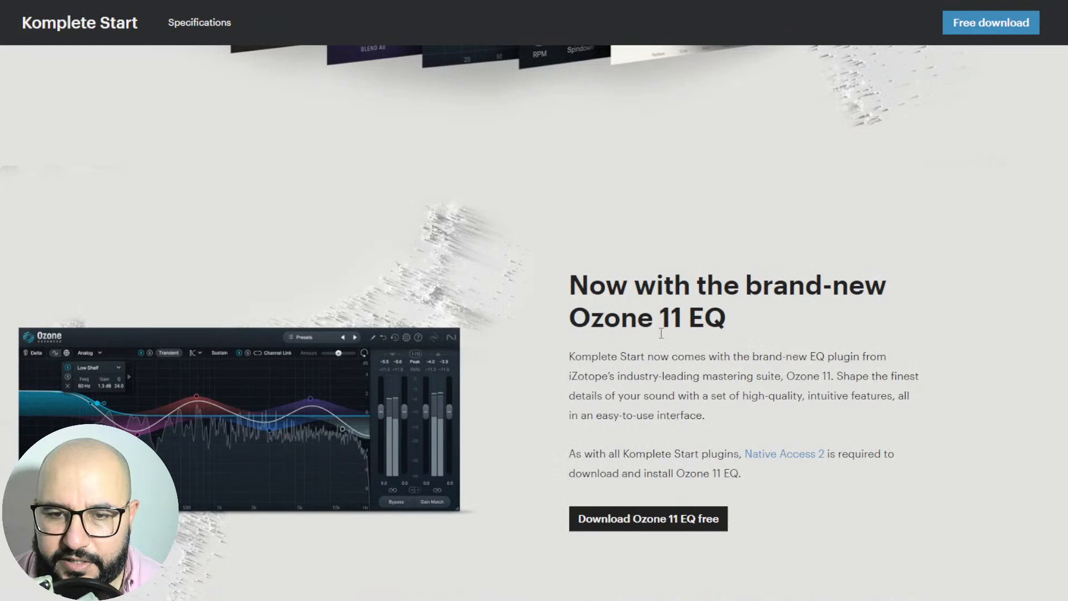
mouse_move(539, 377)
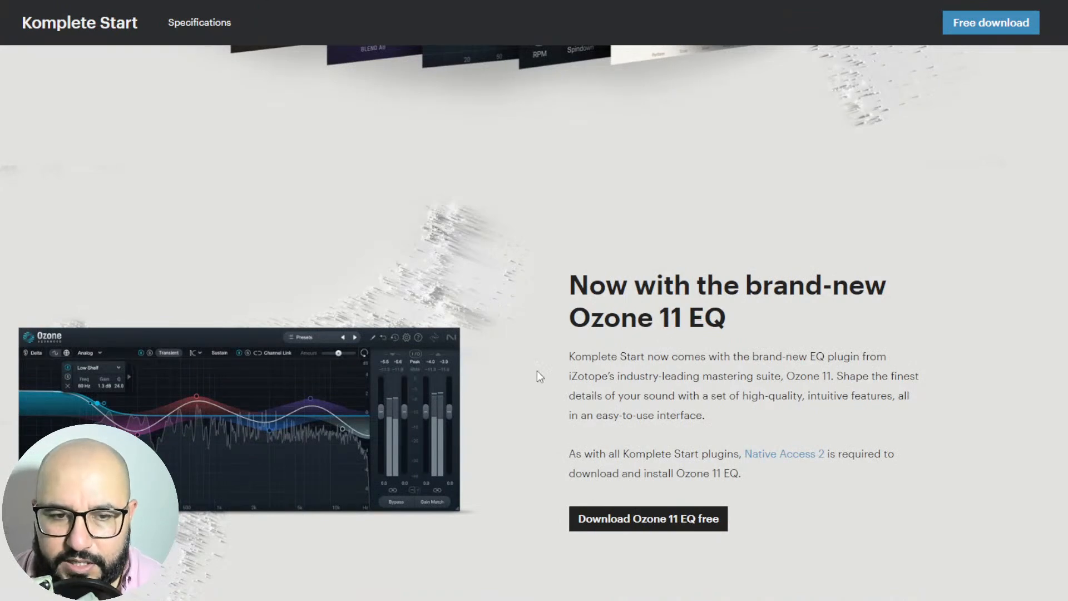
mouse_move(524, 399)
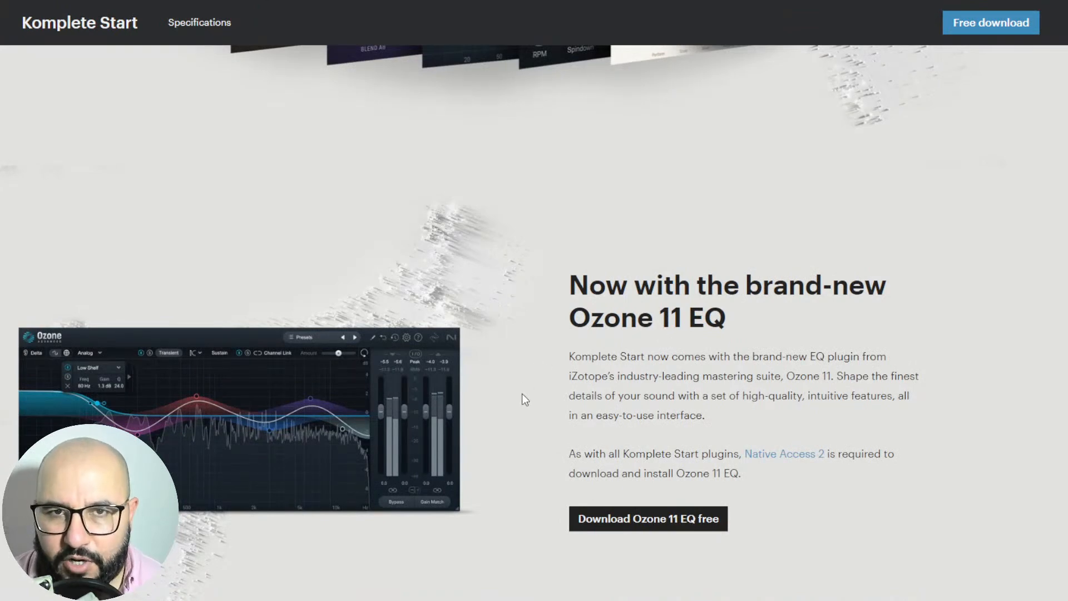
mouse_move(493, 529)
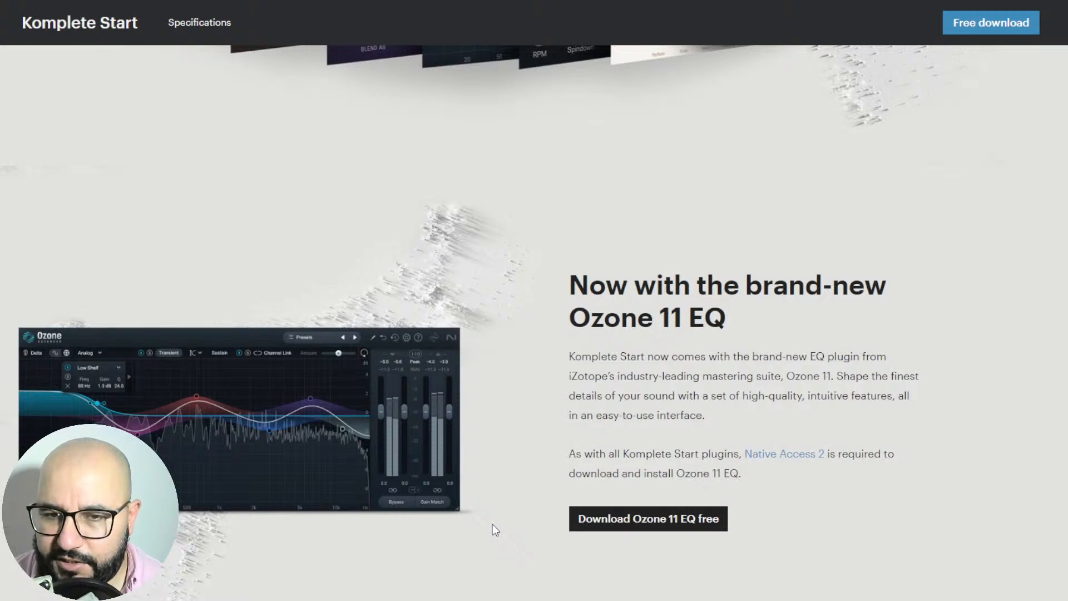
mouse_move(486, 492)
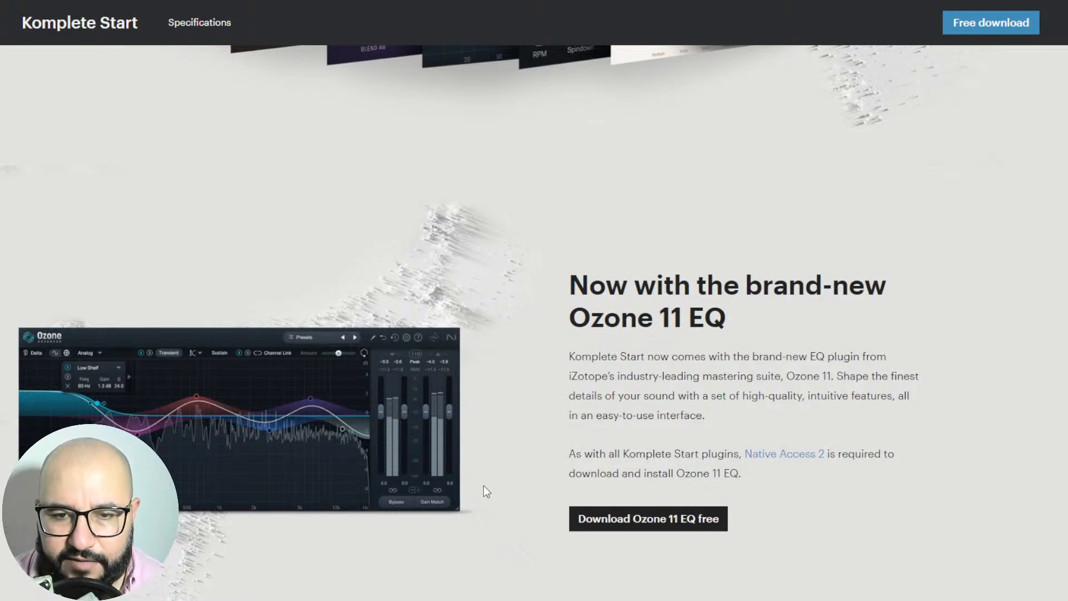
mouse_move(524, 412)
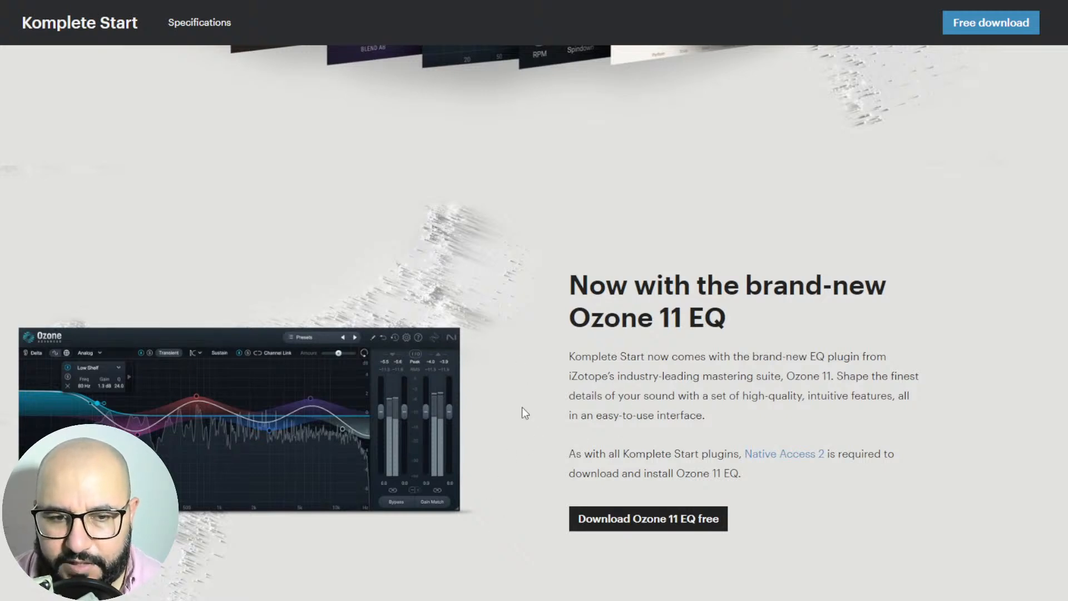
scroll(down, 3)
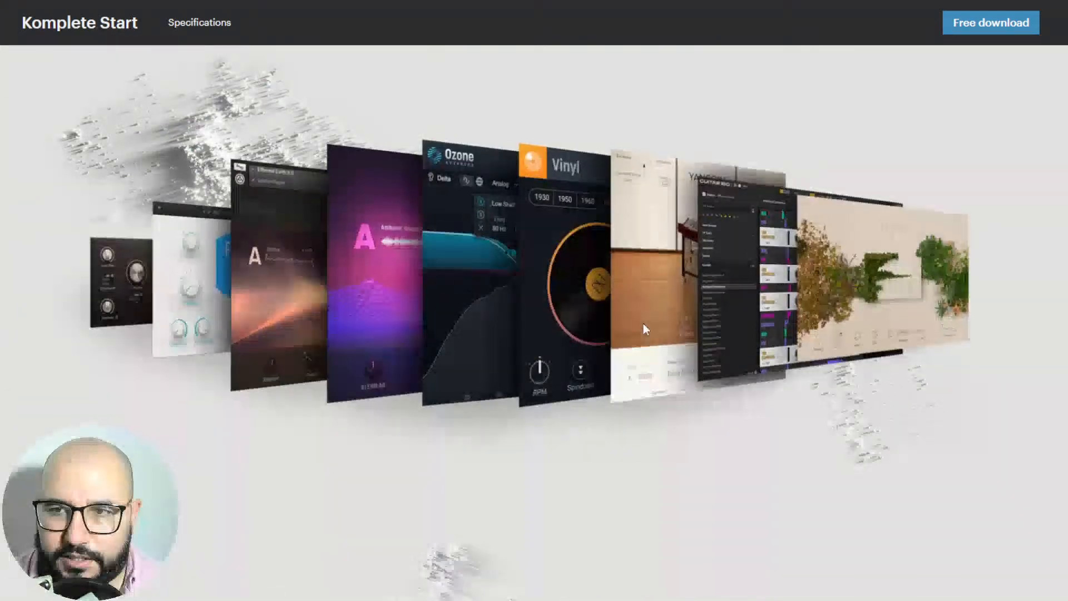
scroll(up, 3)
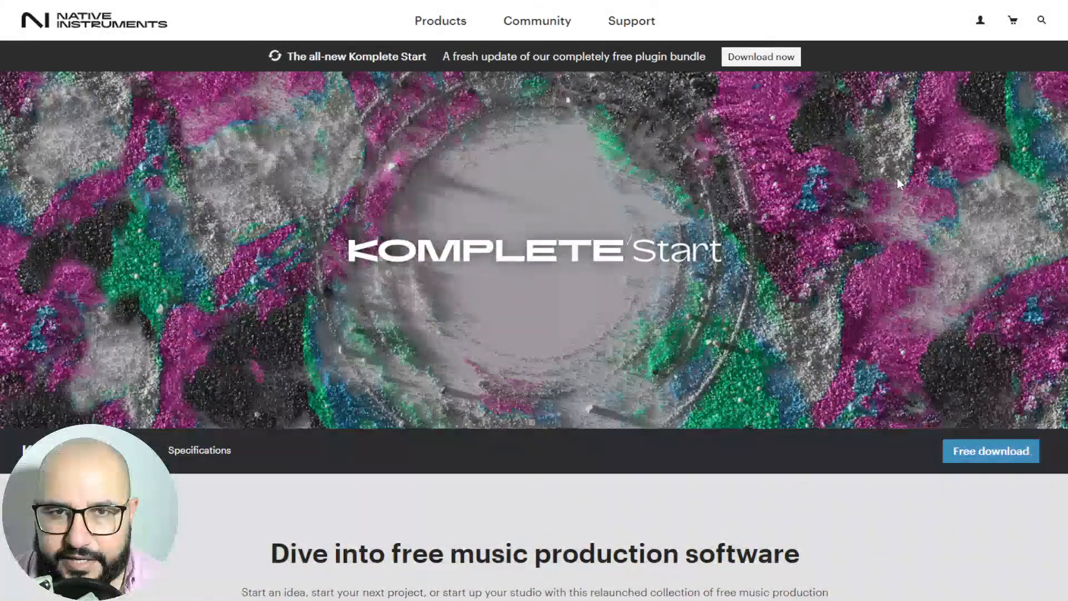
mouse_move(979, 20)
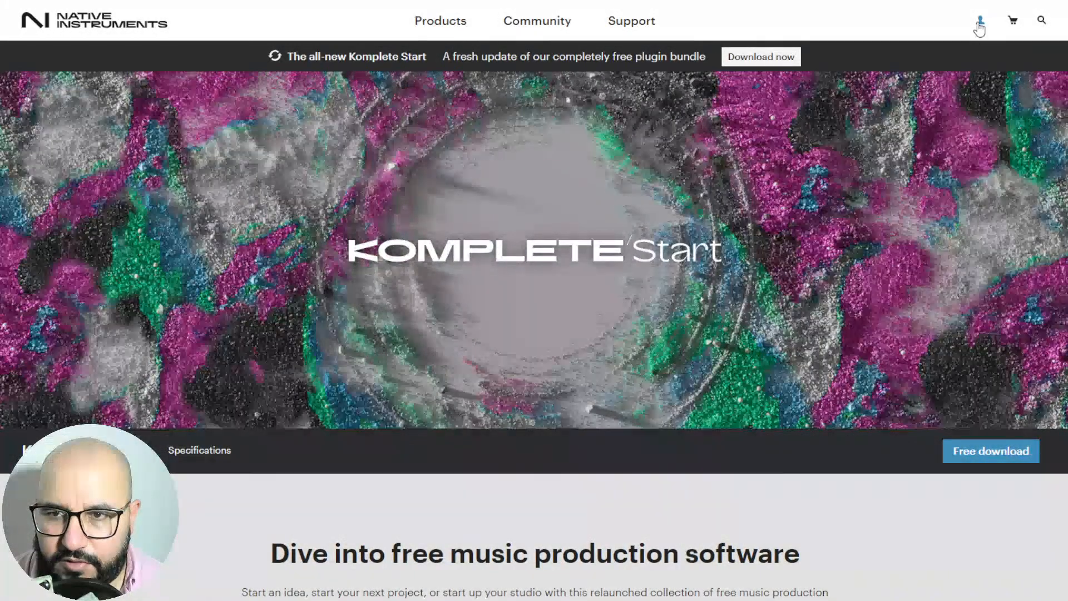
Step: Scroll further down to the 'Now with the brand-new Ozone 11 EQ' free download offer
click(979, 19)
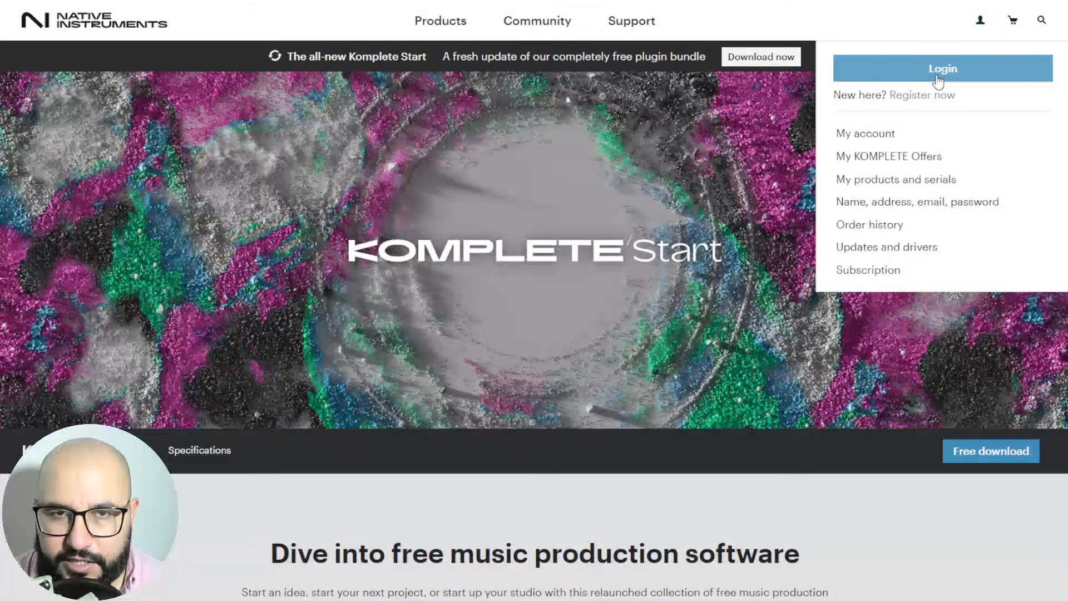
mouse_move(924, 101)
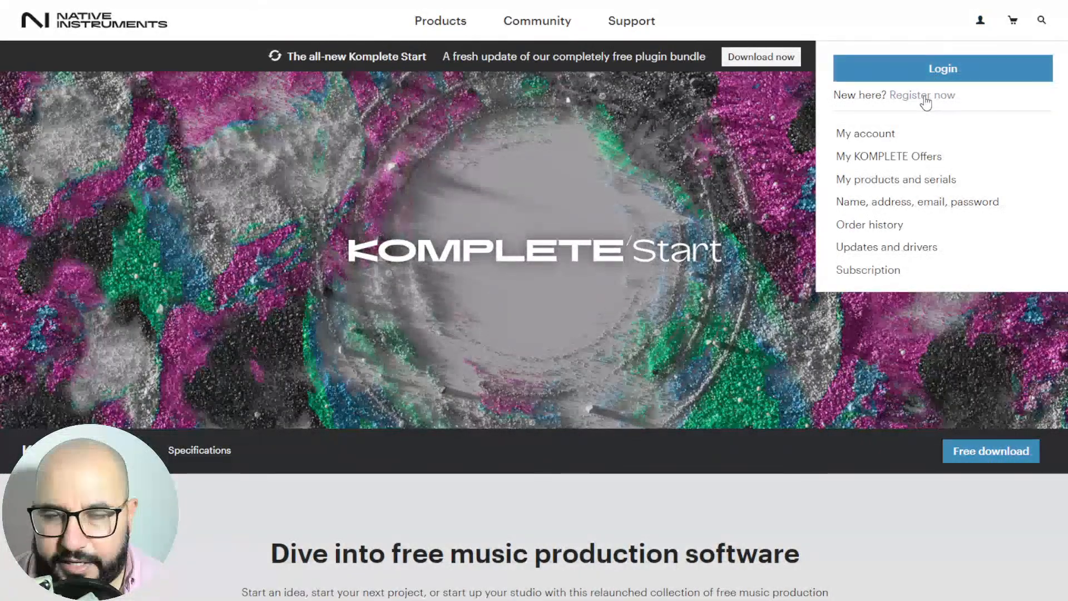
scroll(down, 3)
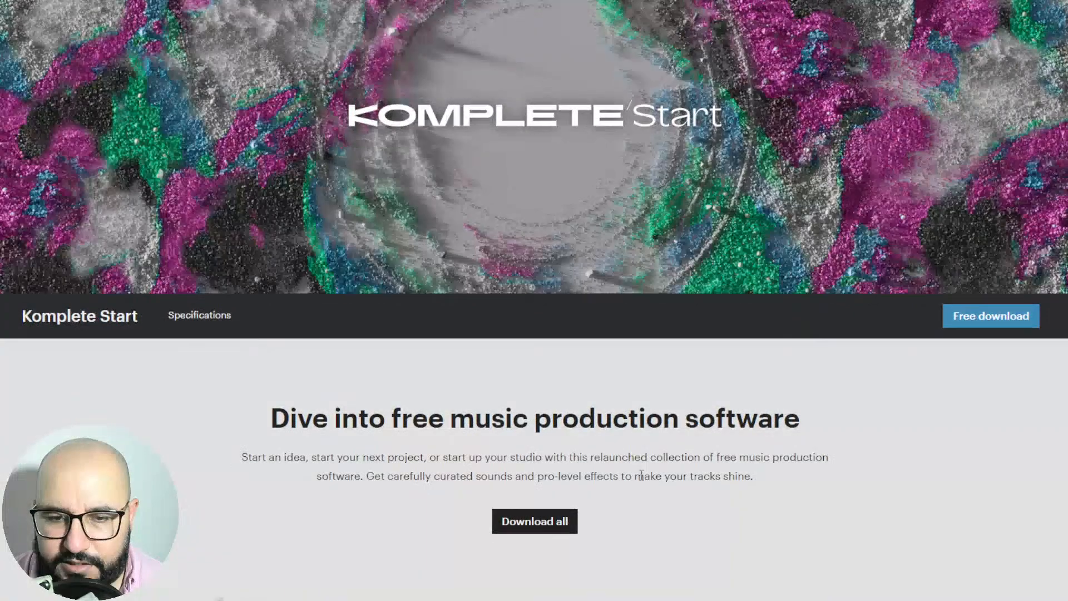
scroll(down, 3)
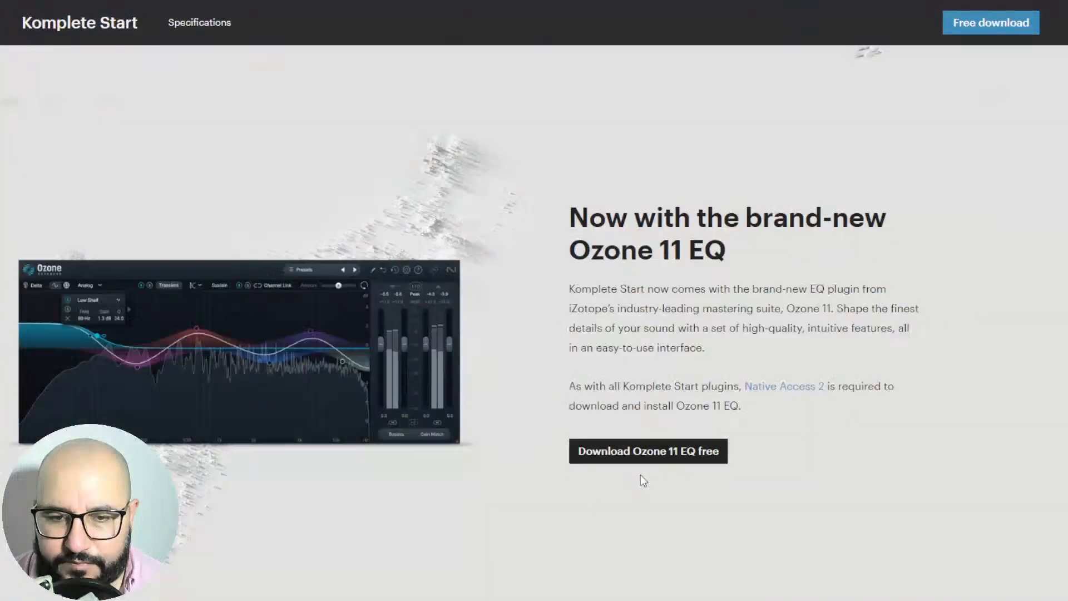
scroll(down, 3)
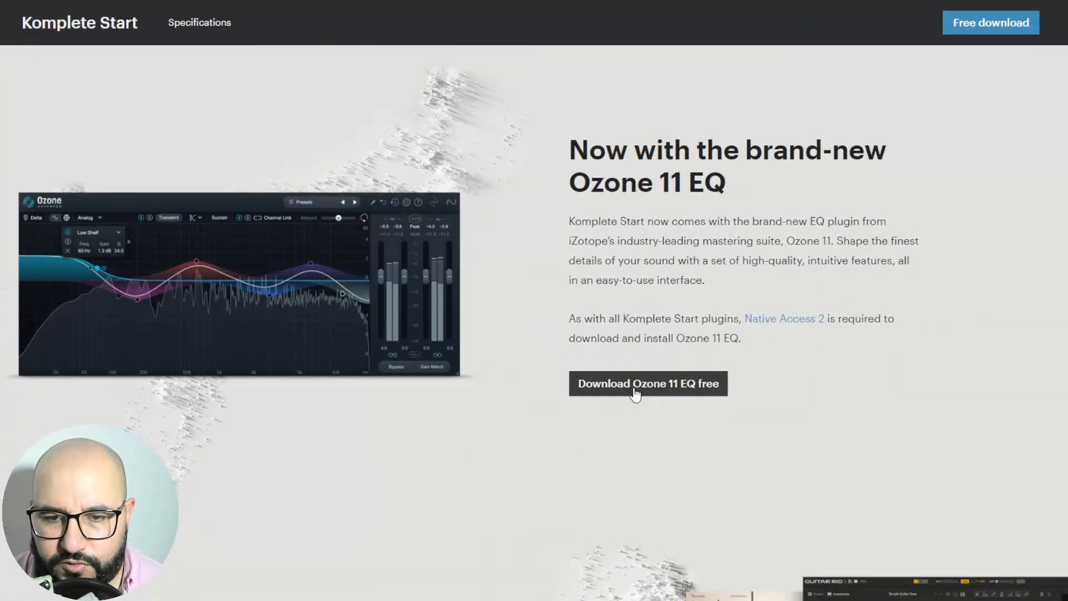
Step: Go to the free Ozone 11 EQ offer page for existing account holders
click(646, 383)
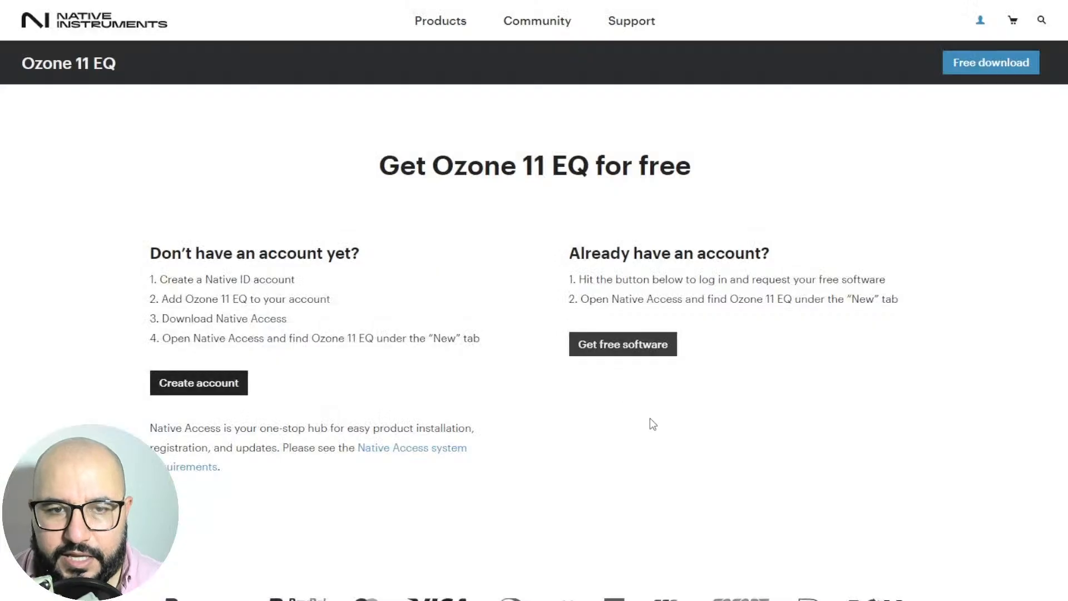
mouse_move(508, 310)
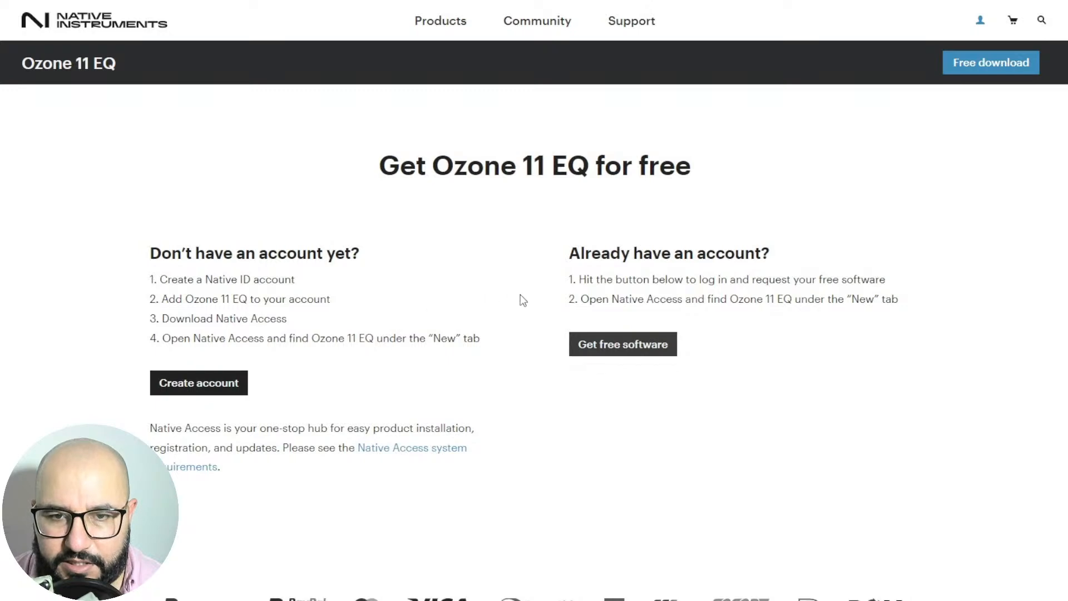
mouse_move(615, 304)
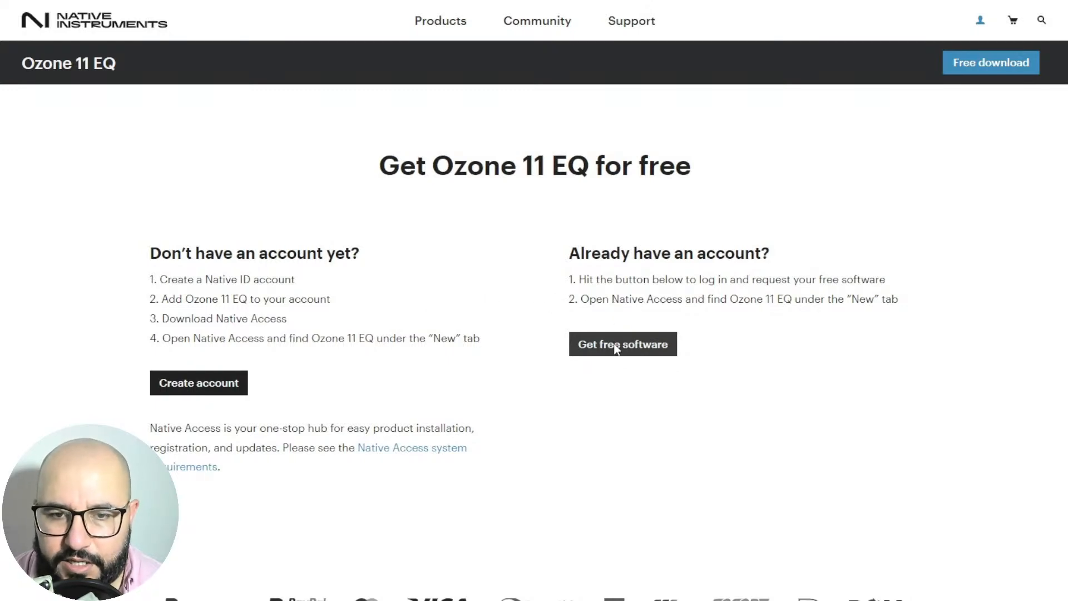
mouse_move(647, 277)
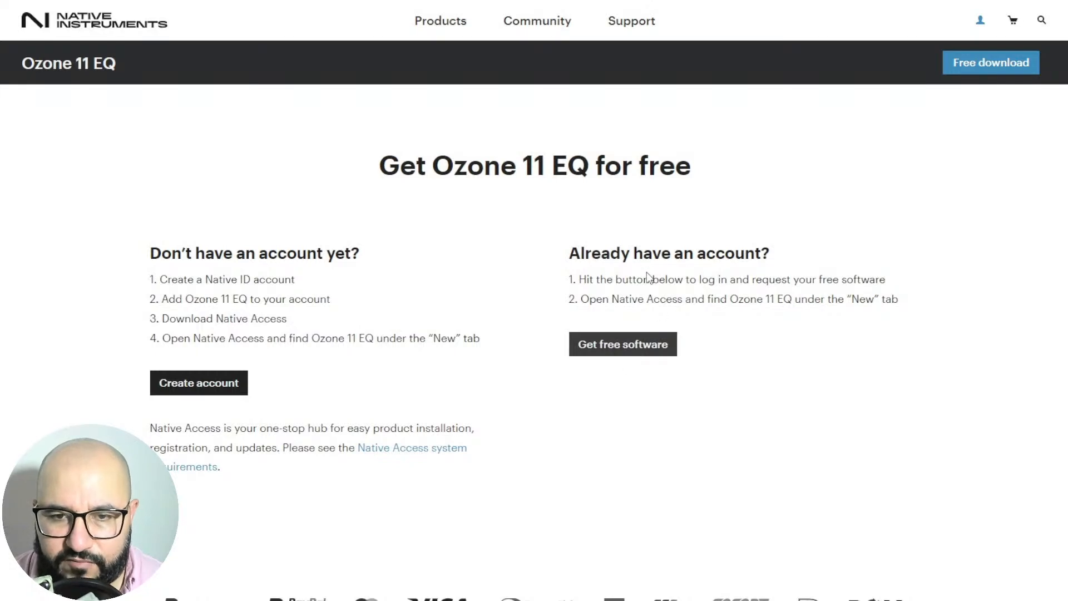
mouse_move(709, 322)
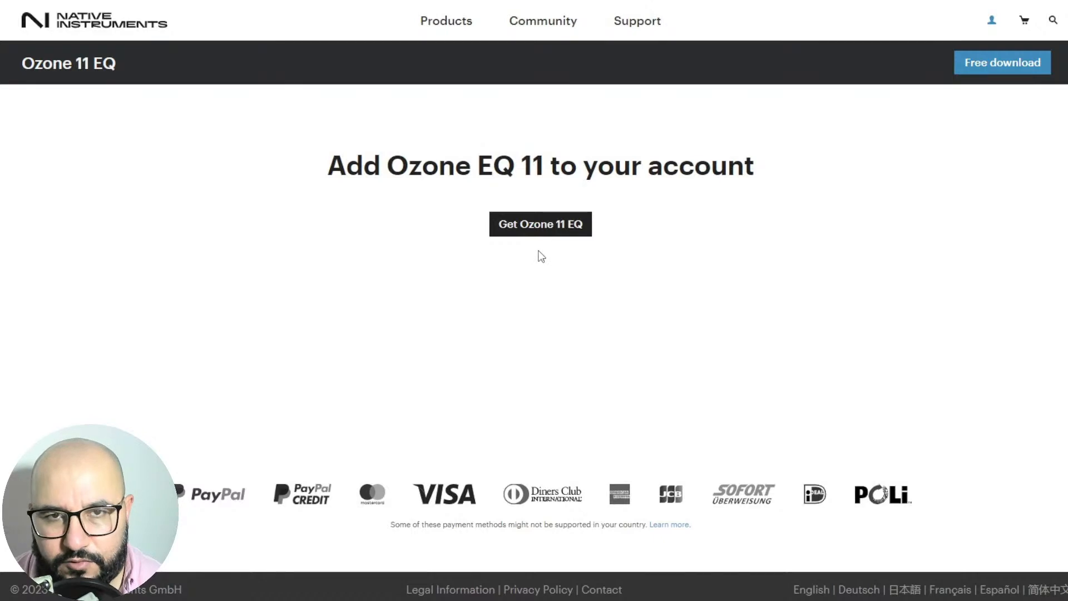
mouse_move(549, 251)
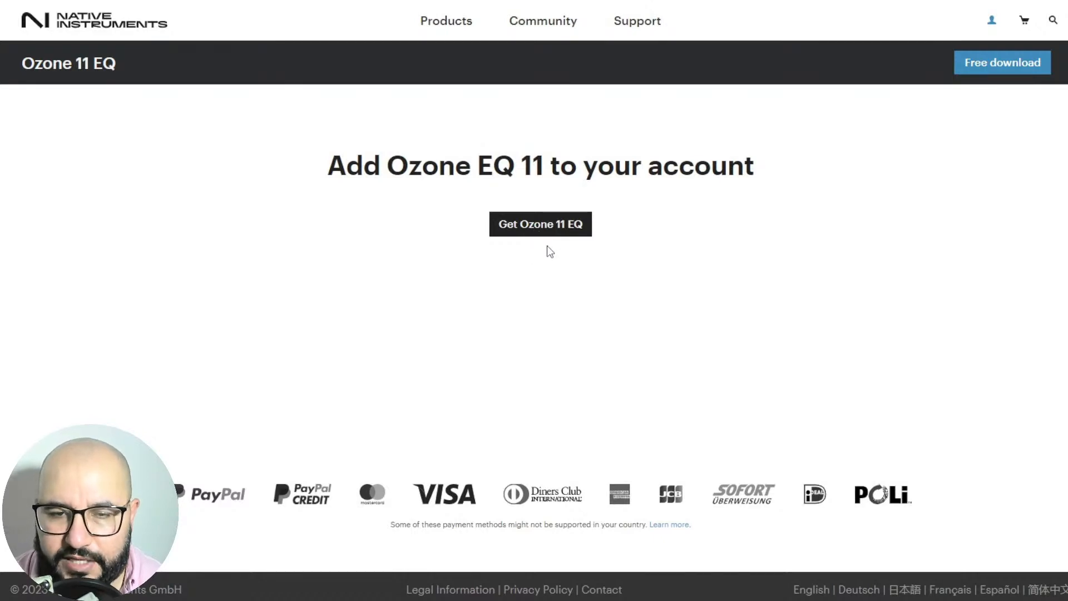
Step: Add Ozone 11 EQ to the Native Instruments account via 'Get Ozone 11 EQ'
click(541, 224)
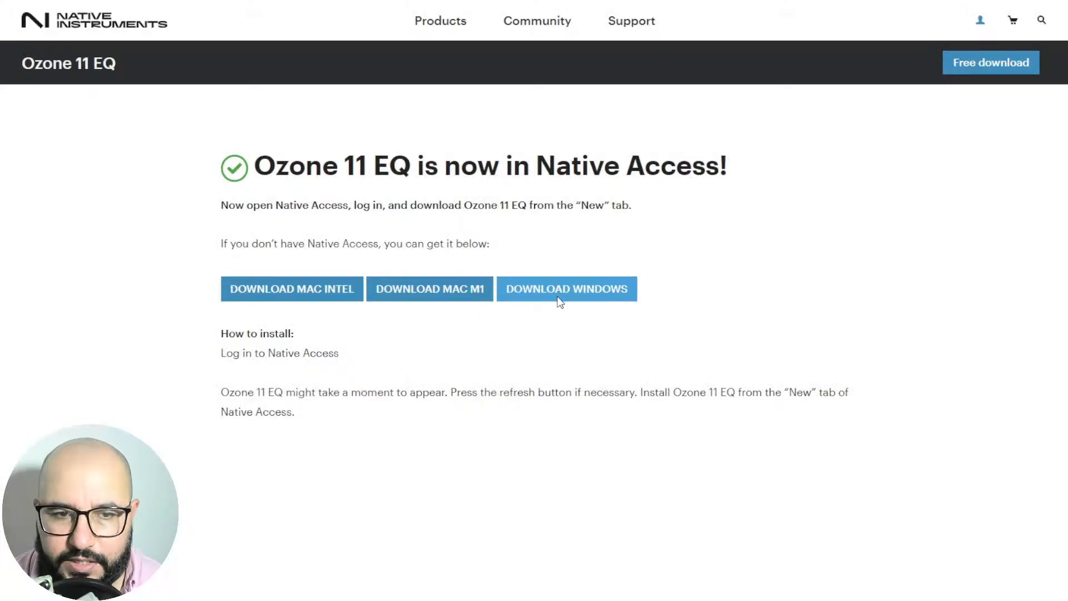
mouse_move(448, 369)
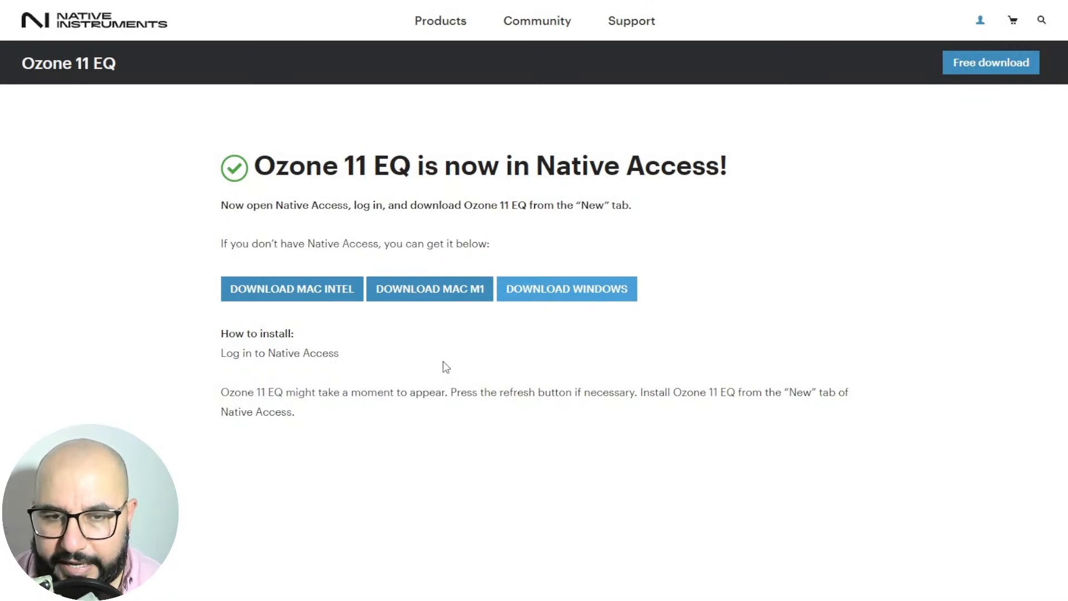
mouse_move(436, 359)
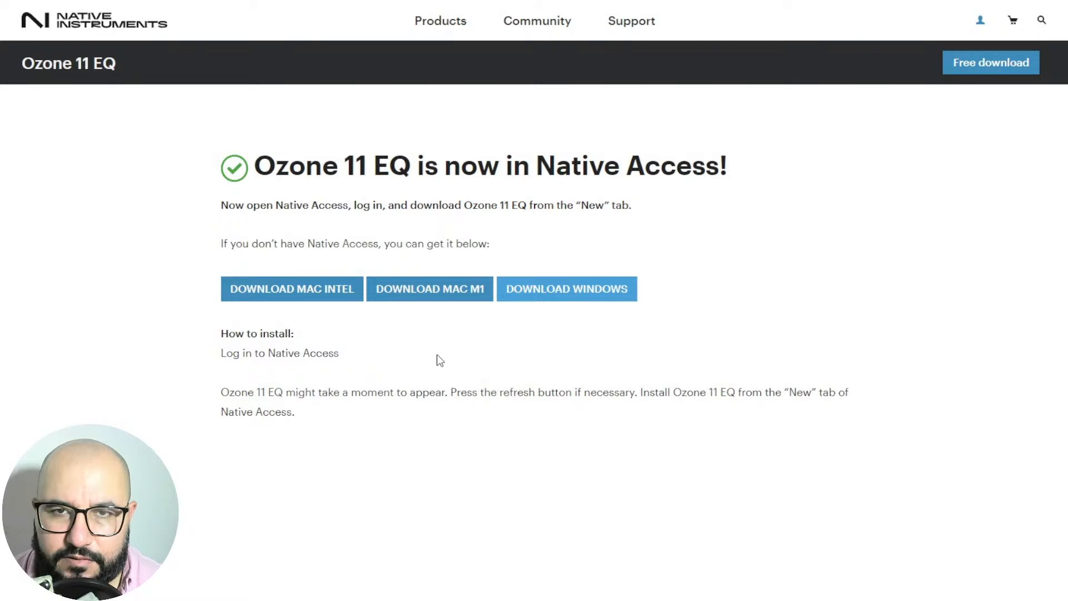
mouse_move(532, 330)
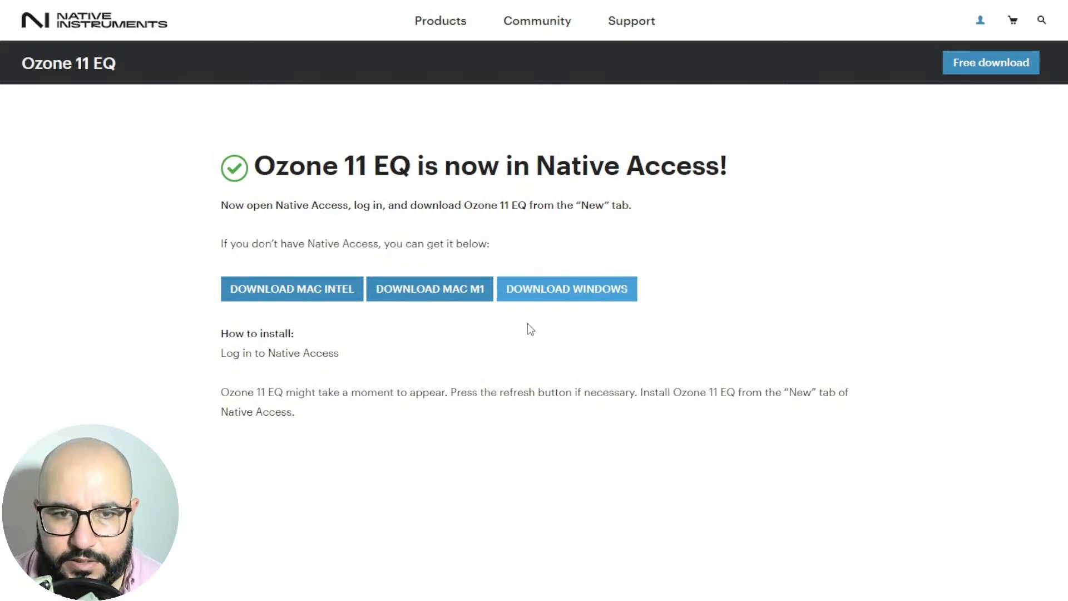
mouse_move(559, 307)
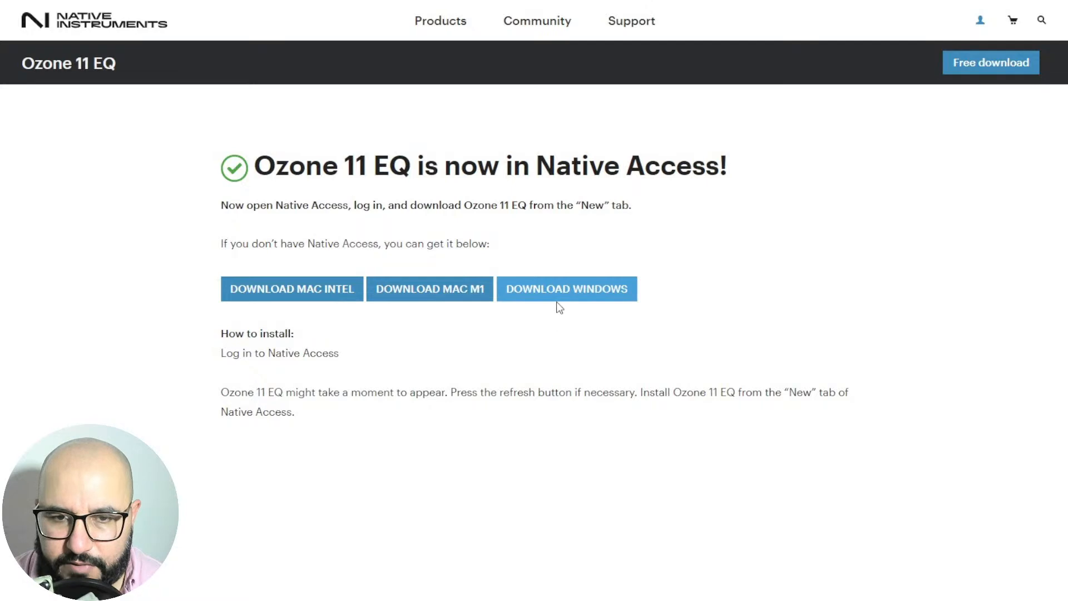
mouse_move(526, 320)
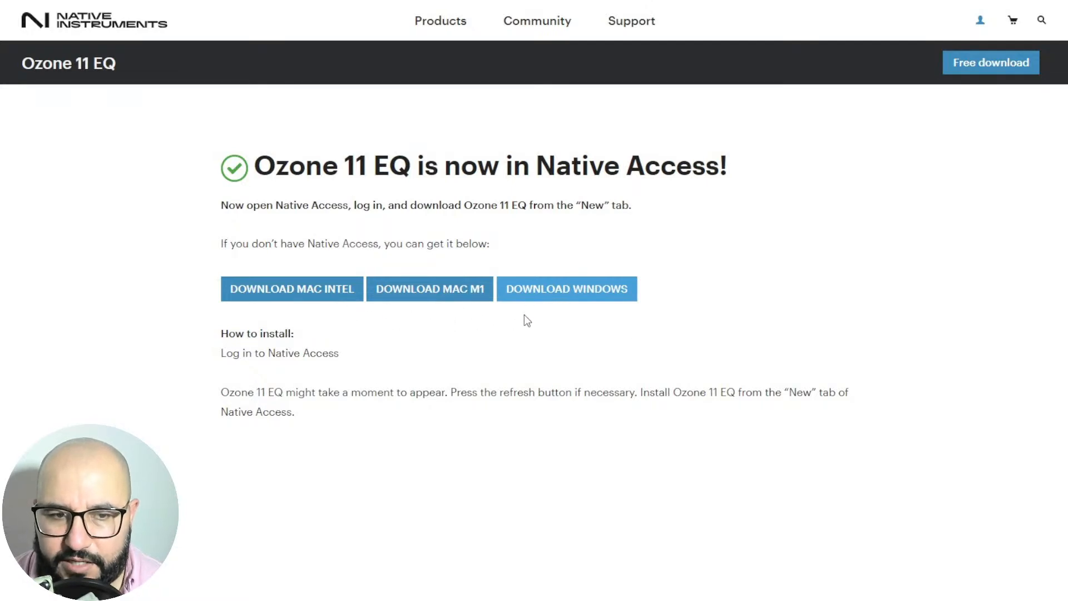
mouse_move(582, 319)
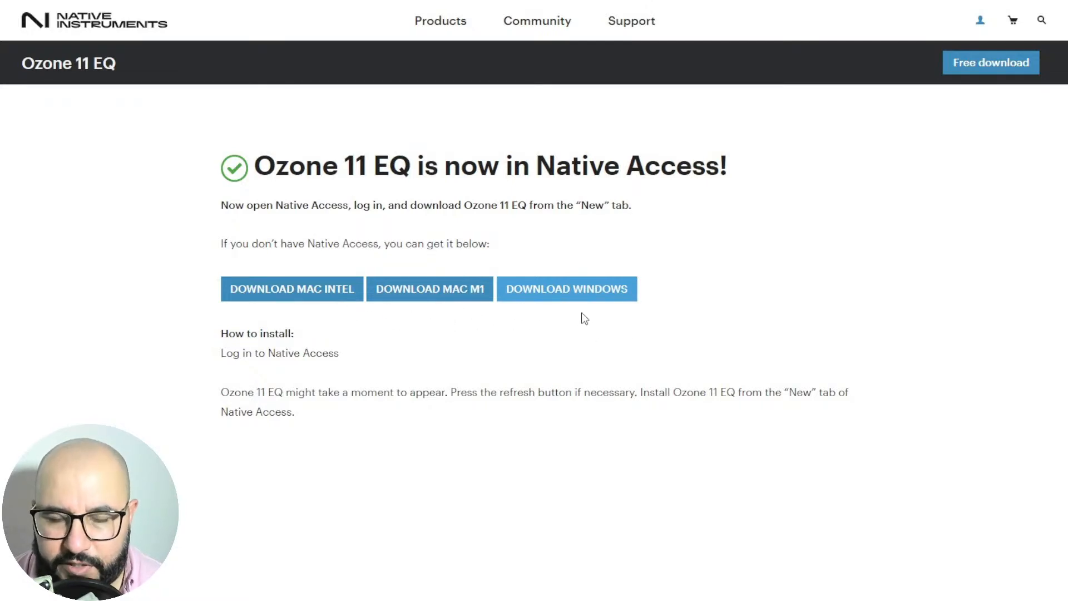
mouse_move(592, 333)
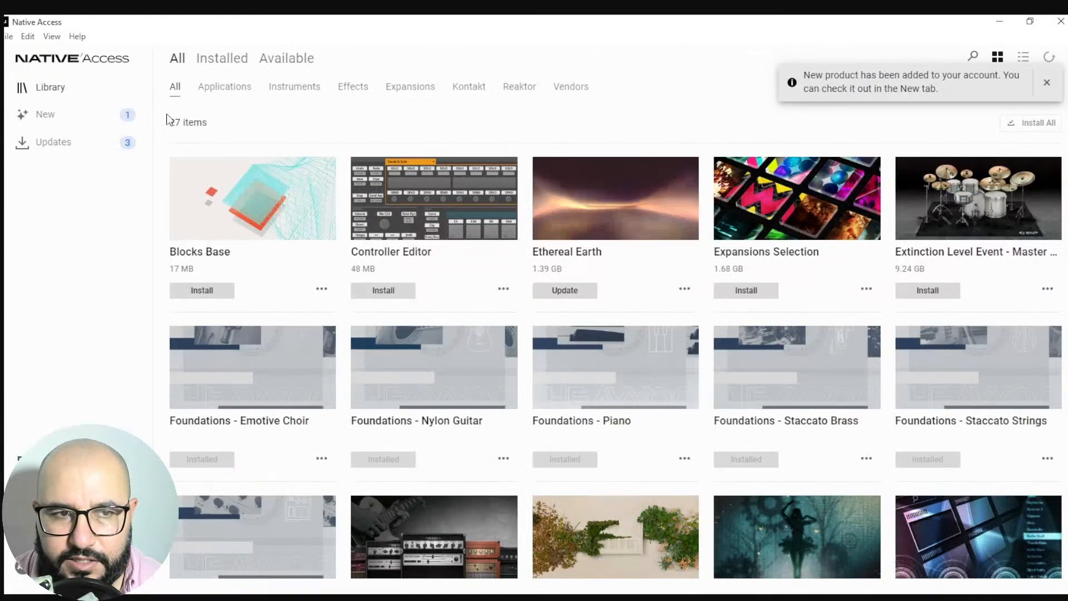
mouse_move(616, 375)
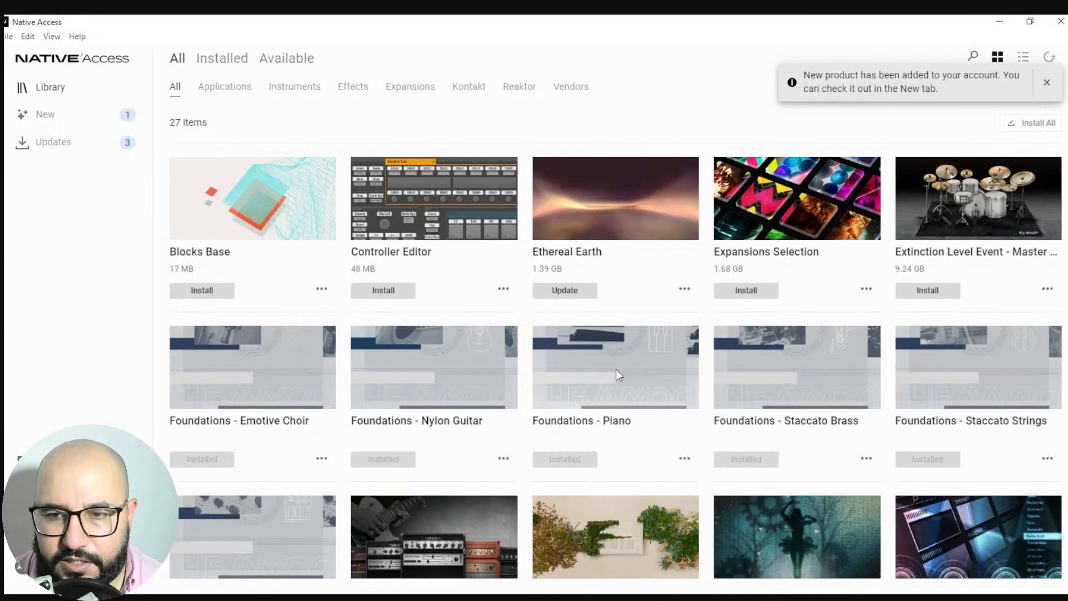
mouse_move(621, 374)
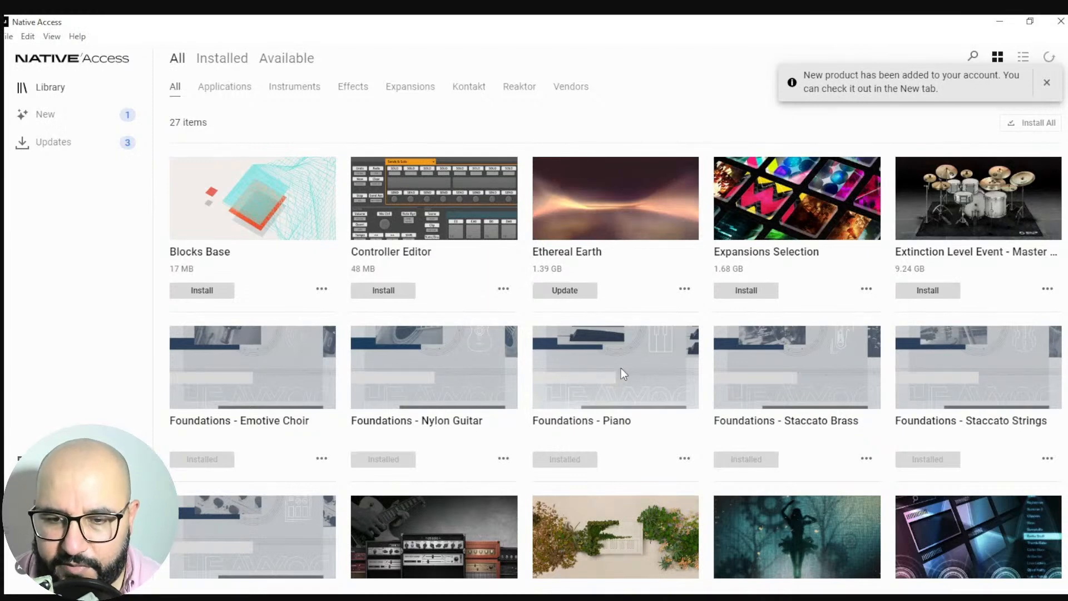
mouse_move(805, 302)
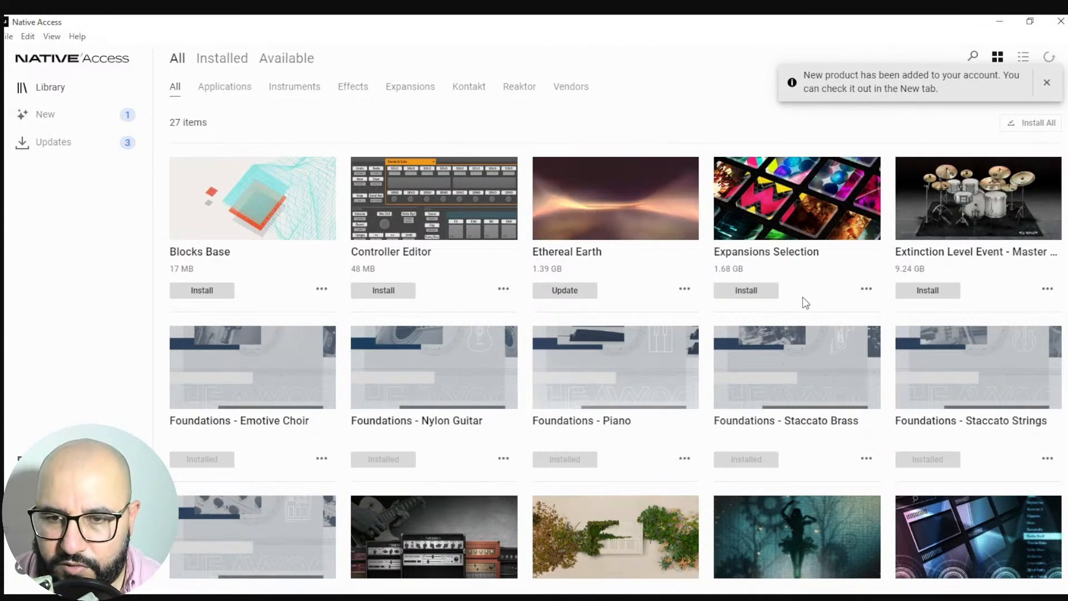
mouse_move(803, 229)
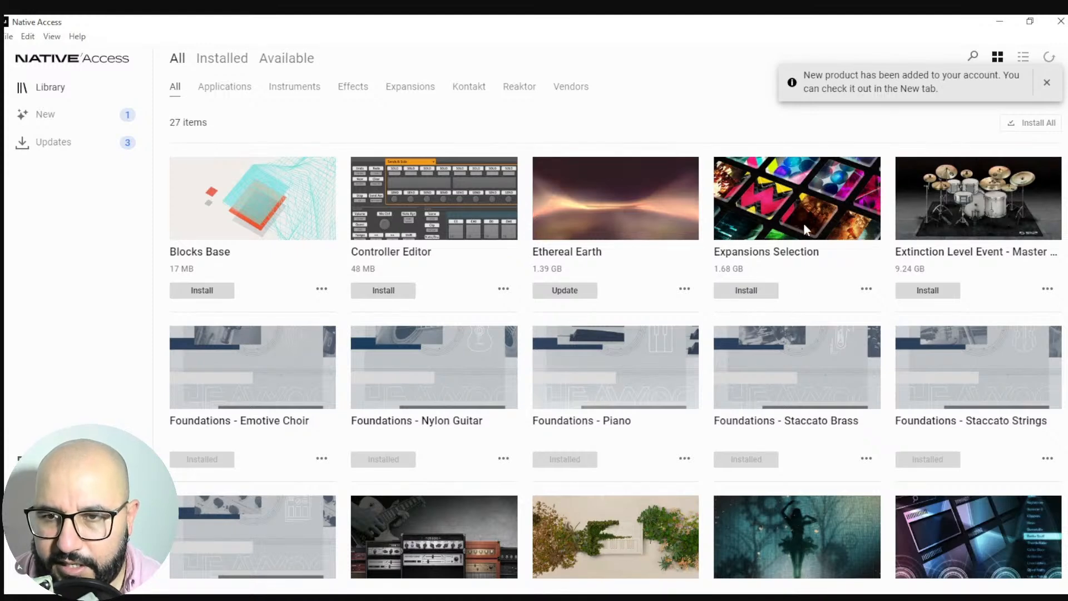
mouse_move(829, 81)
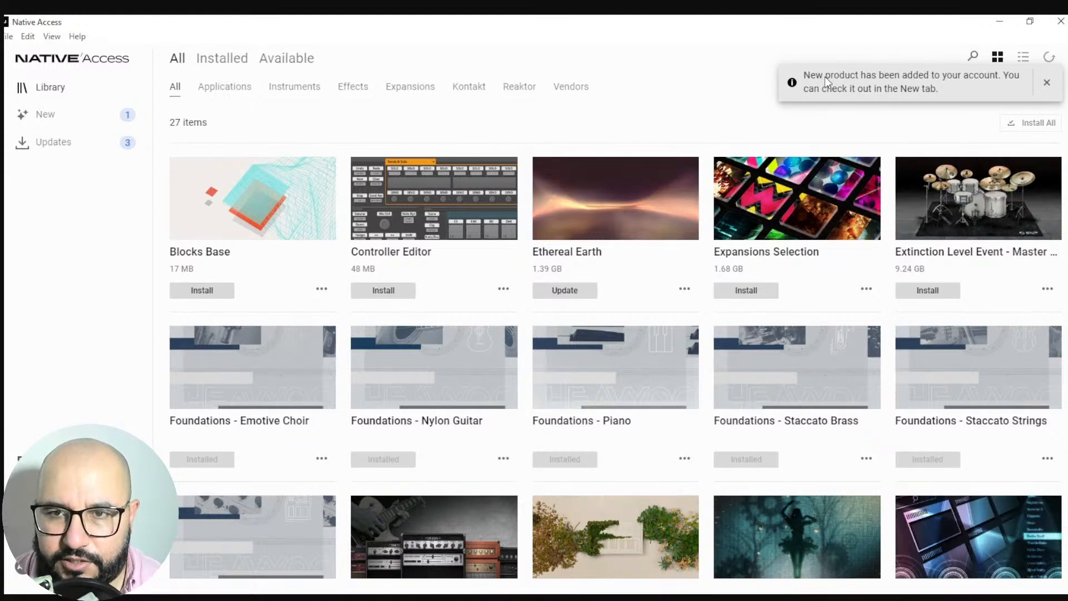
mouse_move(986, 90)
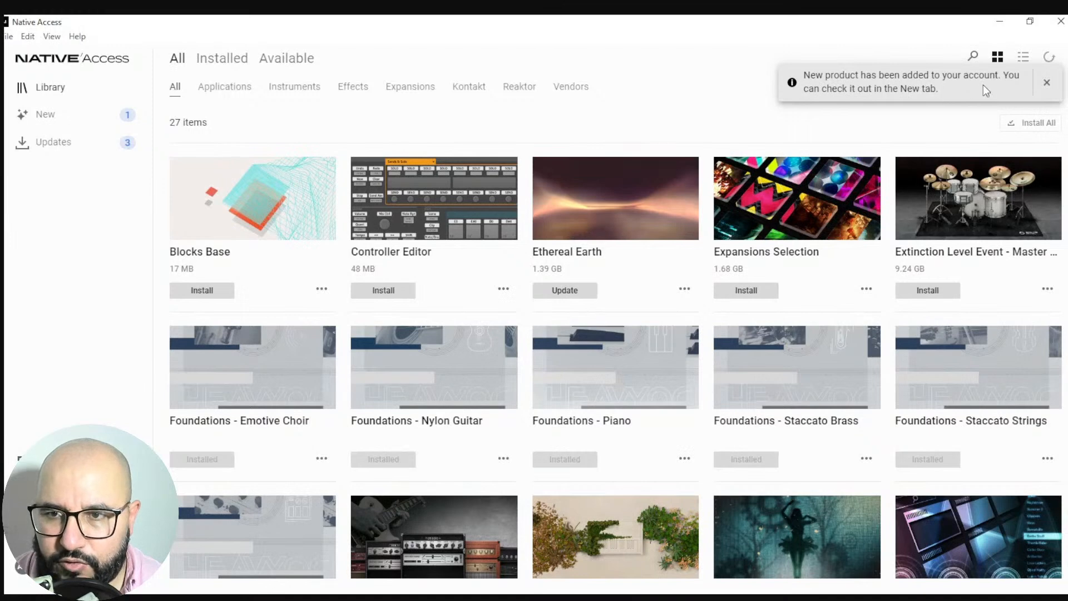
mouse_move(888, 95)
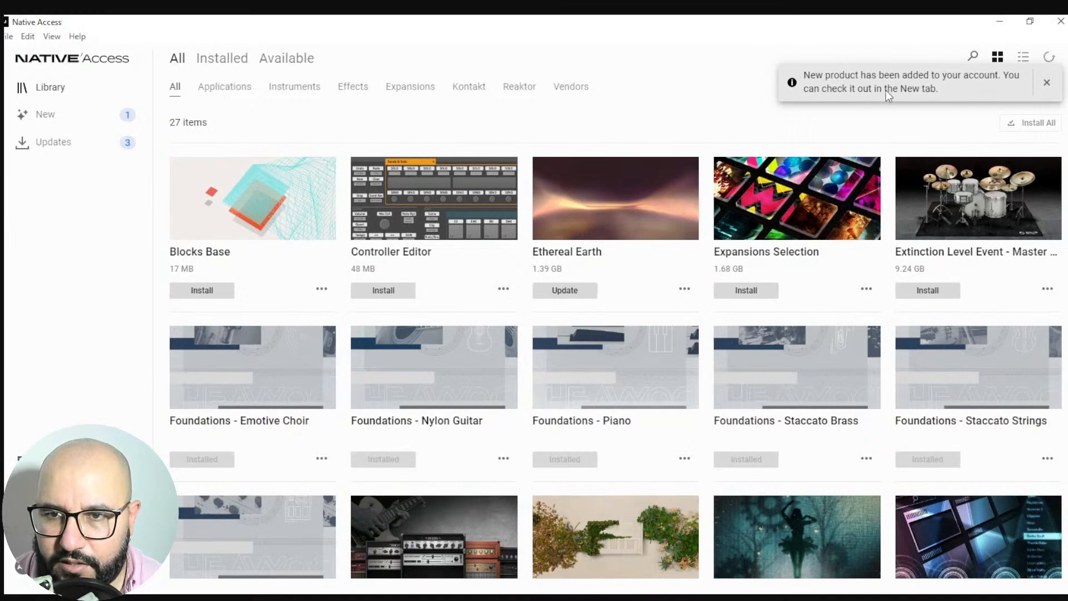
mouse_move(288, 138)
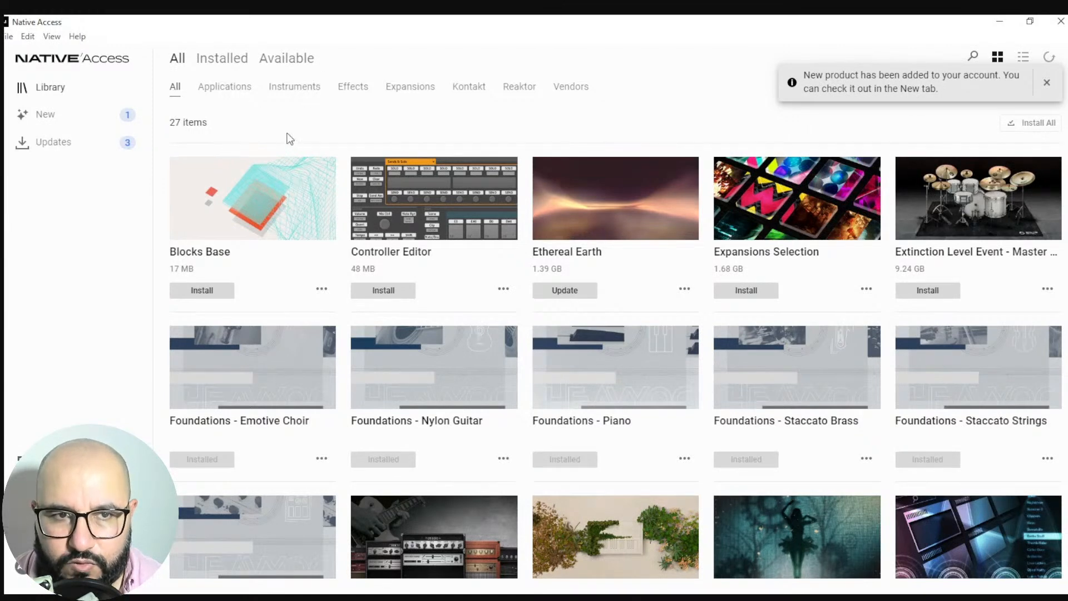
mouse_move(113, 122)
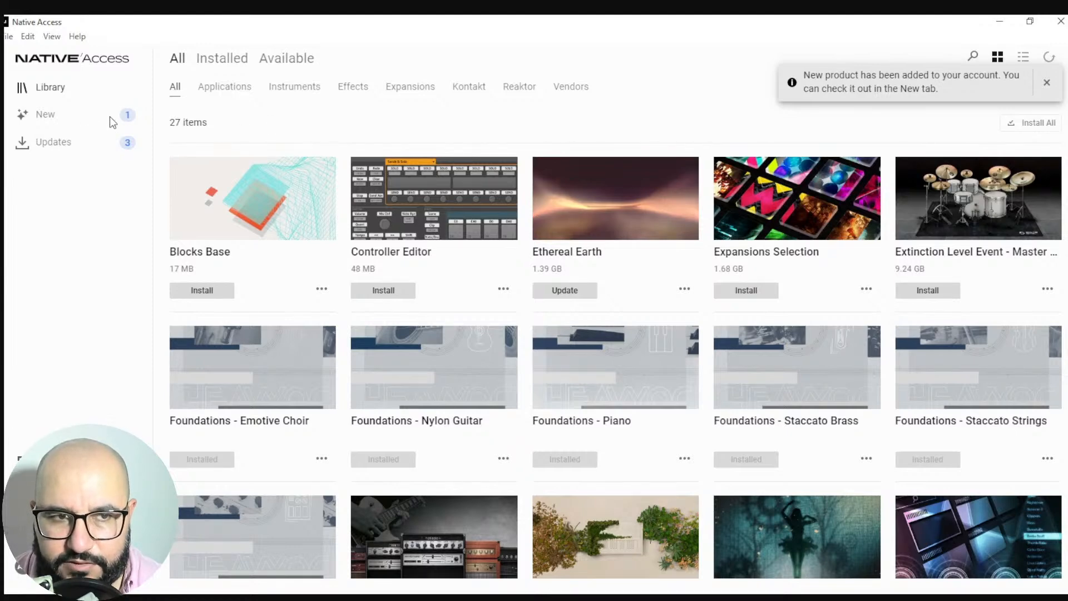
Step: Show the New products in Native Access and start the Ozone 11 Equalizer update download
click(44, 115)
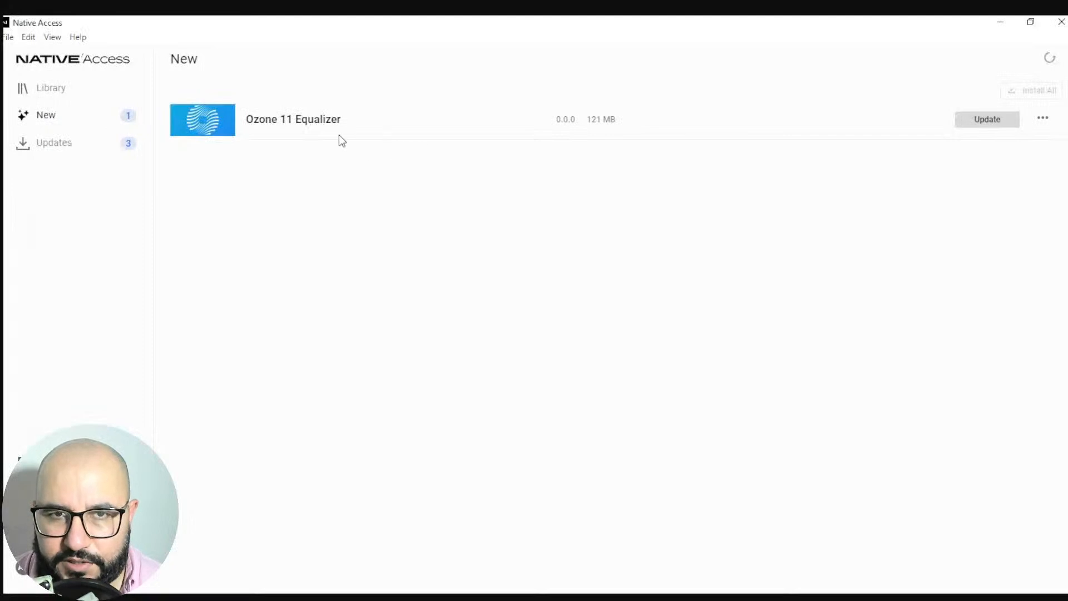
mouse_move(314, 154)
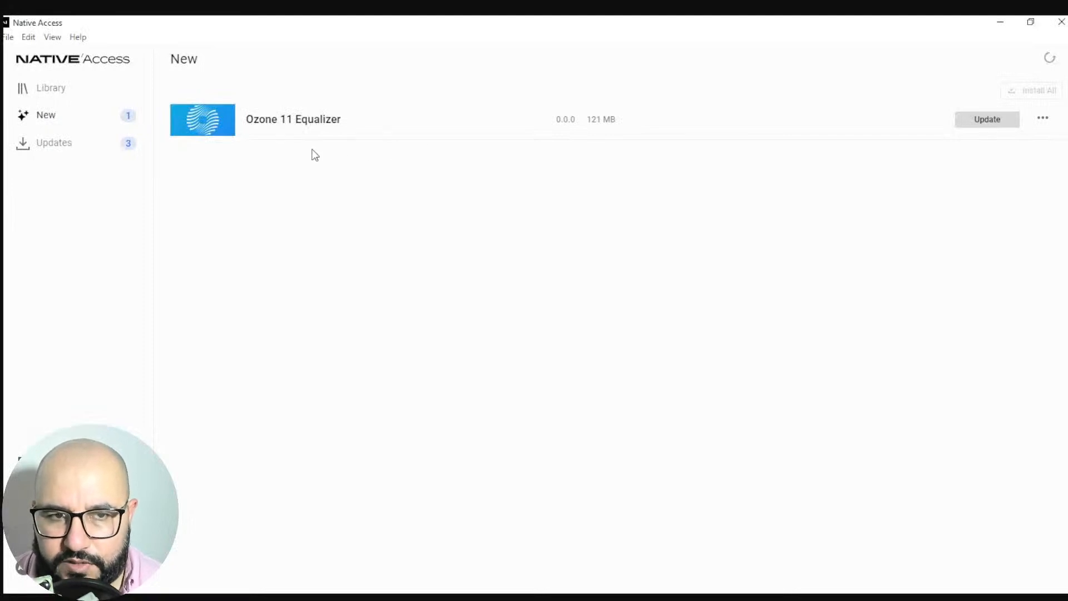
mouse_move(633, 189)
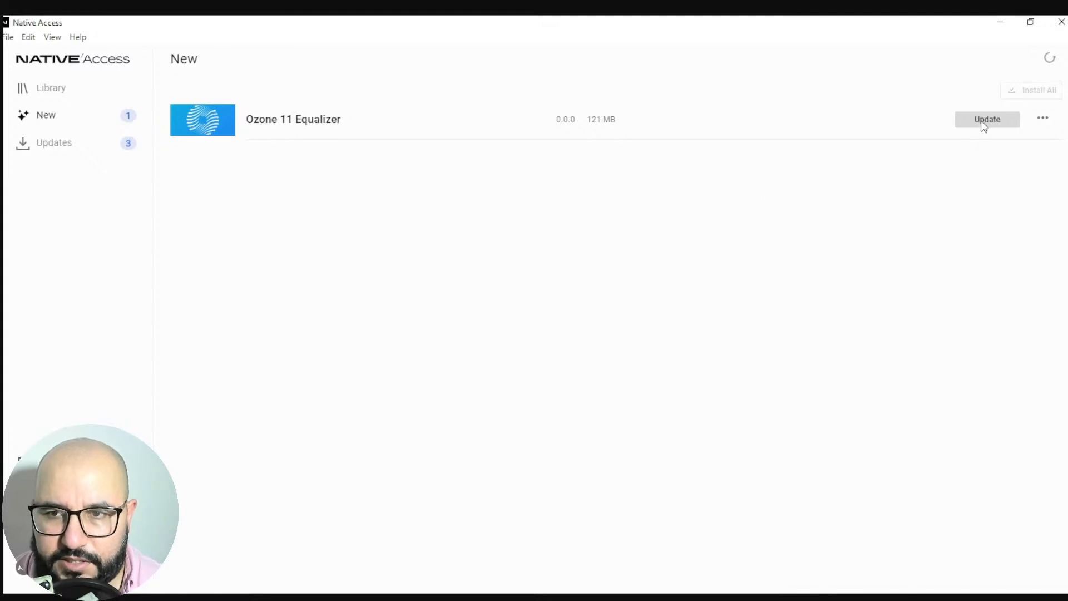
mouse_move(935, 211)
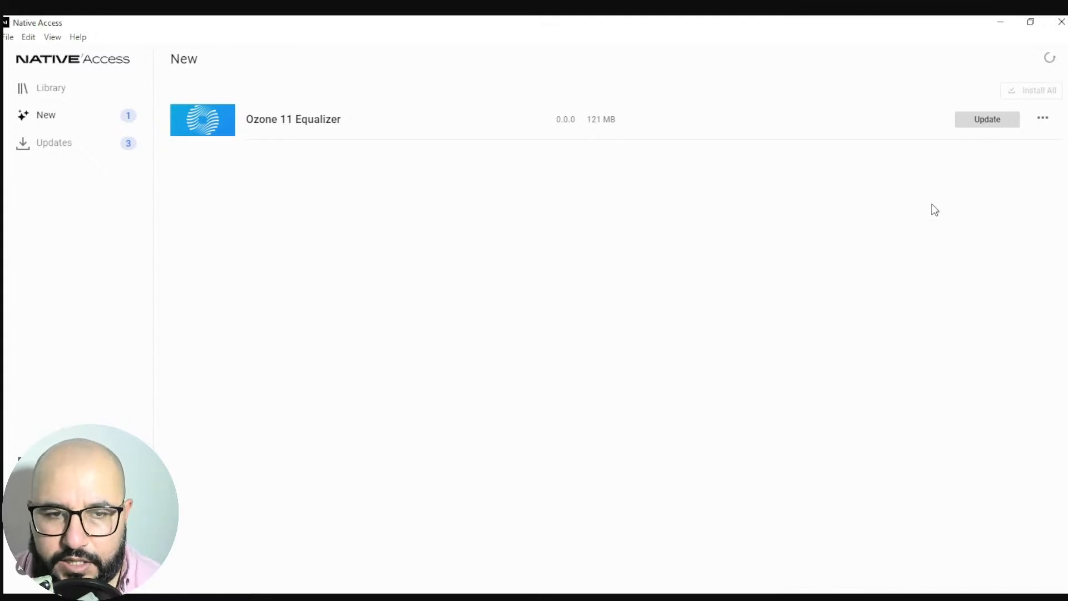
click(986, 119)
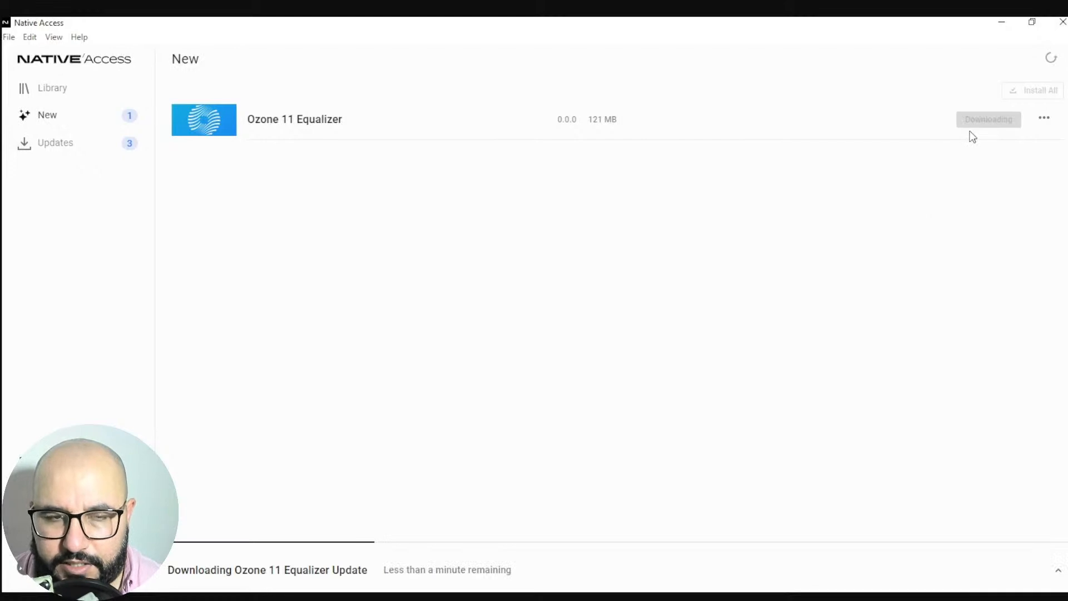
mouse_move(234, 571)
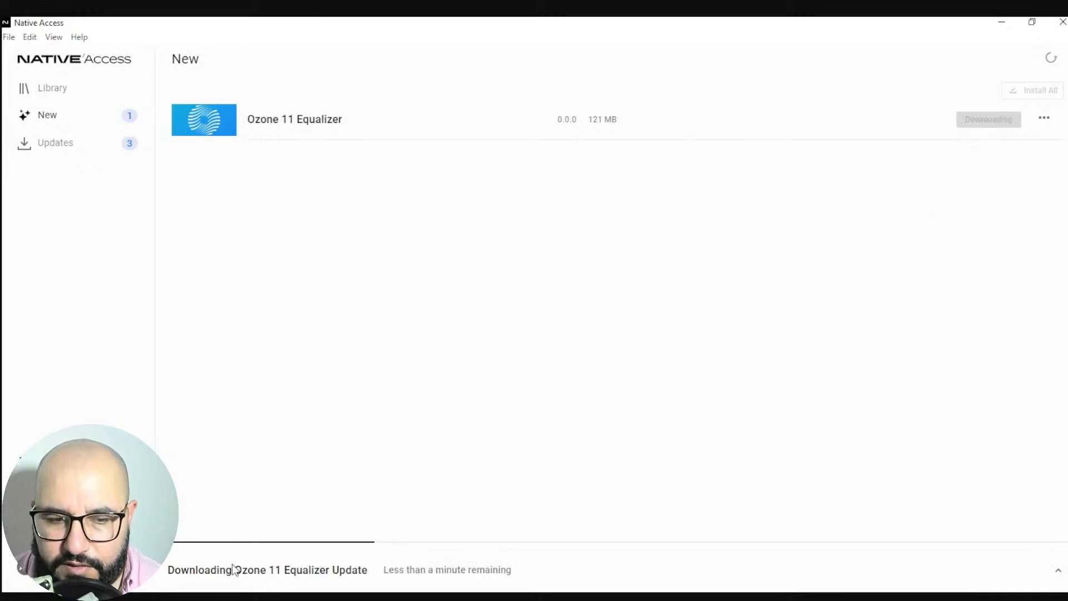
mouse_move(710, 380)
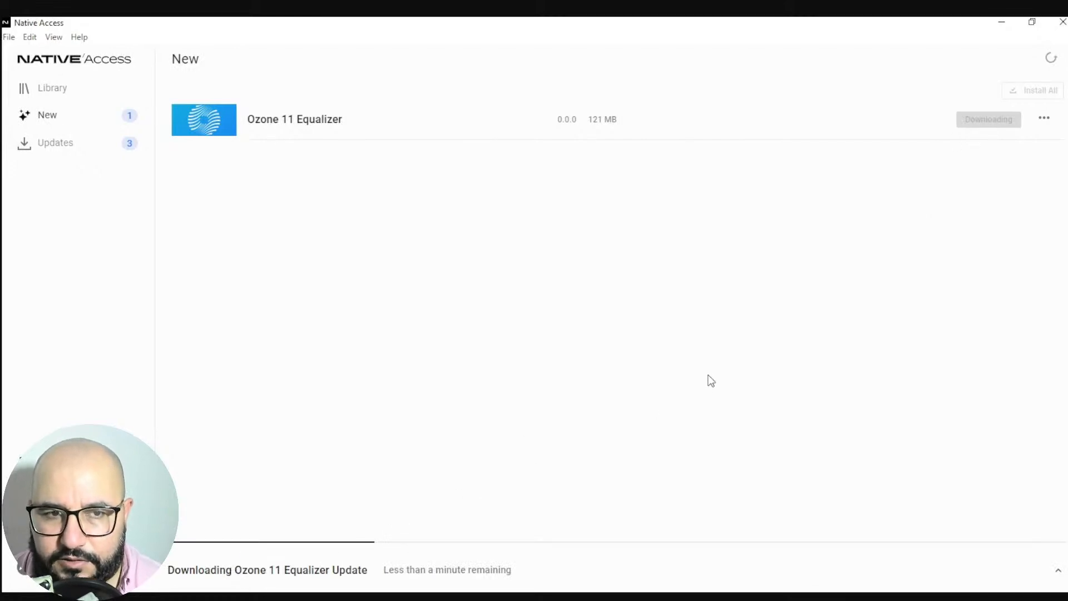
mouse_move(824, 269)
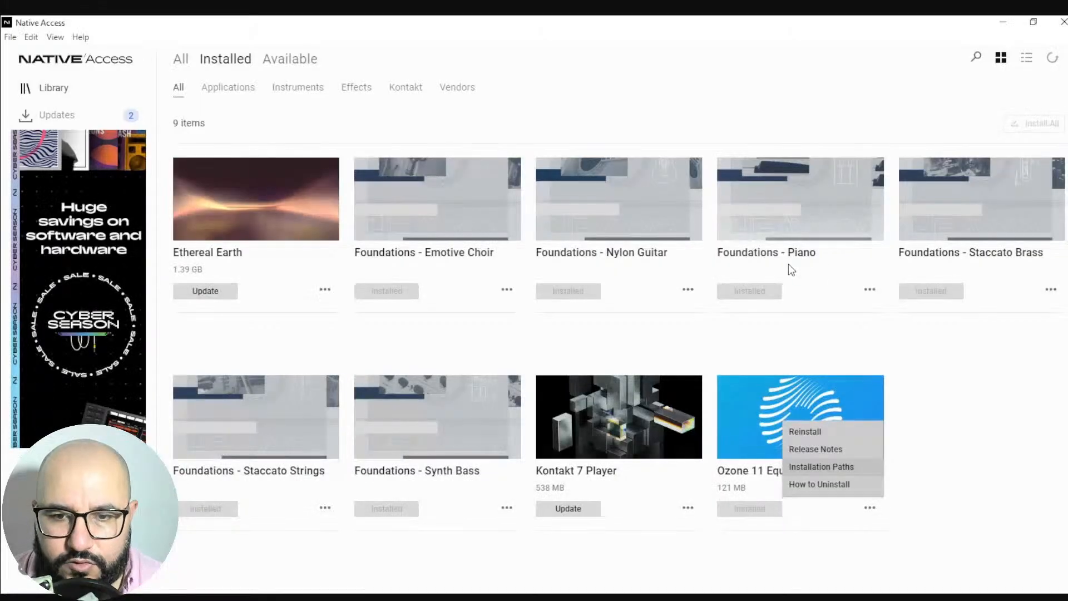
mouse_move(797, 285)
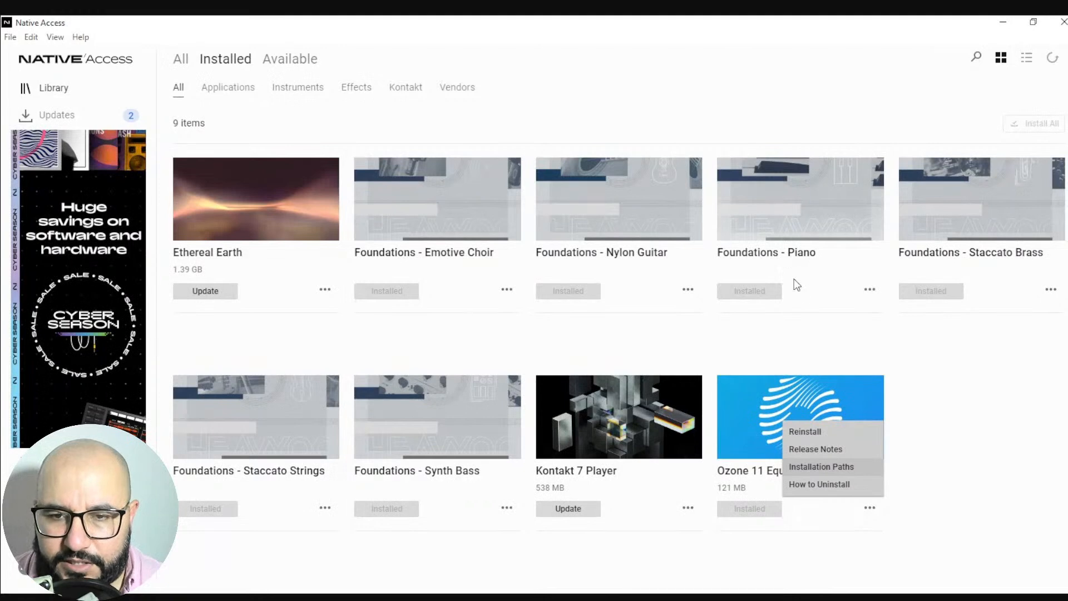
mouse_move(823, 474)
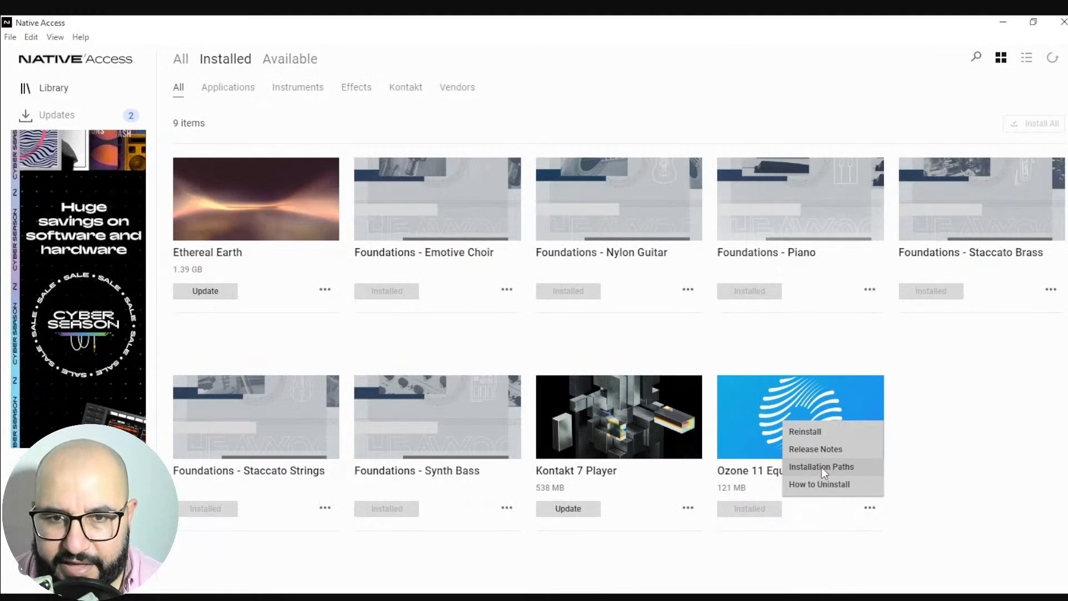
mouse_move(760, 477)
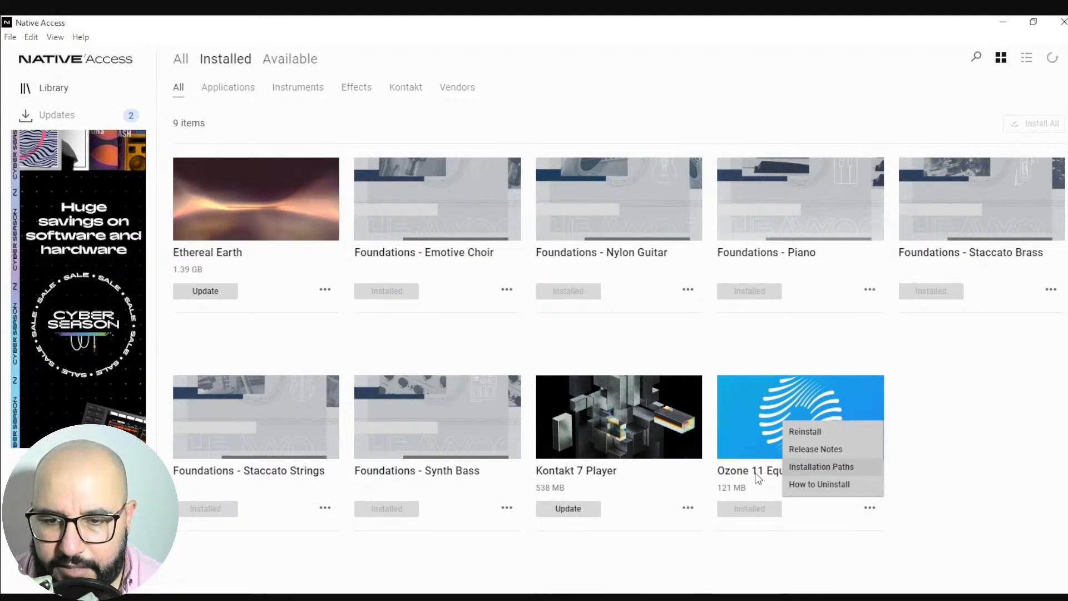
mouse_move(825, 472)
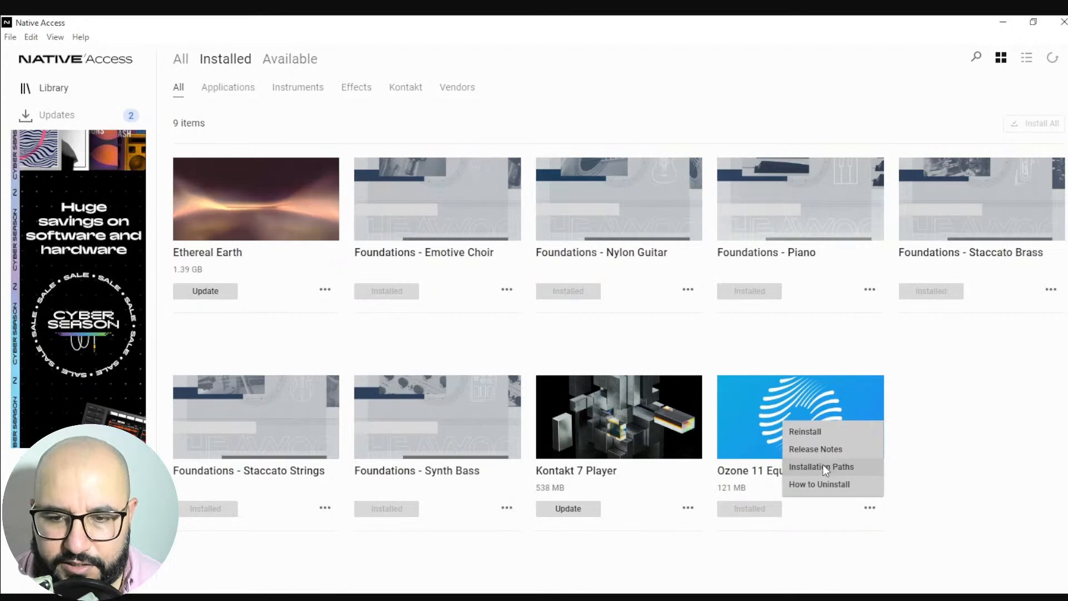
mouse_move(855, 501)
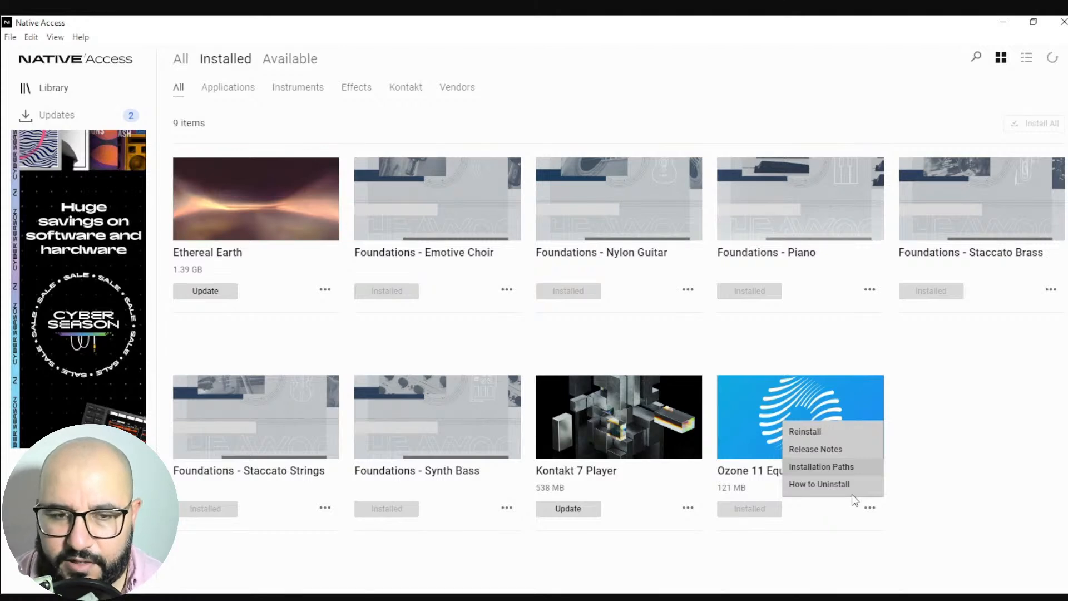
mouse_move(935, 449)
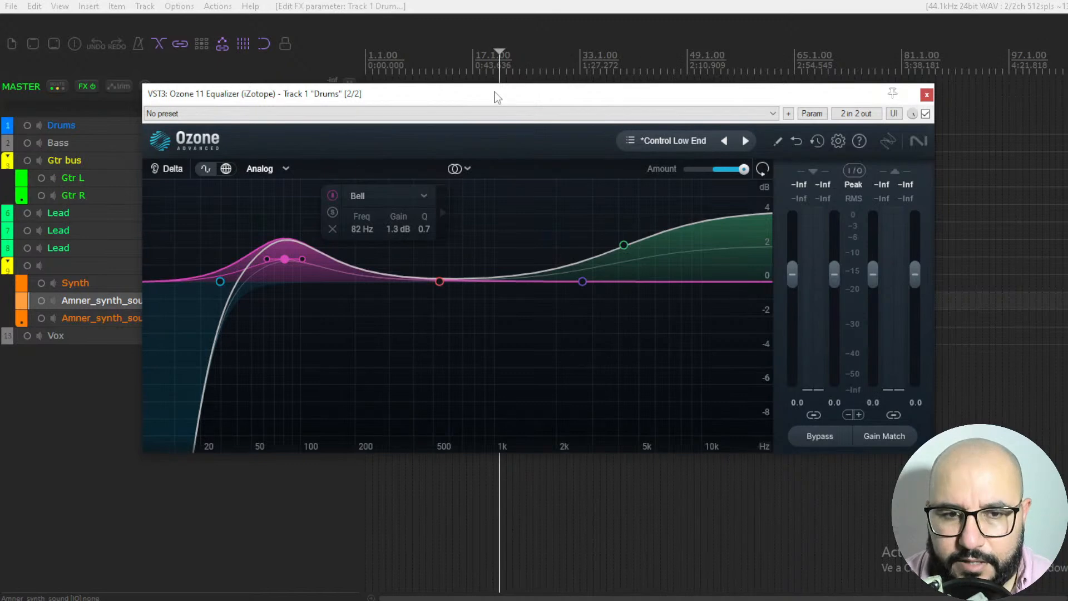
mouse_move(547, 315)
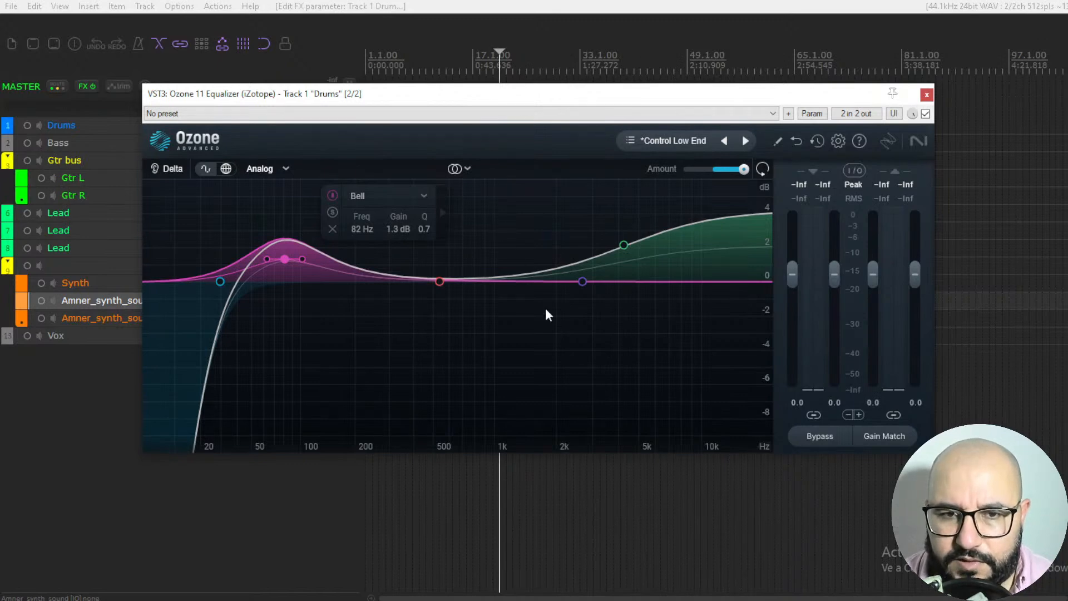
mouse_move(551, 320)
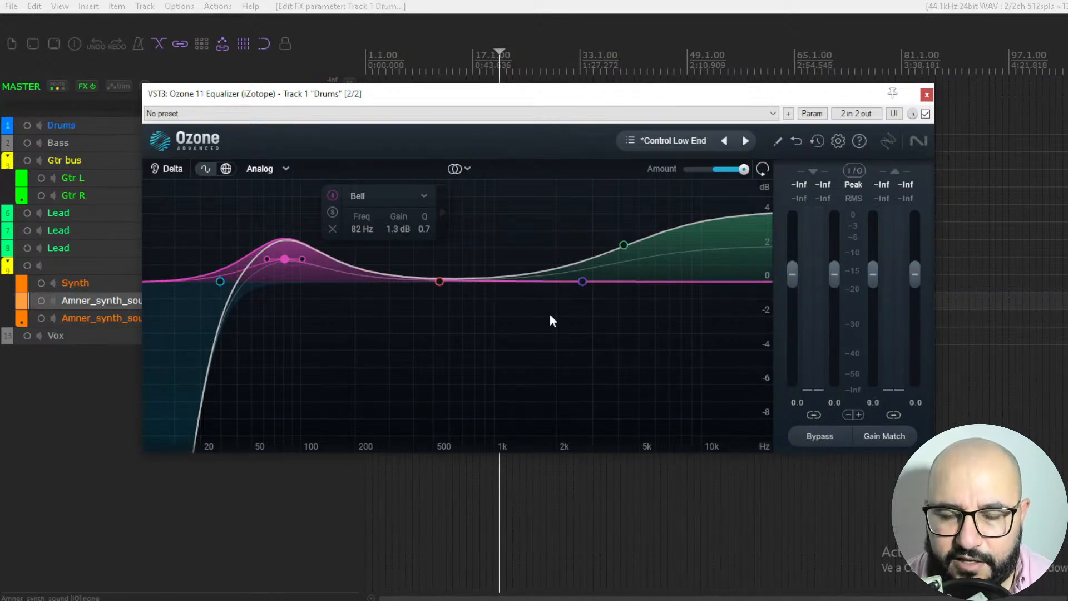
mouse_move(490, 375)
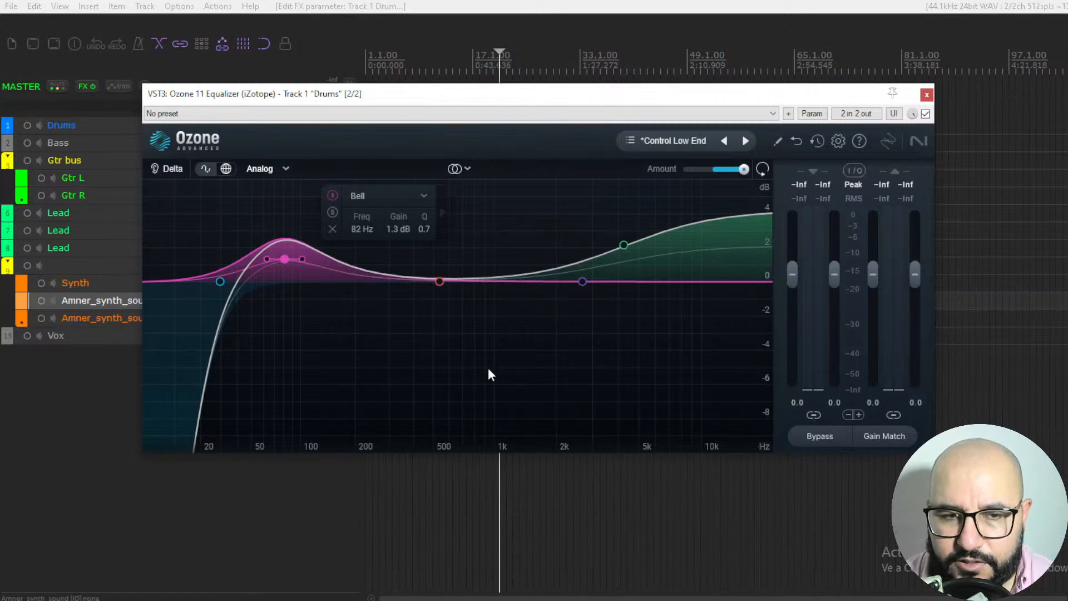
mouse_move(610, 283)
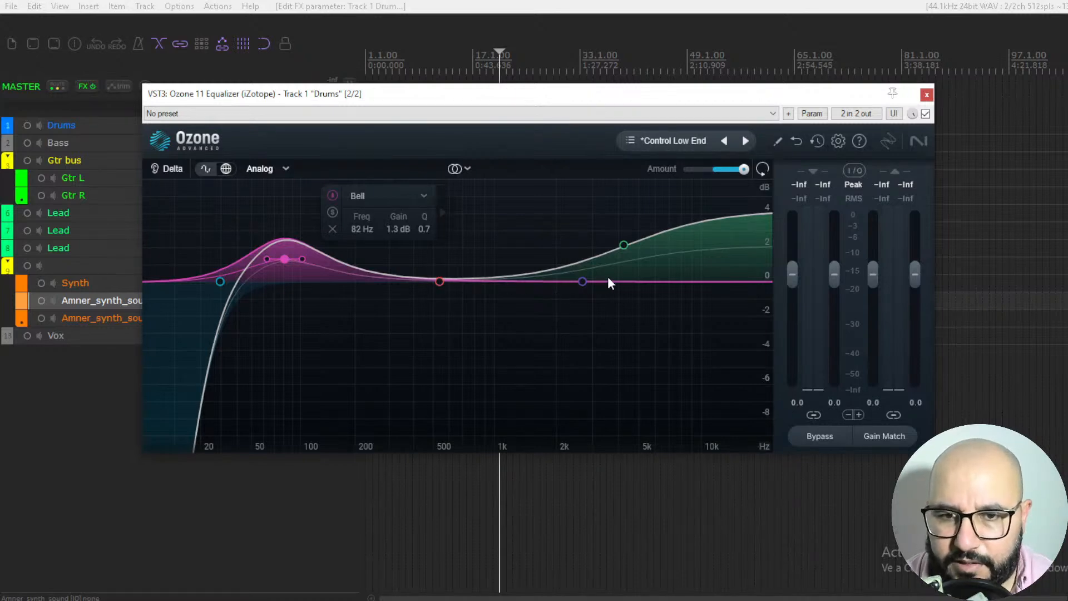
mouse_move(646, 279)
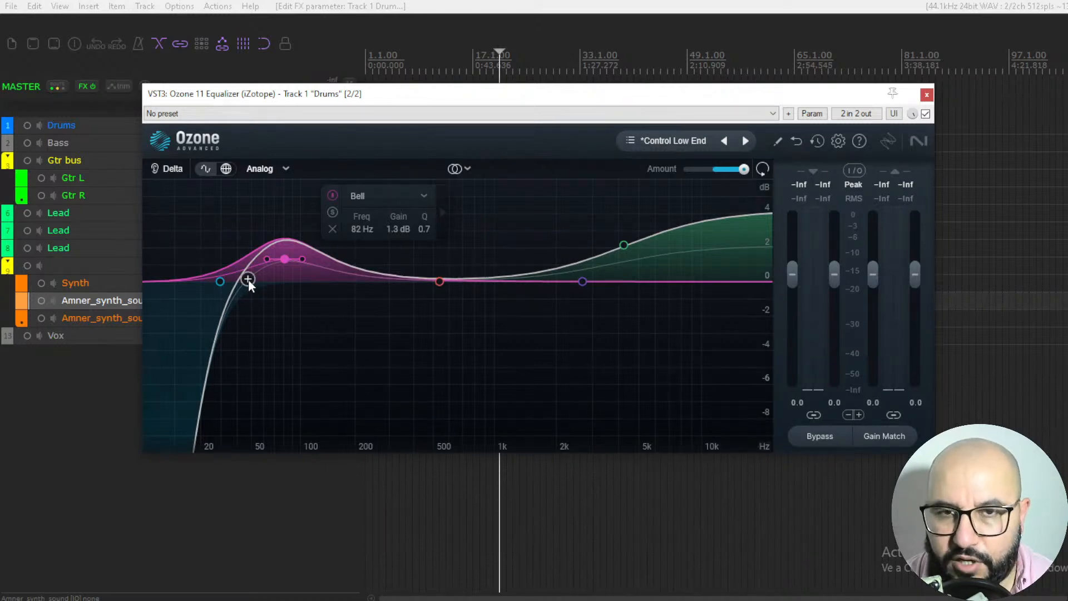
mouse_move(291, 289)
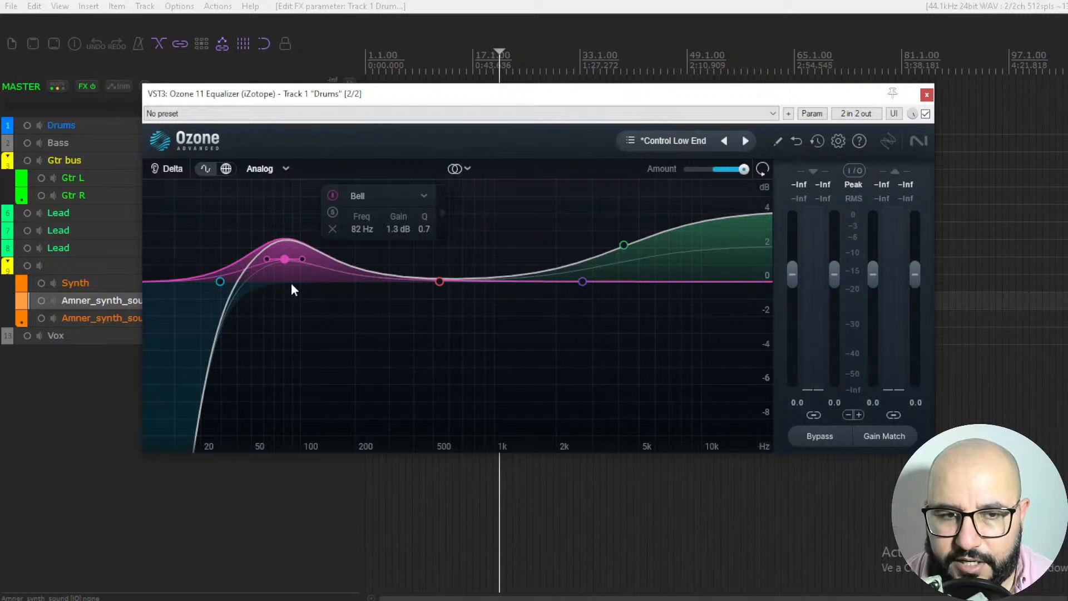
mouse_move(436, 282)
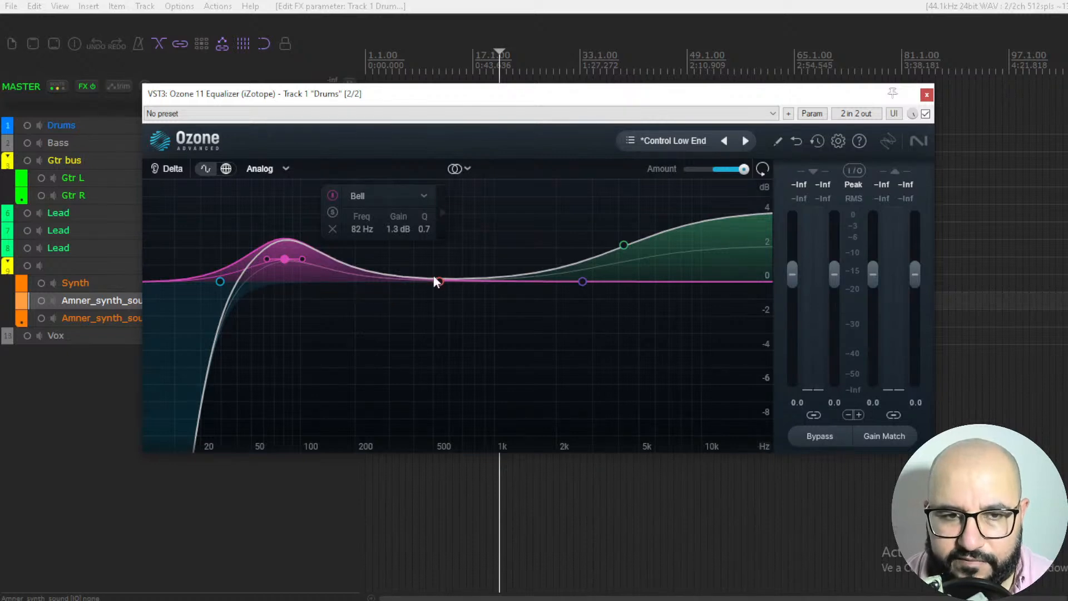
mouse_move(442, 284)
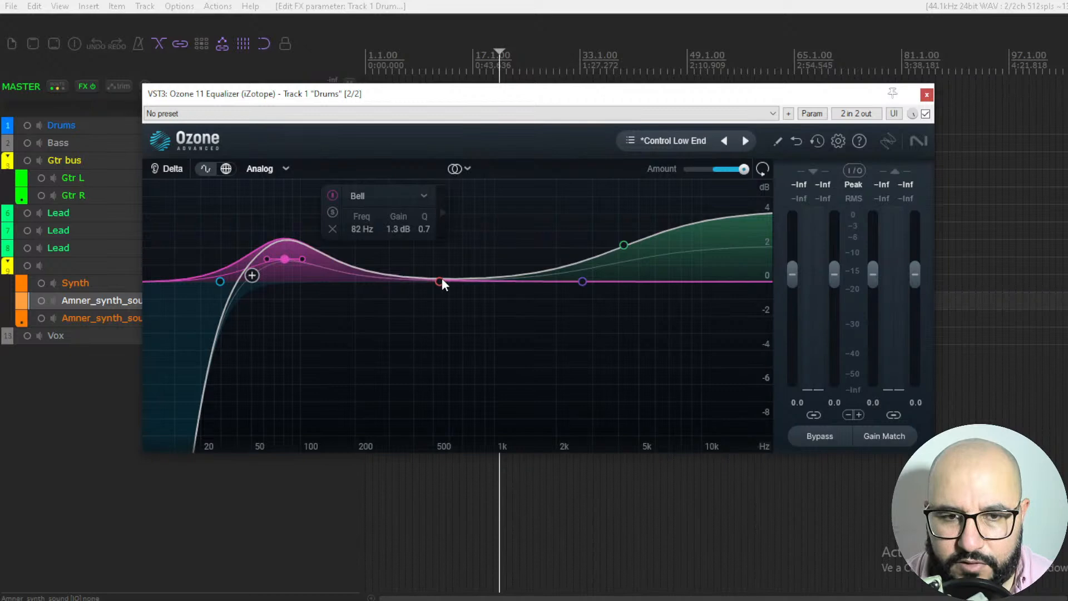
mouse_move(357, 207)
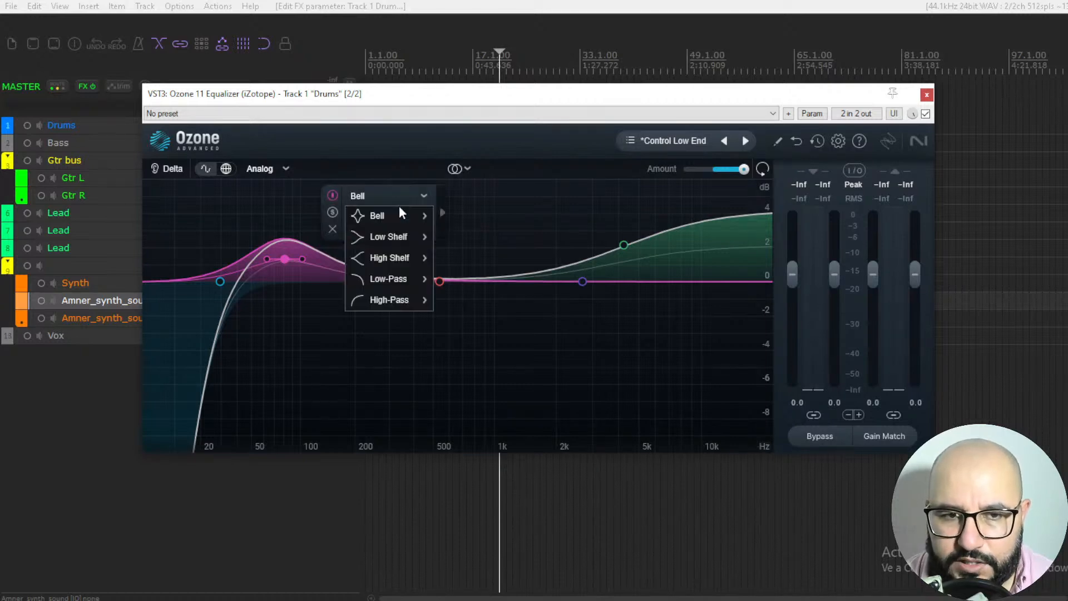
mouse_move(388, 238)
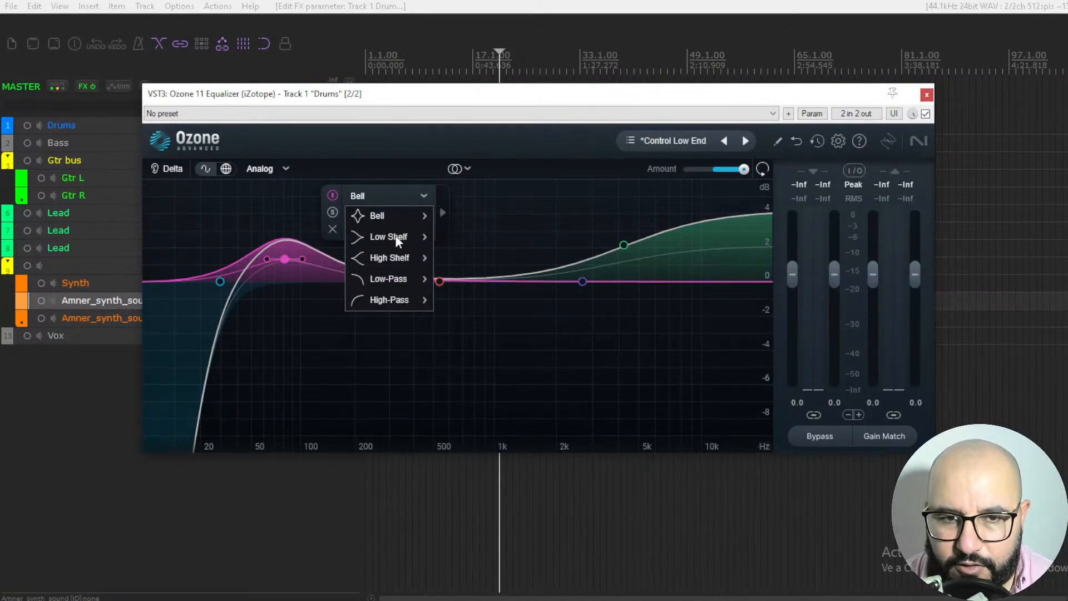
mouse_move(400, 278)
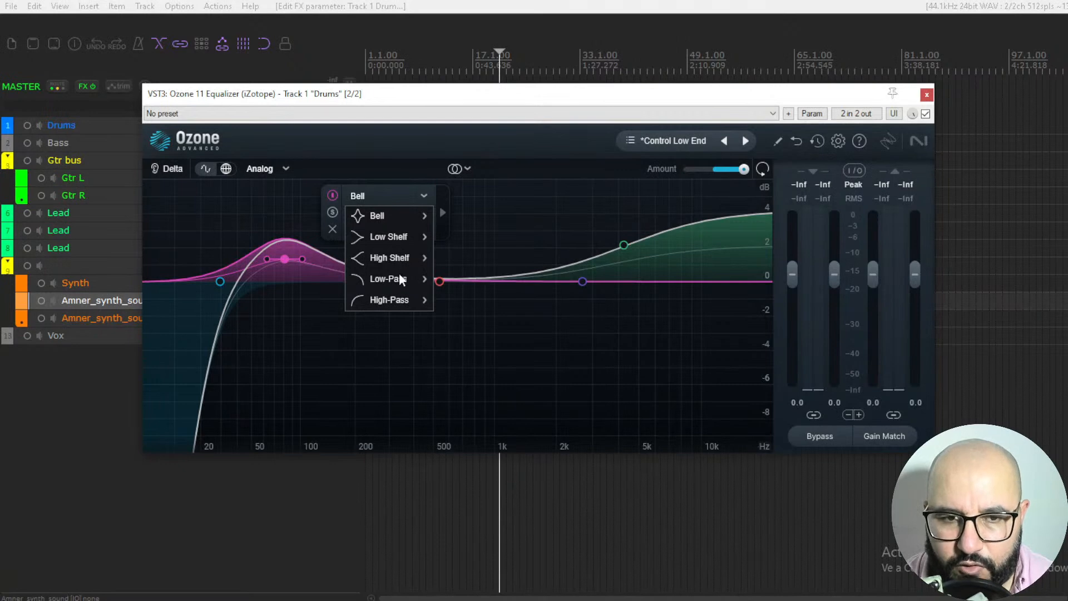
mouse_move(389, 236)
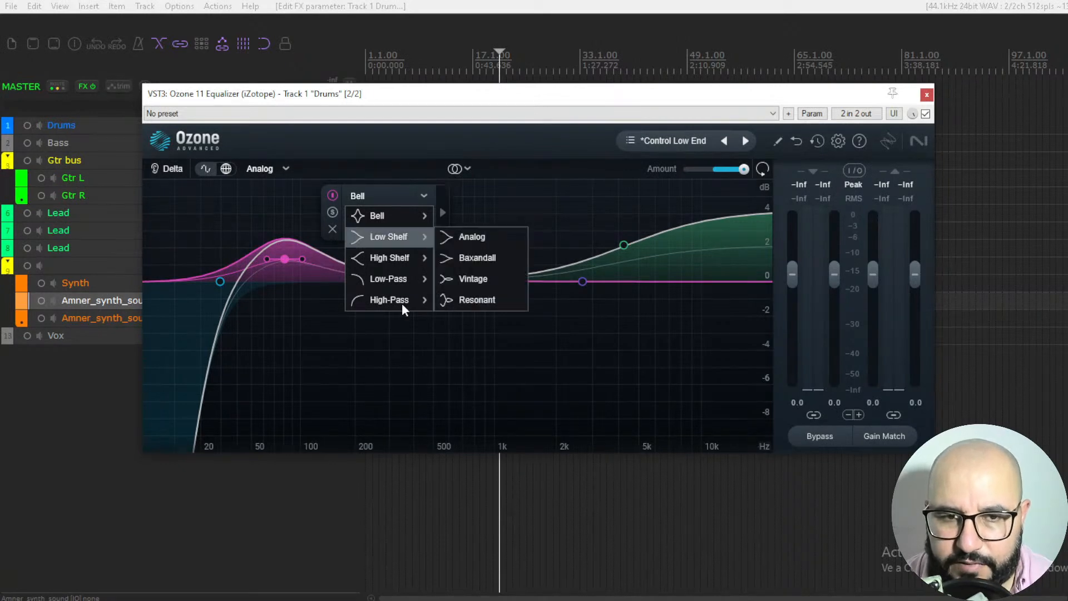
mouse_move(462, 292)
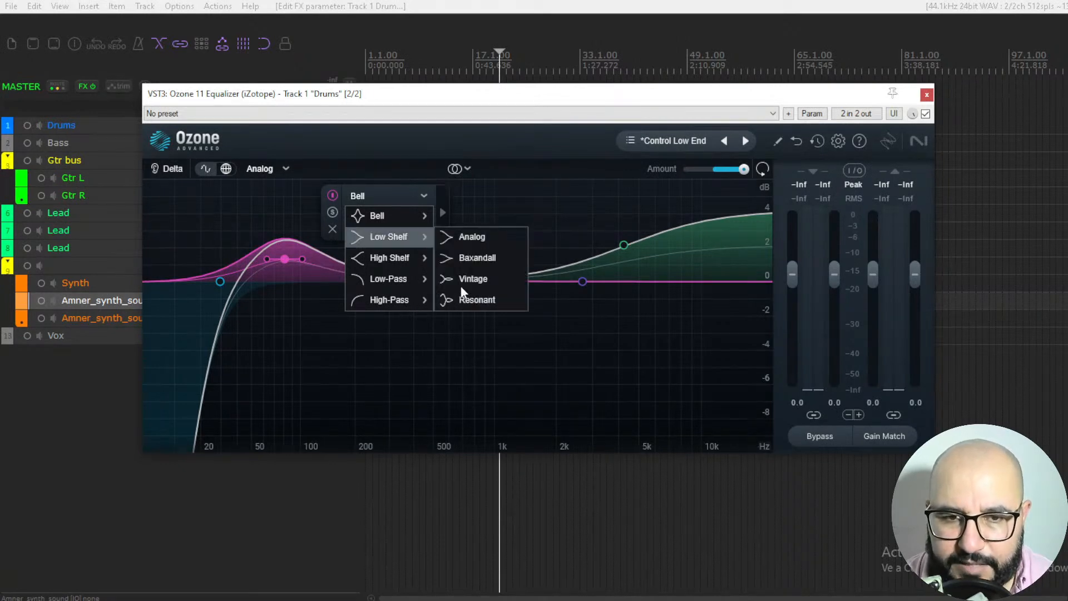
mouse_move(466, 262)
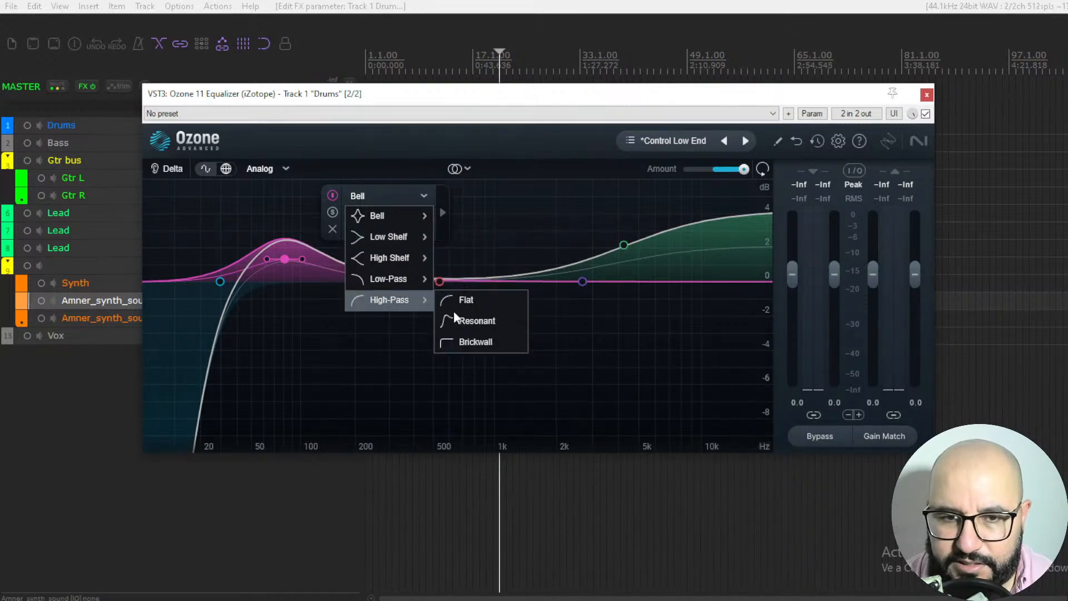
mouse_move(413, 290)
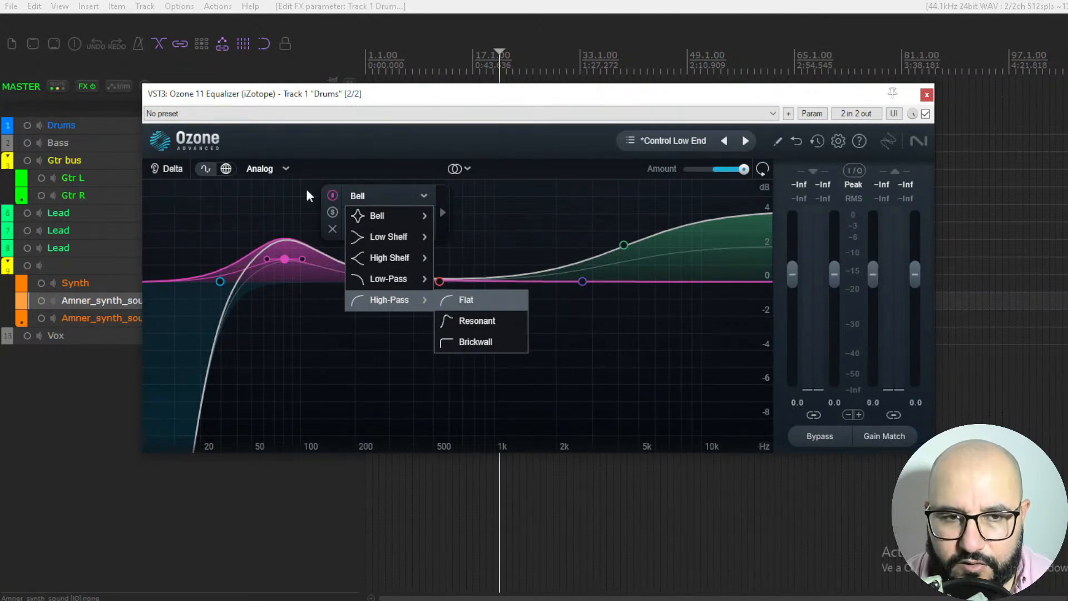
mouse_move(385, 202)
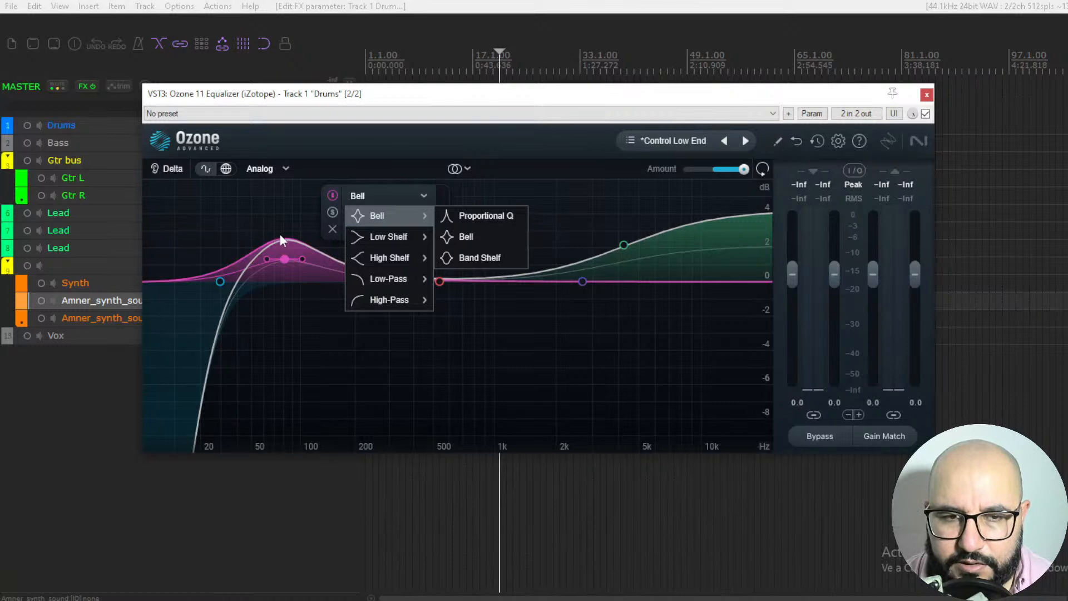
mouse_move(327, 215)
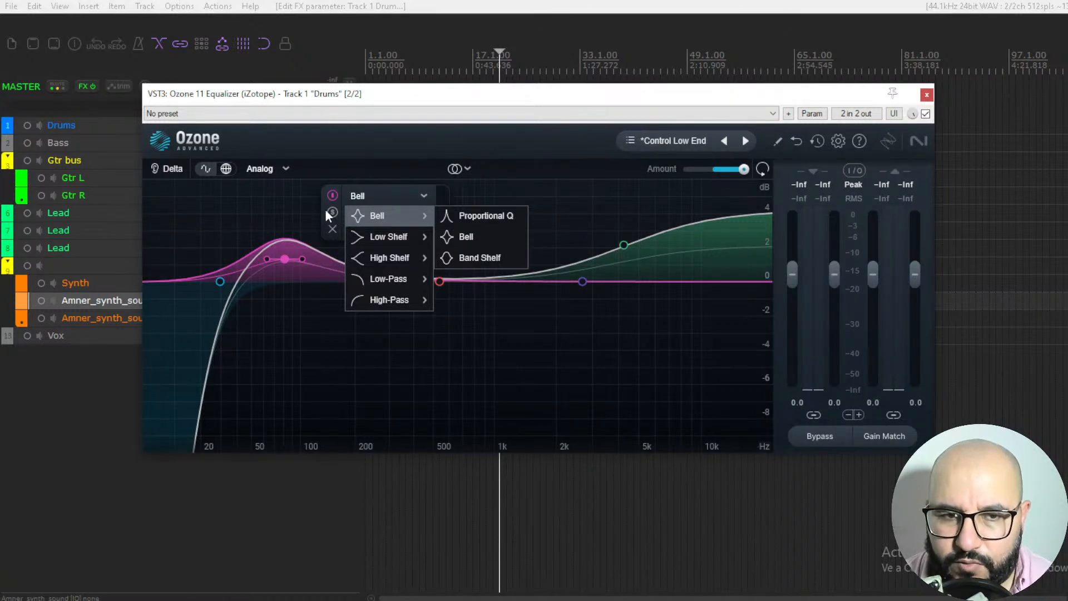
mouse_move(272, 210)
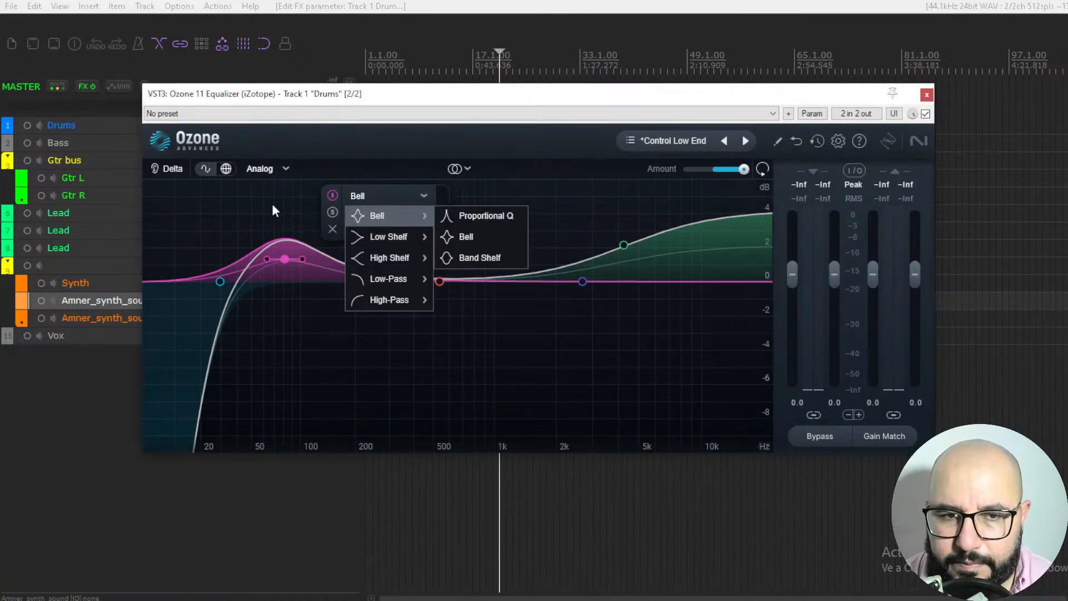
mouse_move(298, 224)
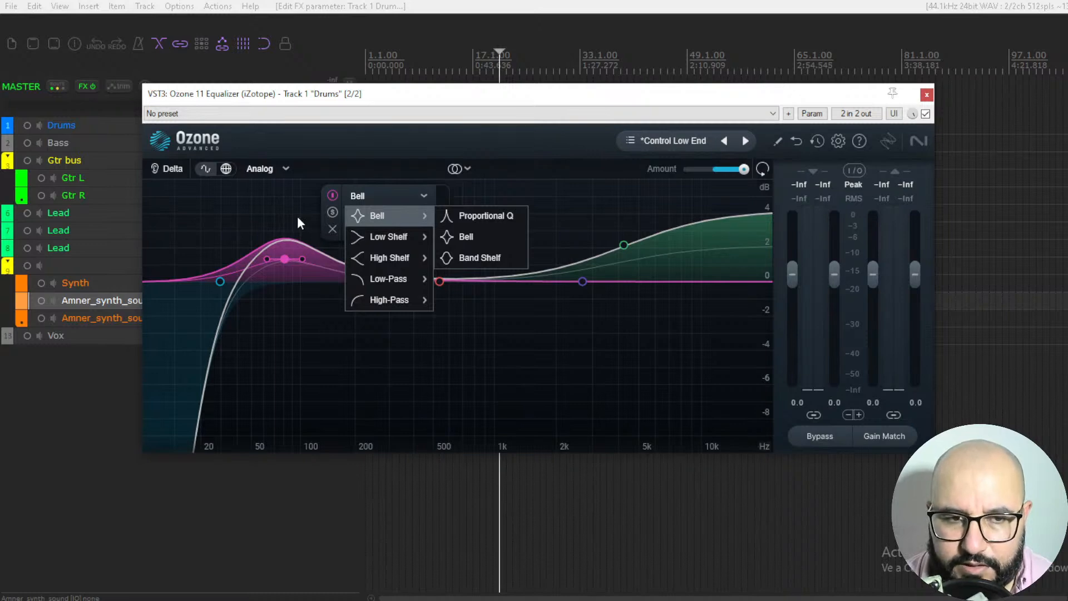
mouse_move(267, 259)
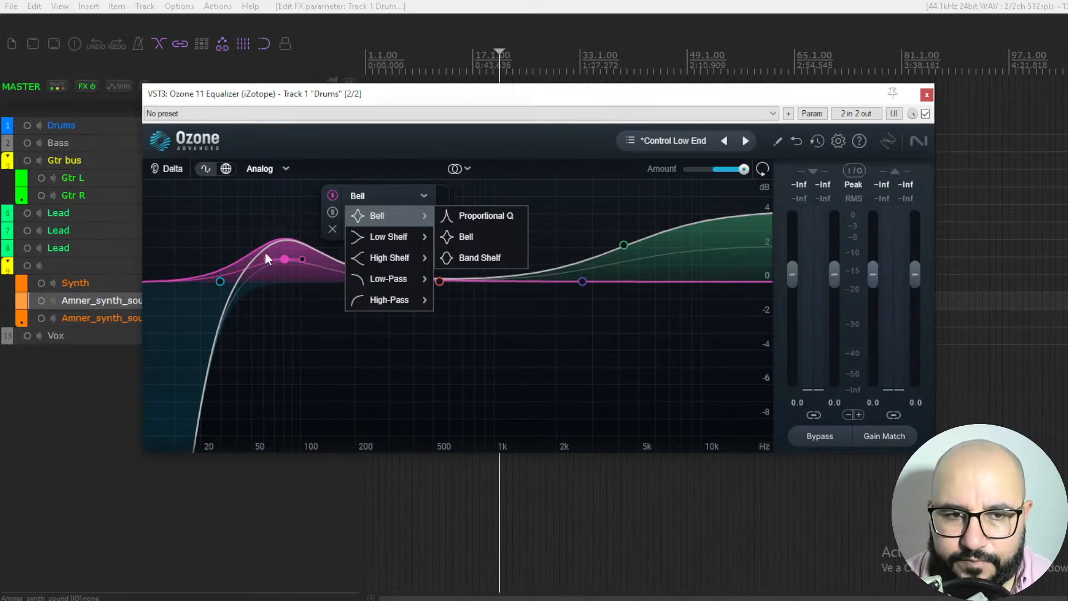
mouse_move(267, 259)
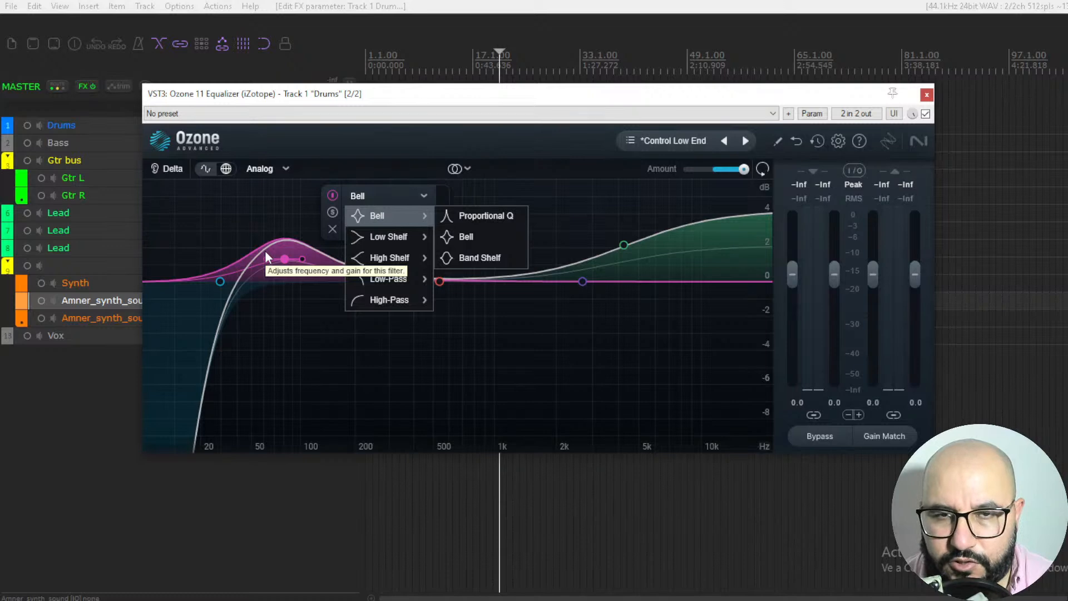
mouse_move(243, 240)
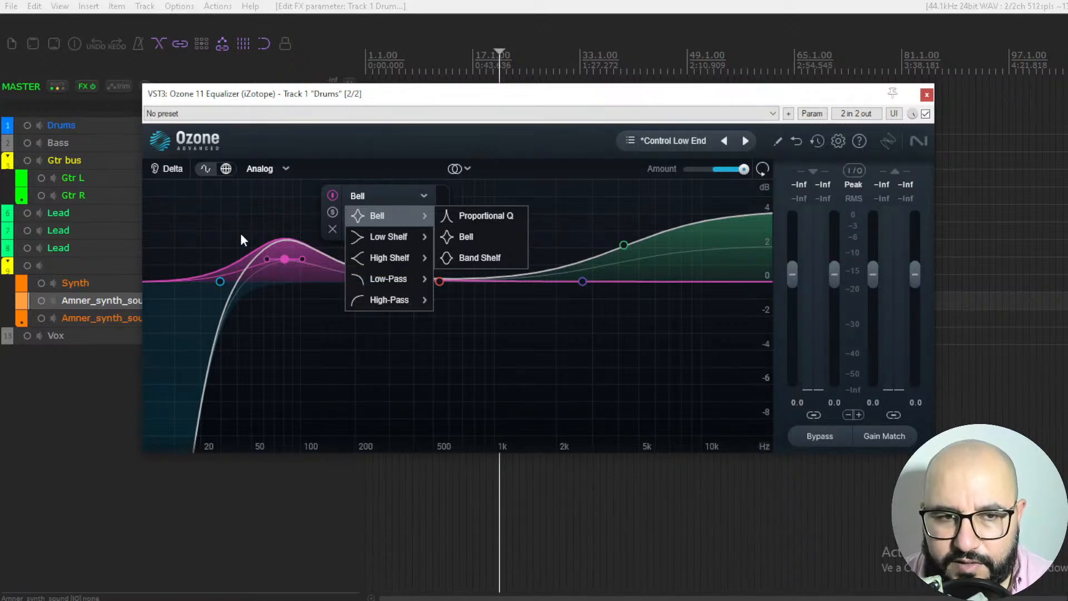
mouse_move(238, 206)
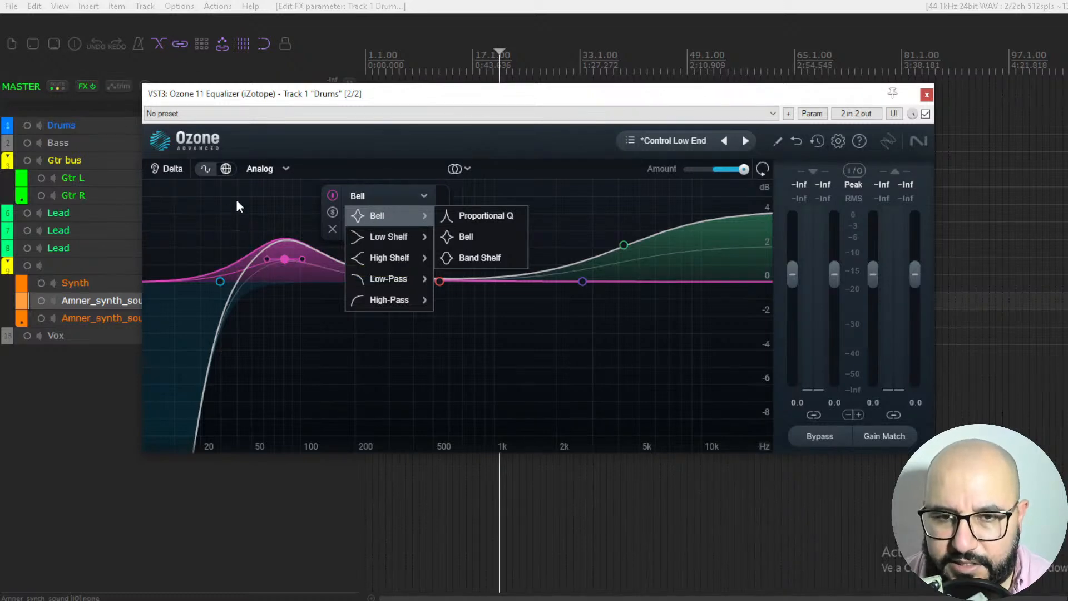
mouse_move(176, 193)
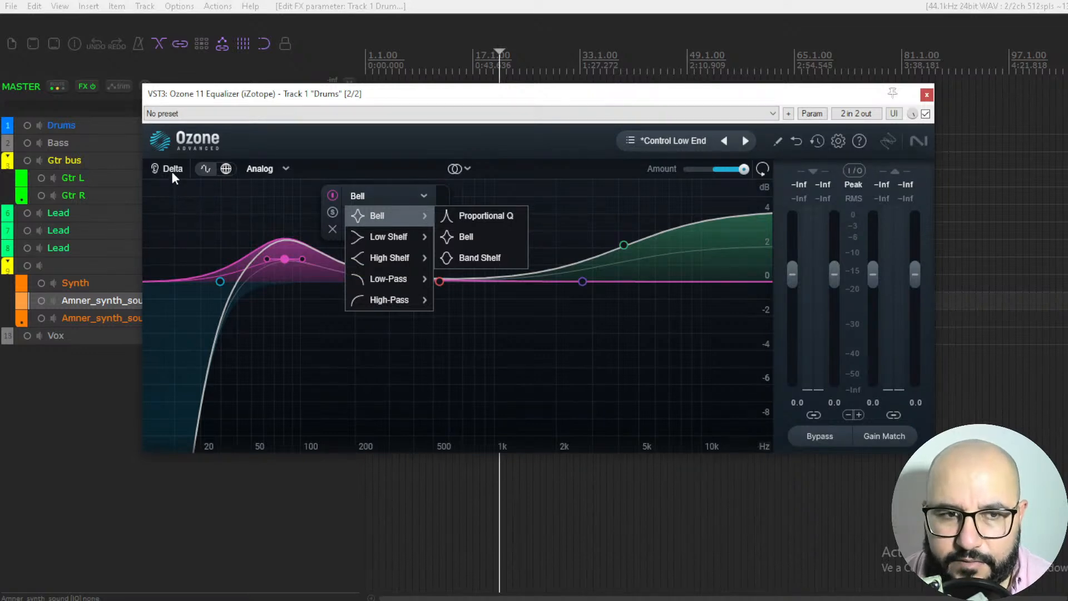
mouse_move(214, 228)
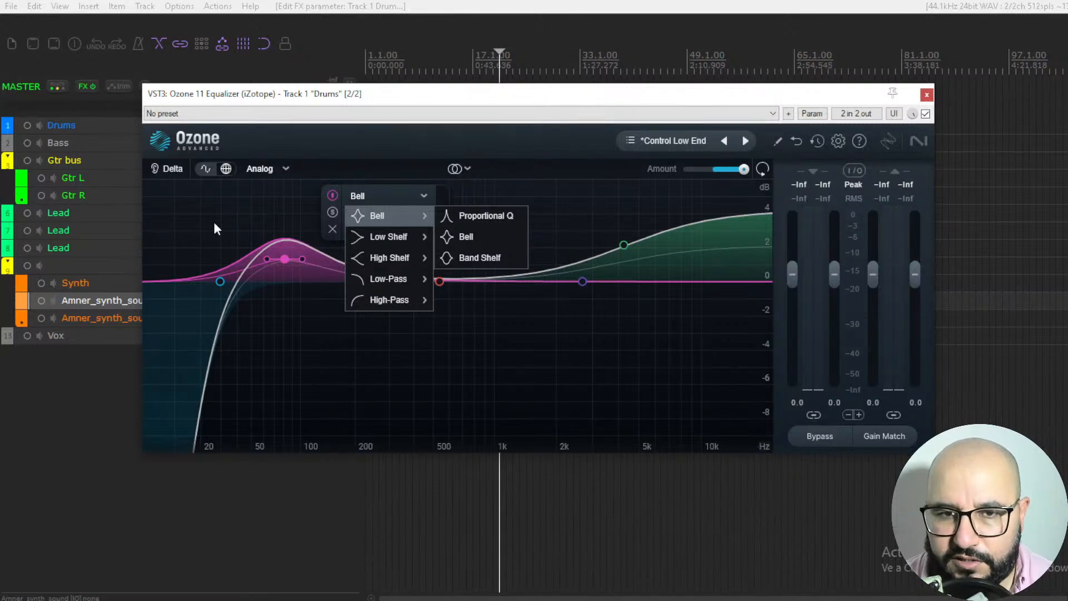
mouse_move(174, 168)
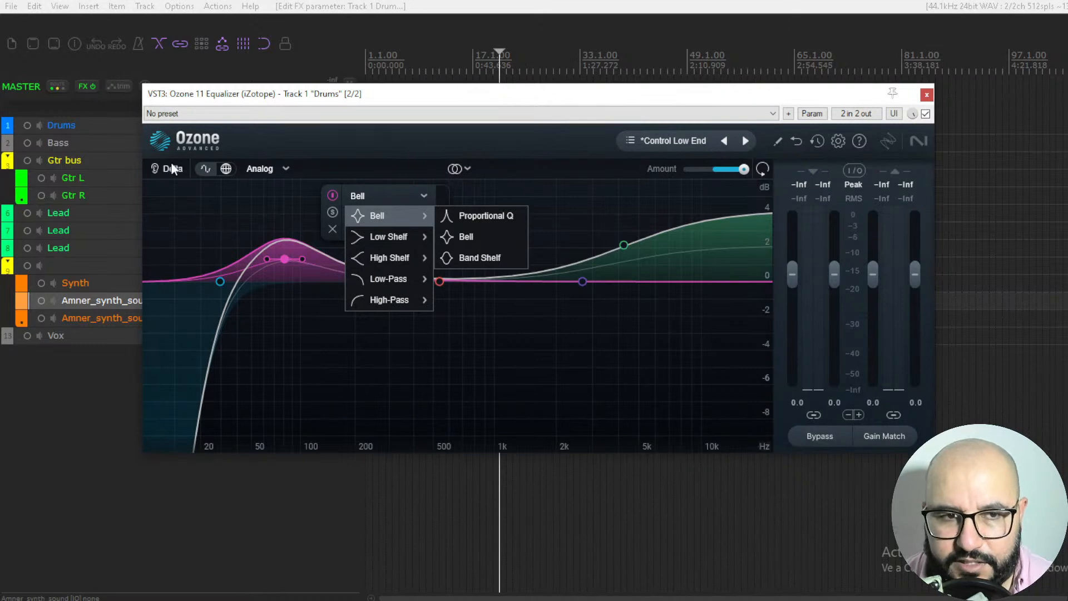
mouse_move(194, 214)
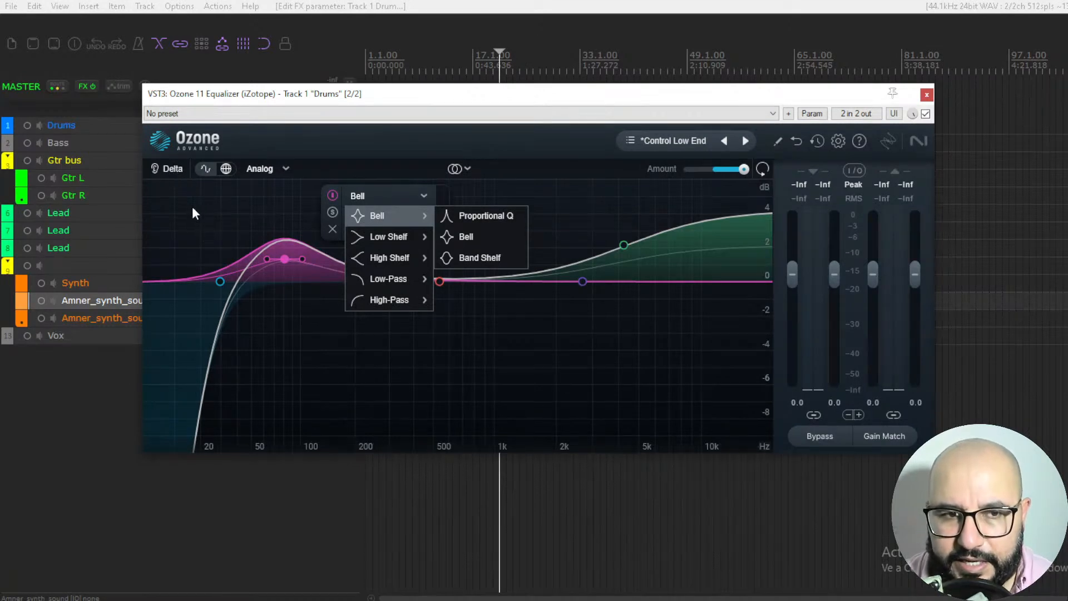
mouse_move(379, 270)
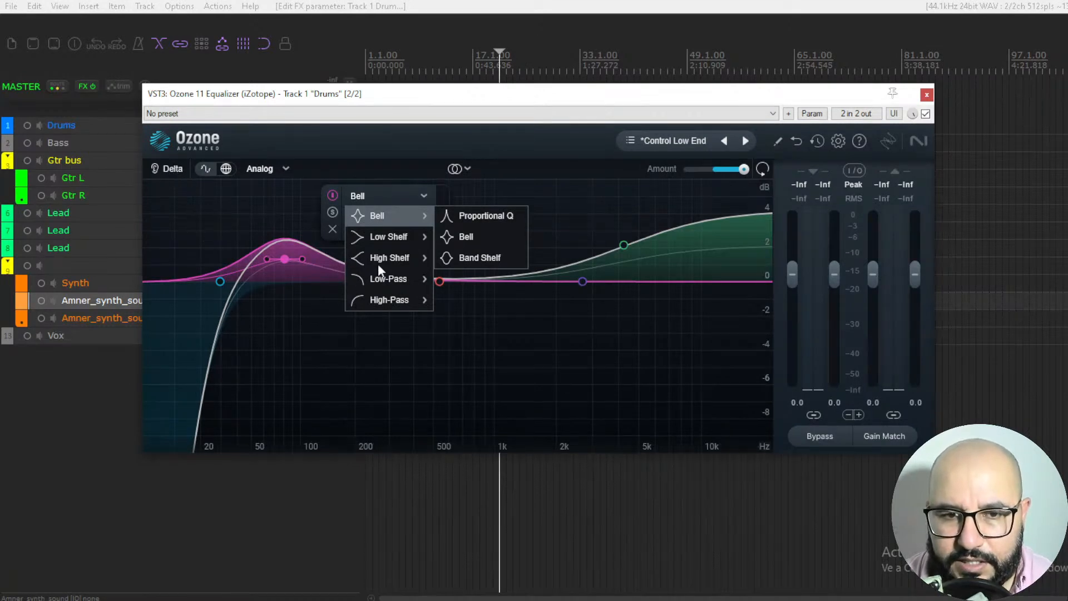
mouse_move(207, 189)
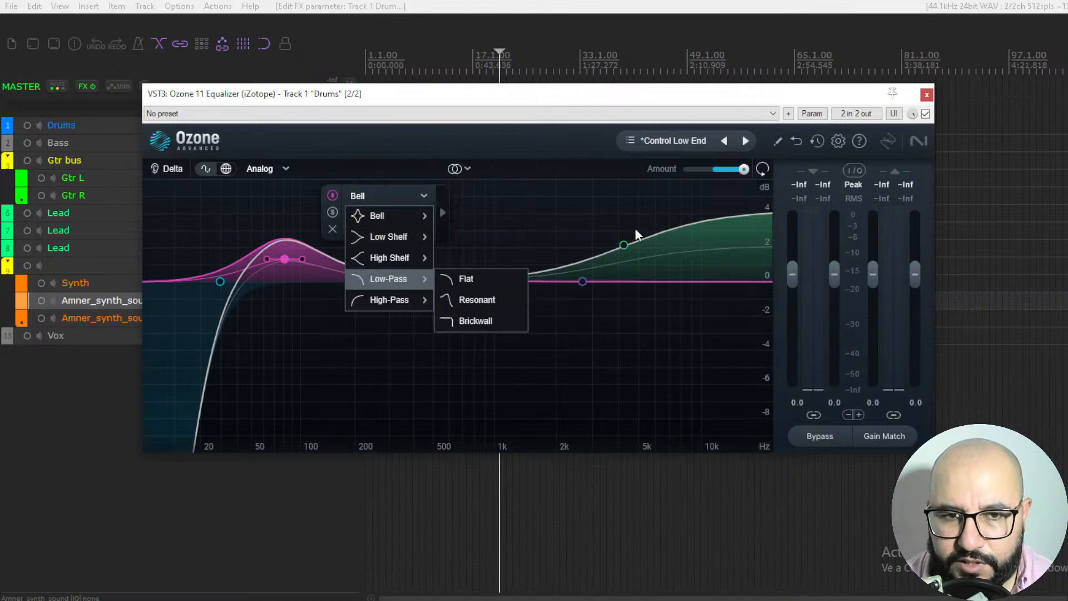
mouse_move(167, 178)
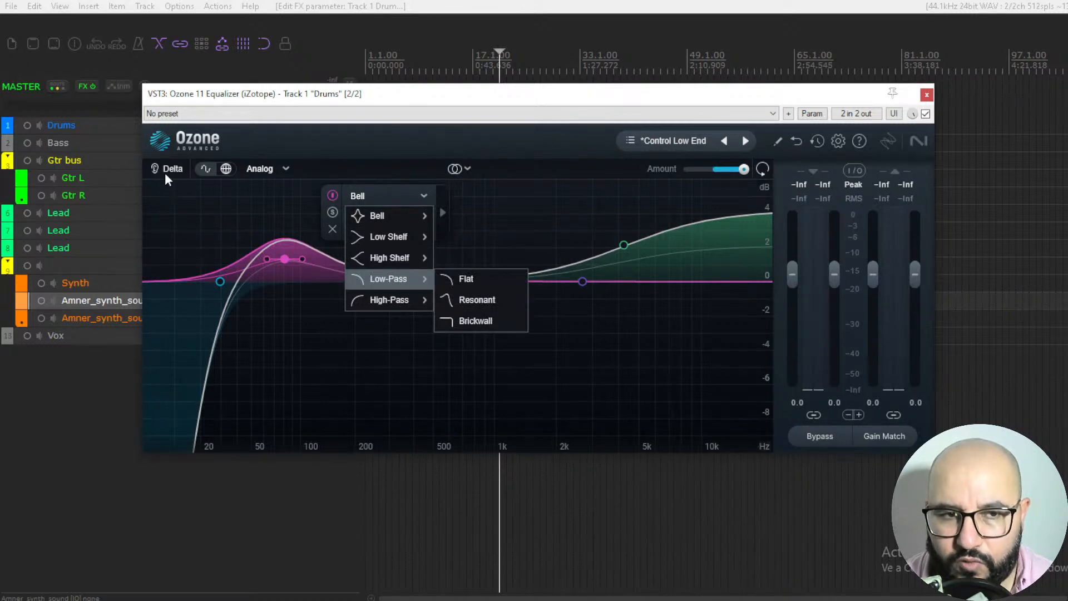
mouse_move(390, 299)
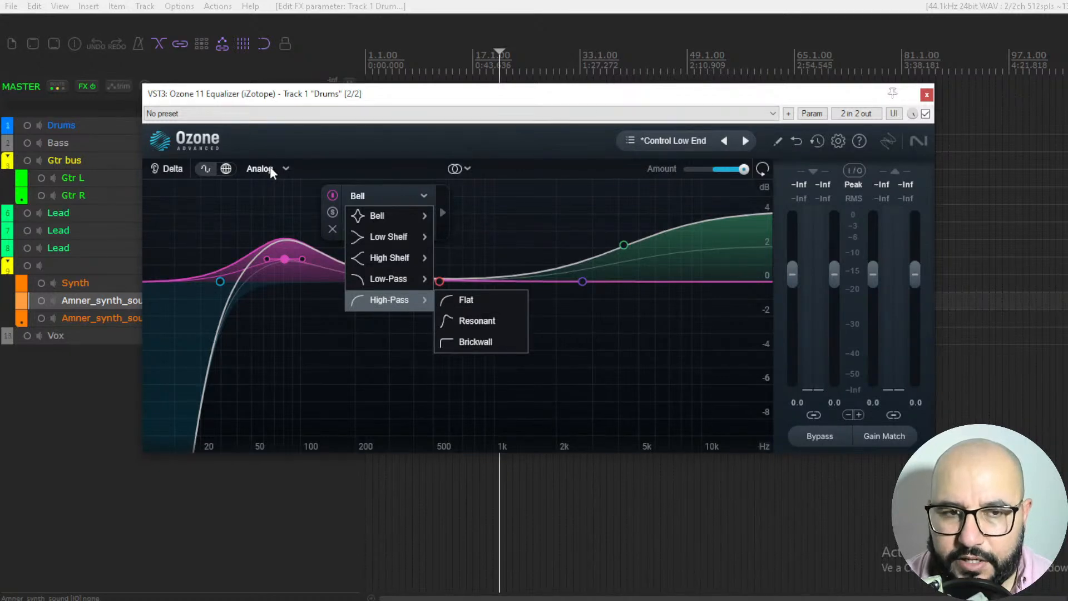
mouse_move(377, 214)
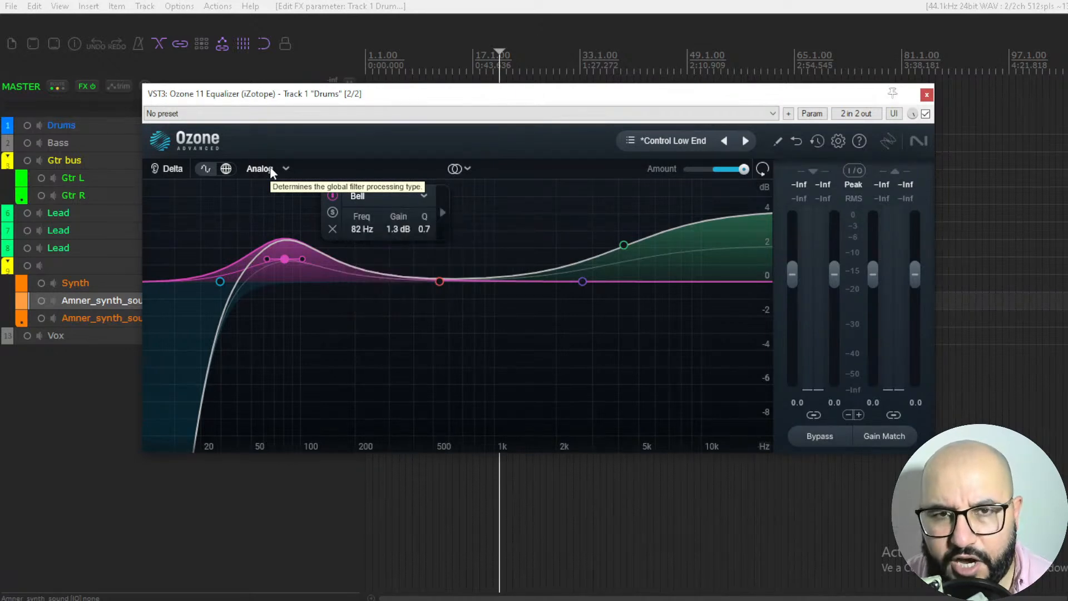
mouse_move(494, 224)
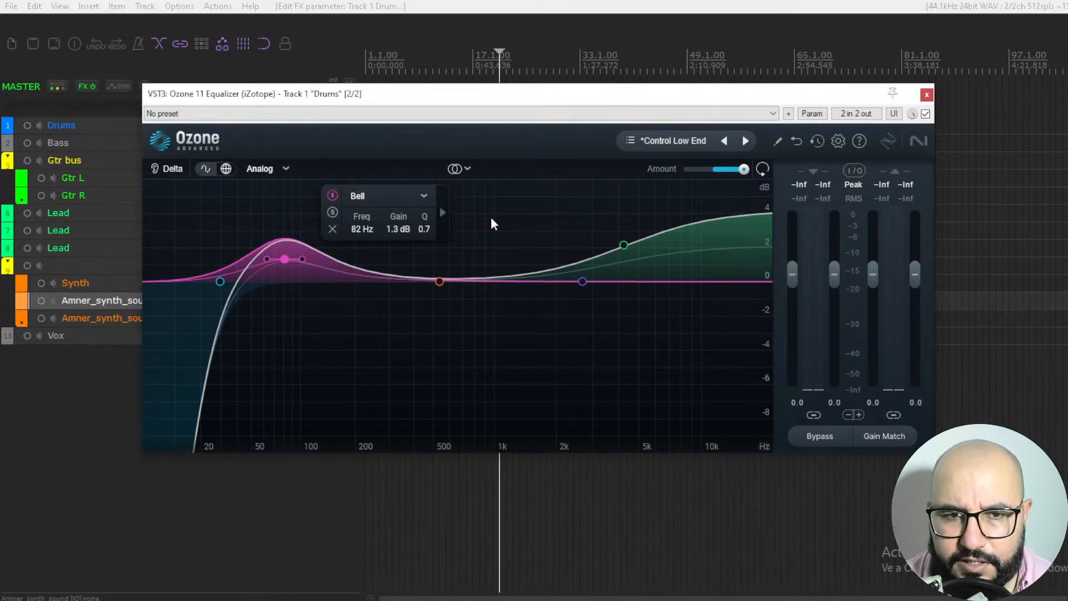
mouse_move(484, 208)
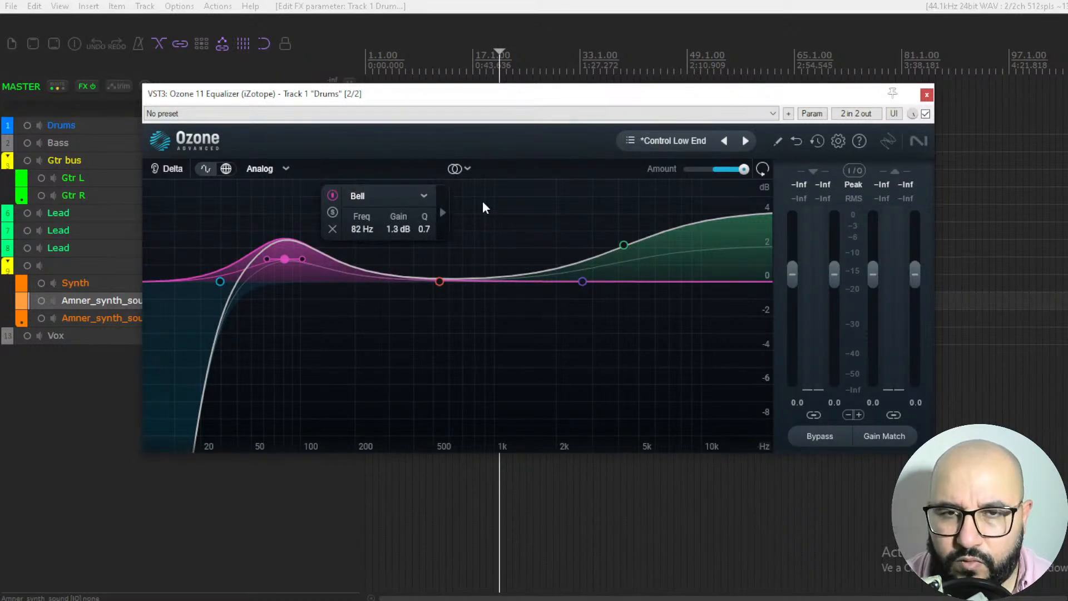
mouse_move(479, 203)
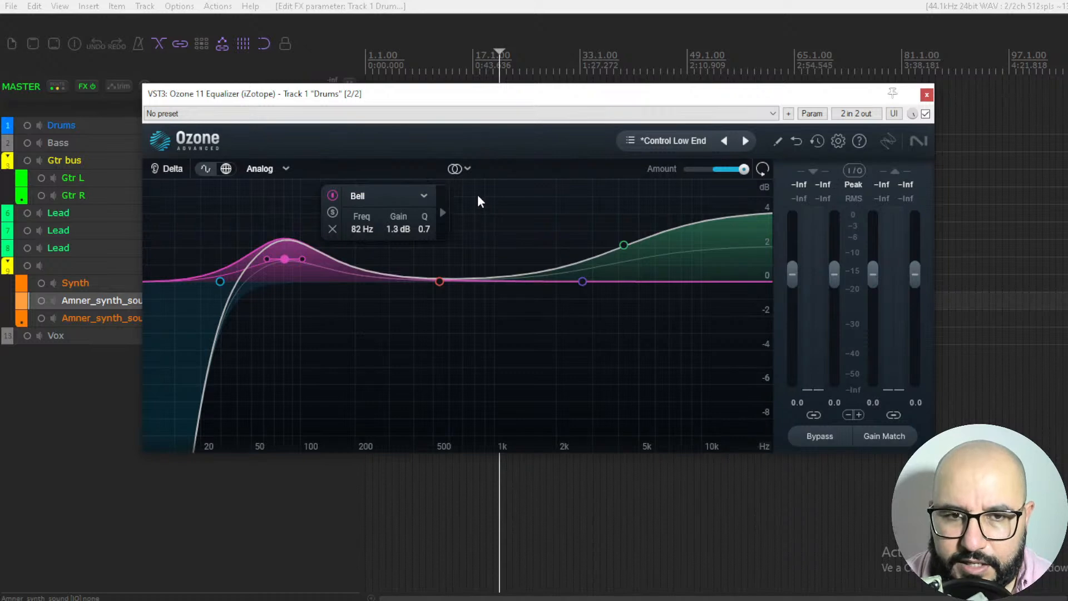
mouse_move(468, 174)
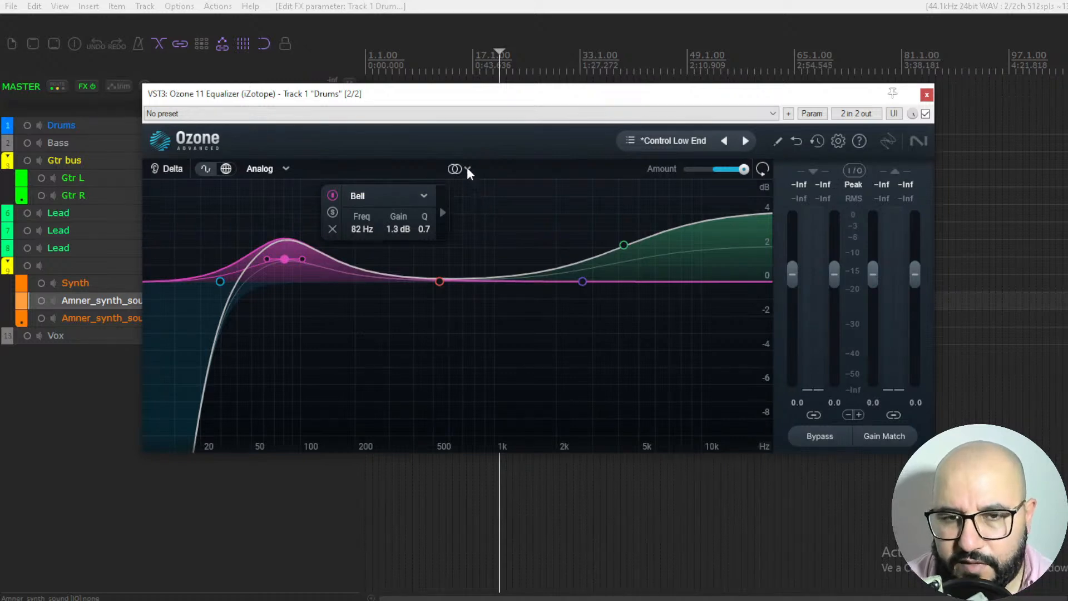
mouse_move(467, 171)
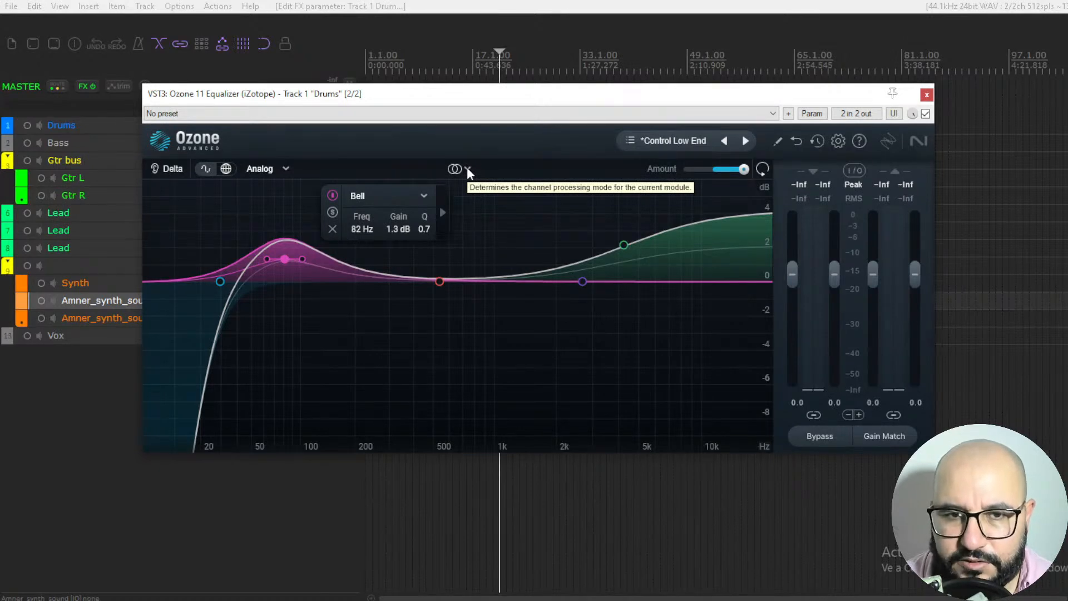
Step: Show the channel-processing mode list in the EQ header, with Stereo still current
click(455, 168)
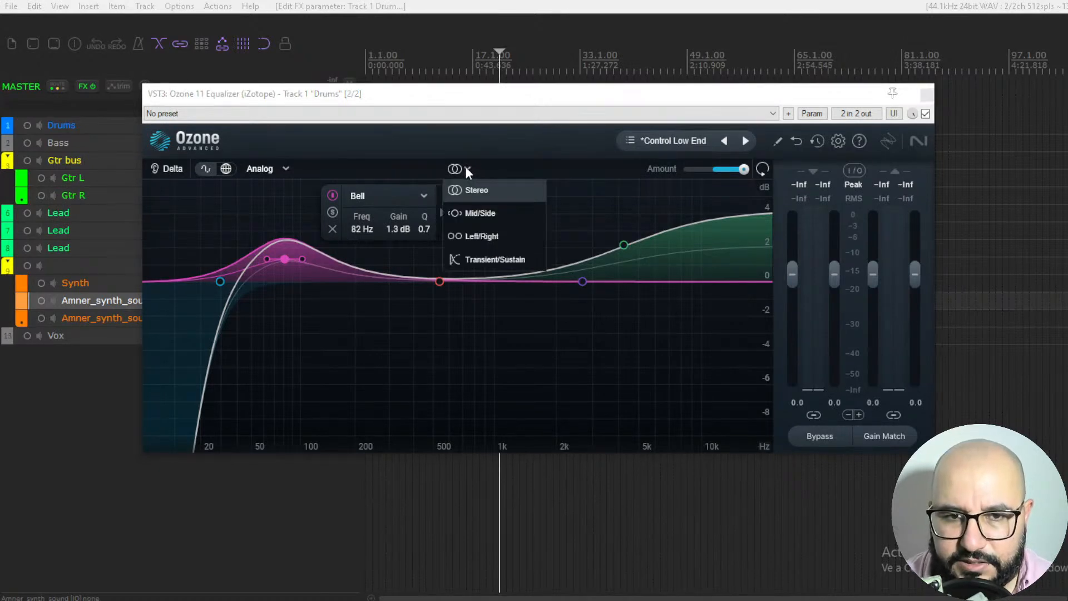
mouse_move(477, 196)
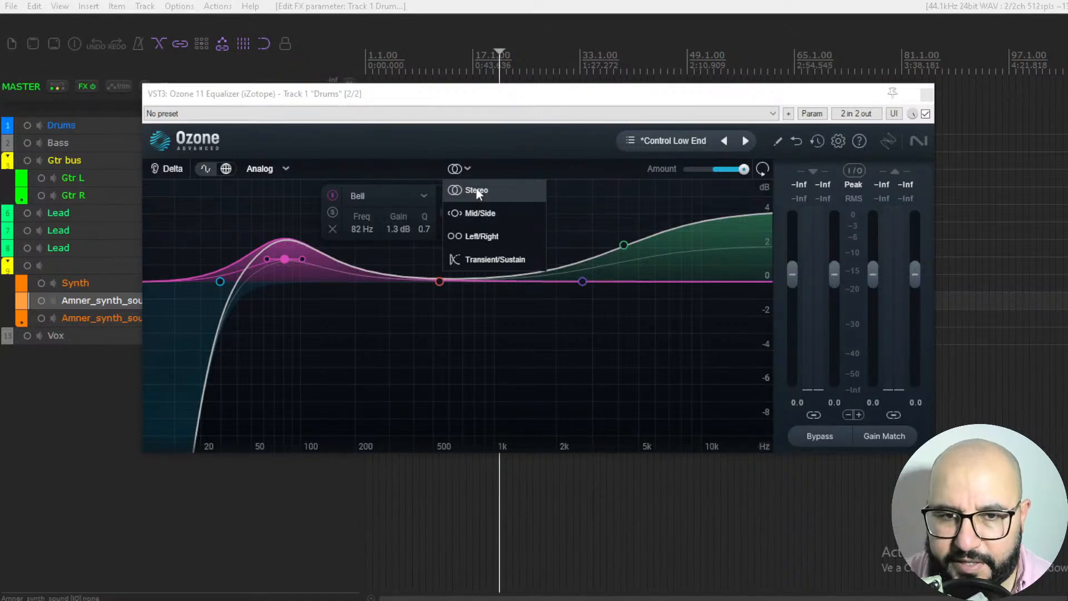
mouse_move(480, 214)
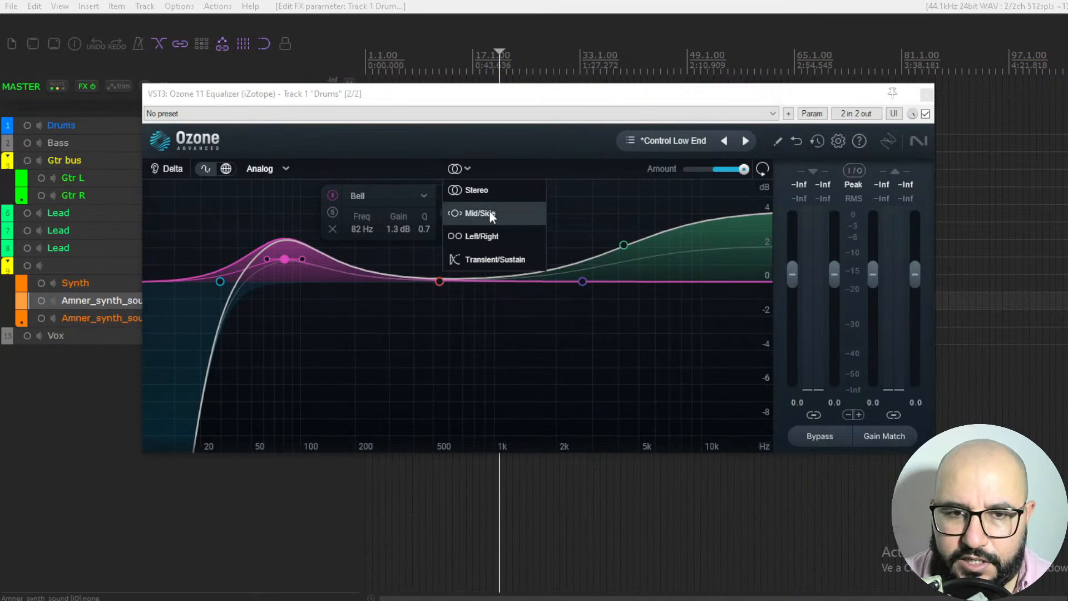
mouse_move(497, 240)
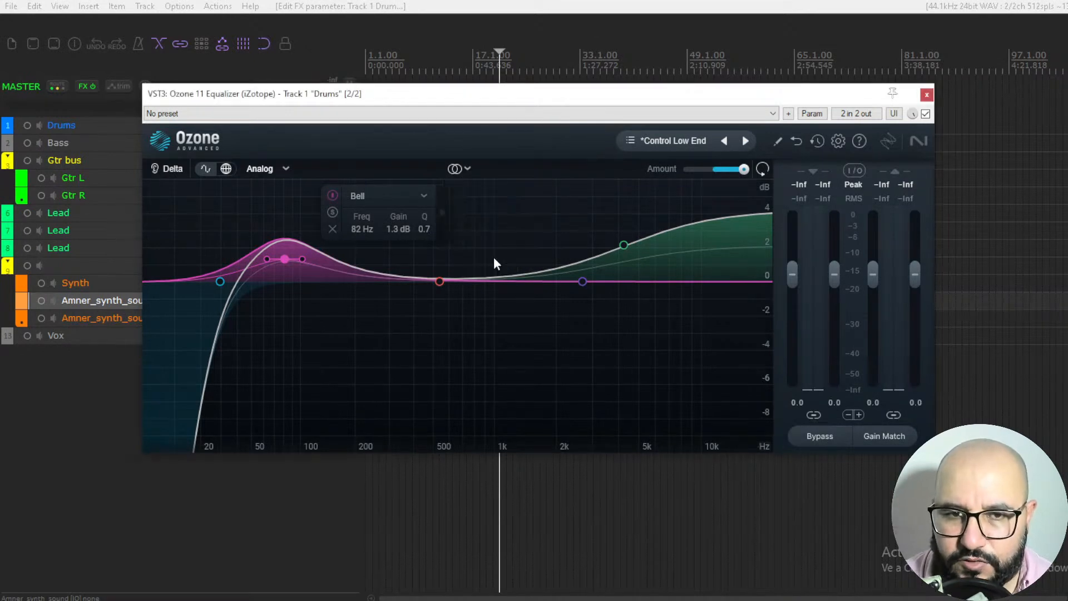
mouse_move(477, 256)
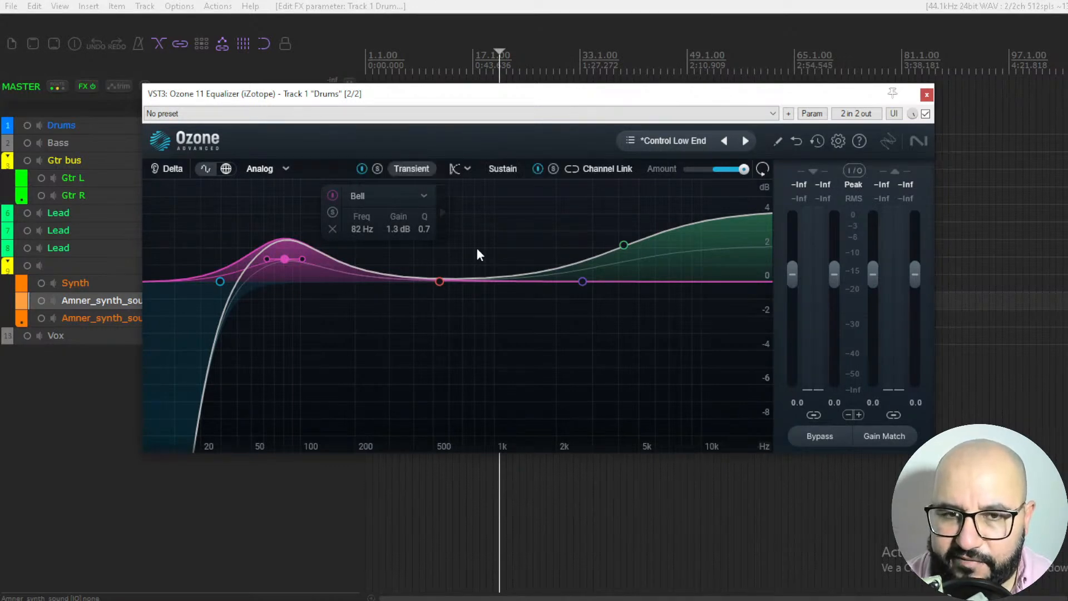
mouse_move(503, 183)
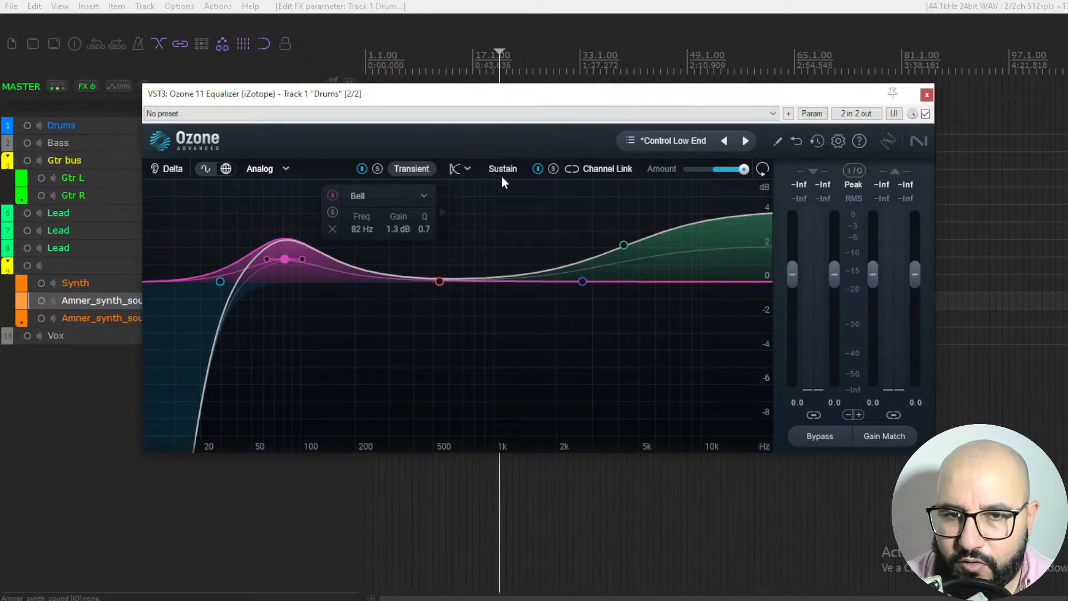
mouse_move(544, 317)
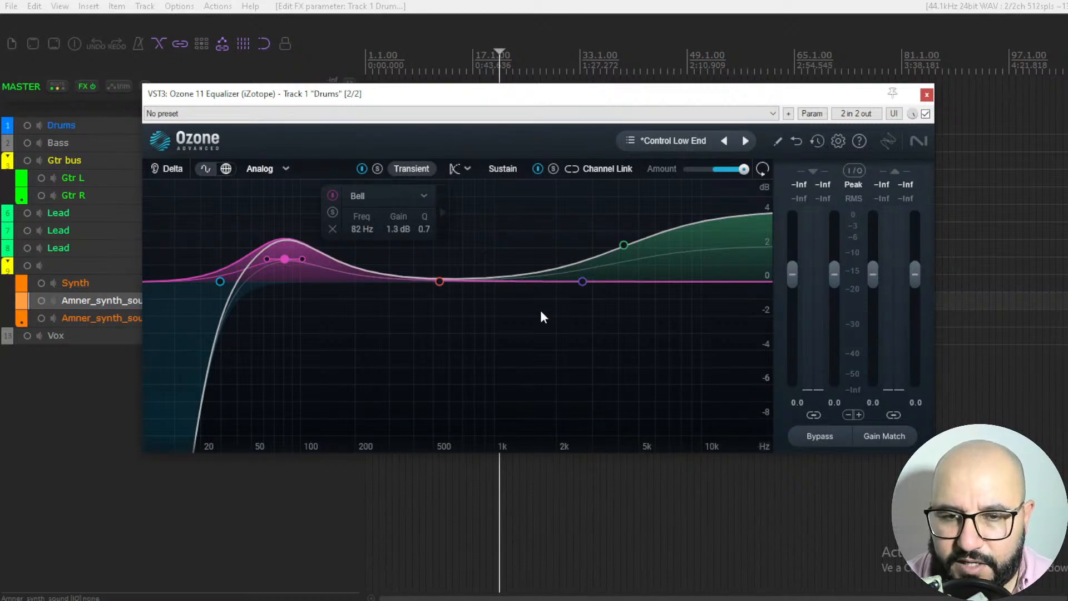
mouse_move(571, 334)
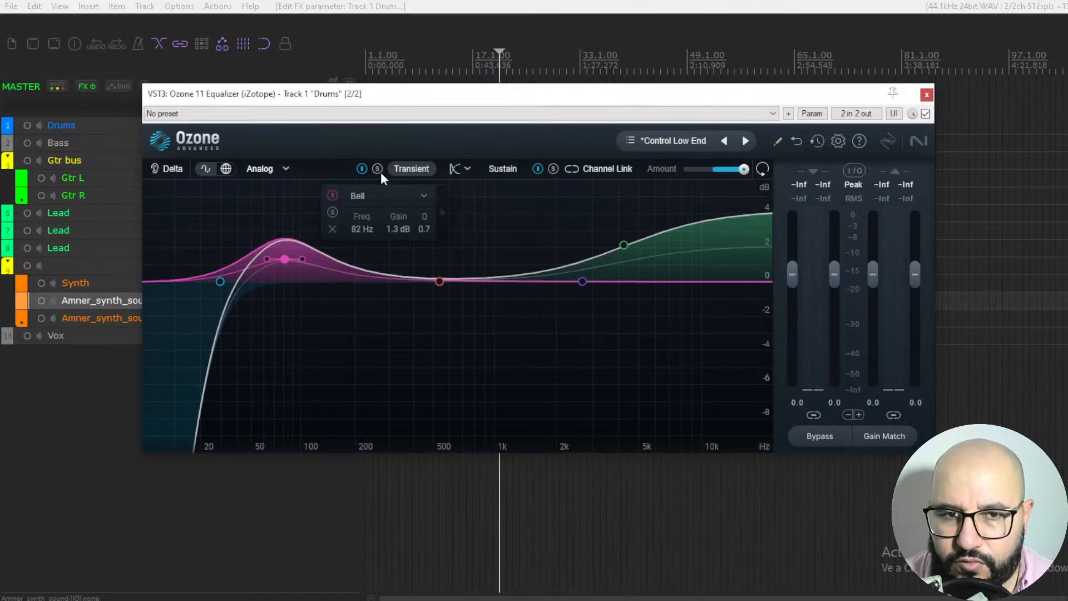
mouse_move(564, 176)
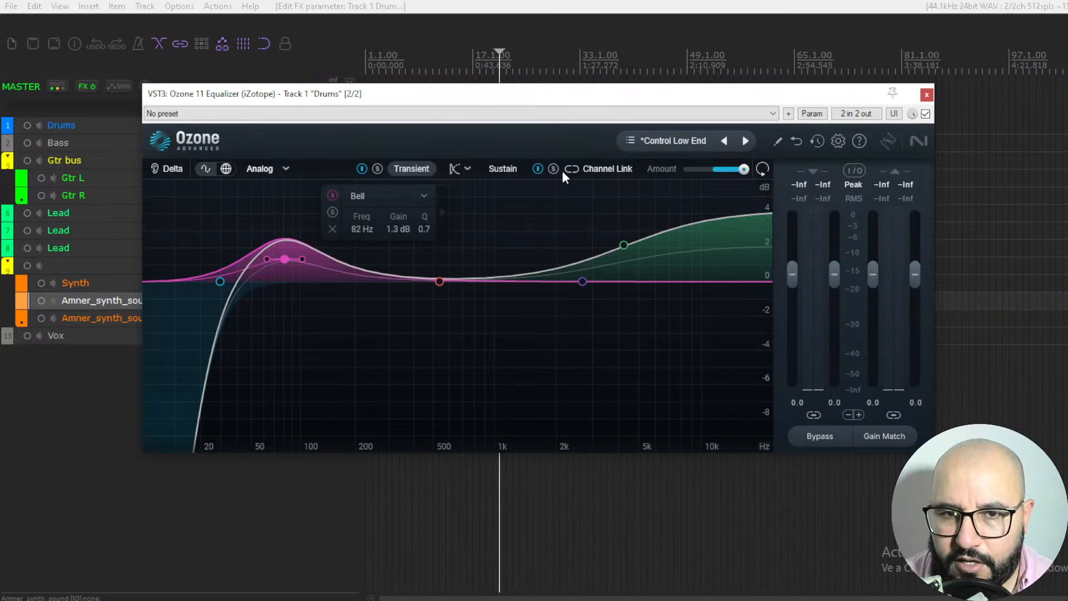
mouse_move(378, 173)
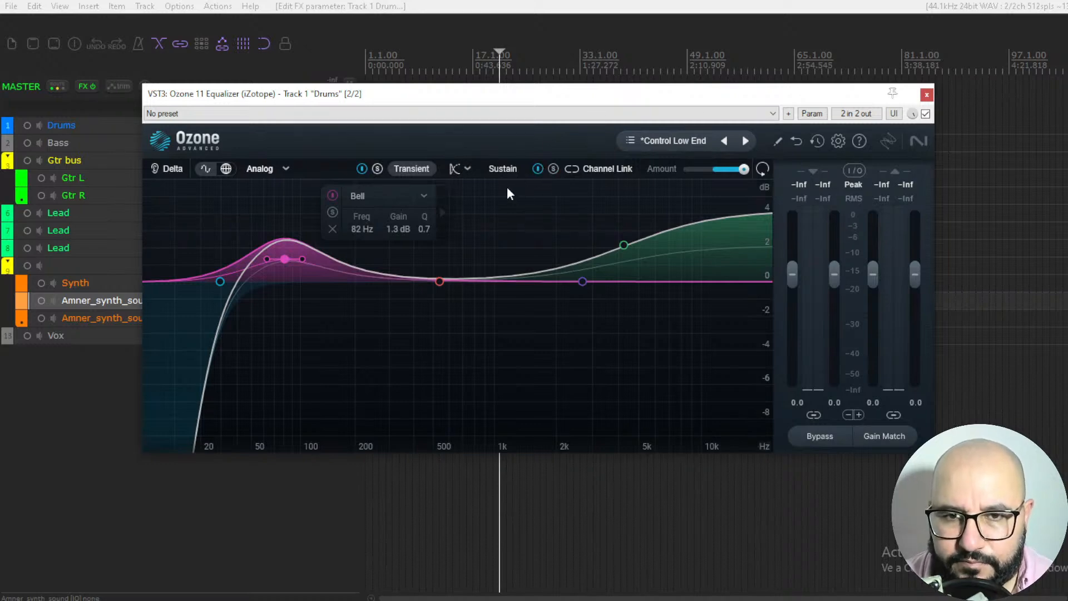
mouse_move(599, 190)
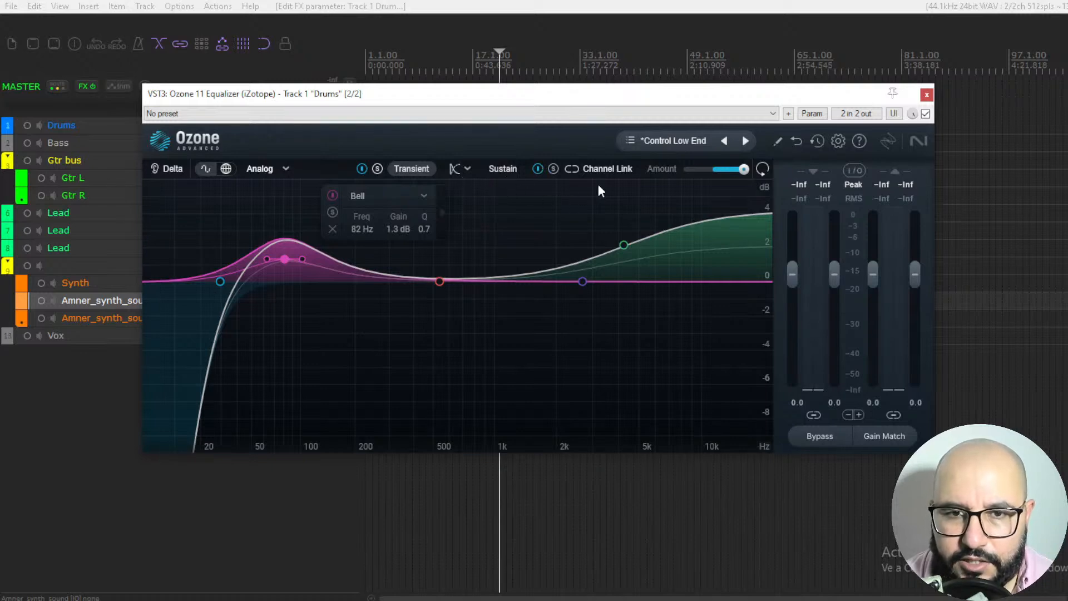
mouse_move(602, 174)
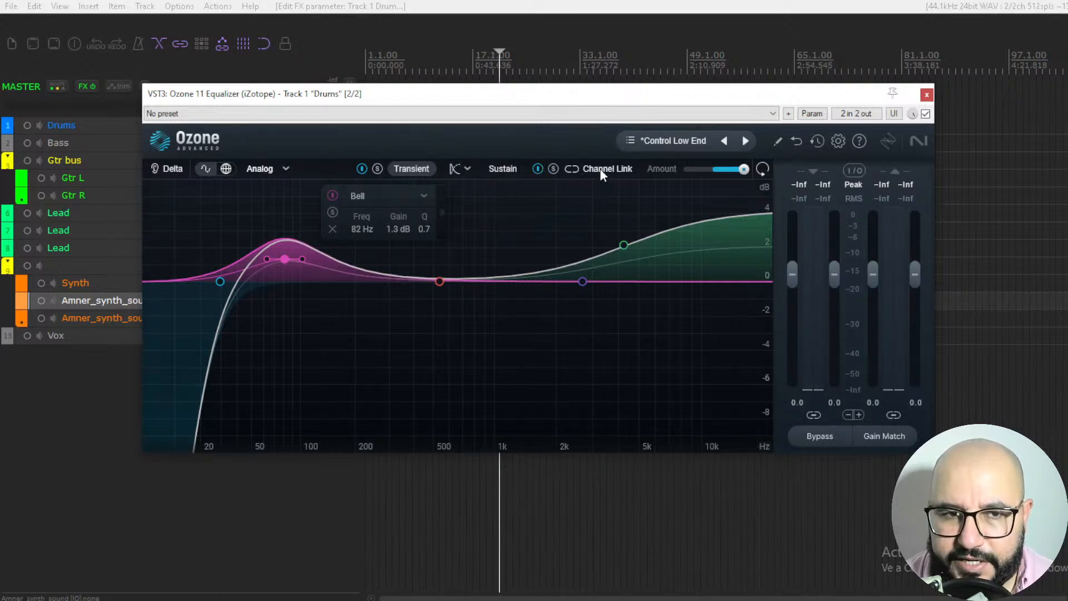
mouse_move(469, 174)
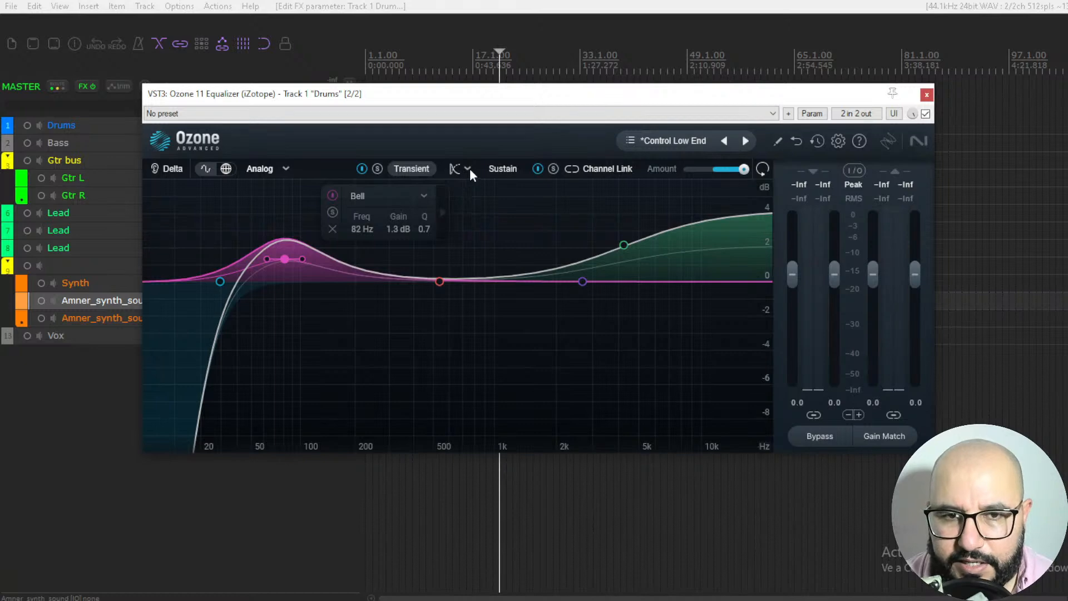
mouse_move(469, 181)
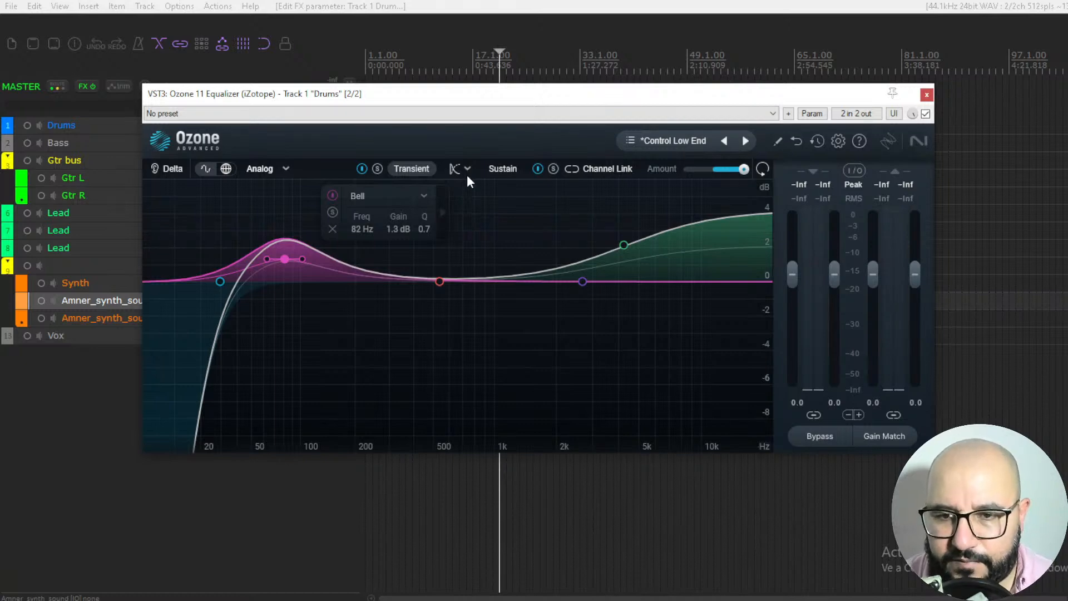
mouse_move(459, 168)
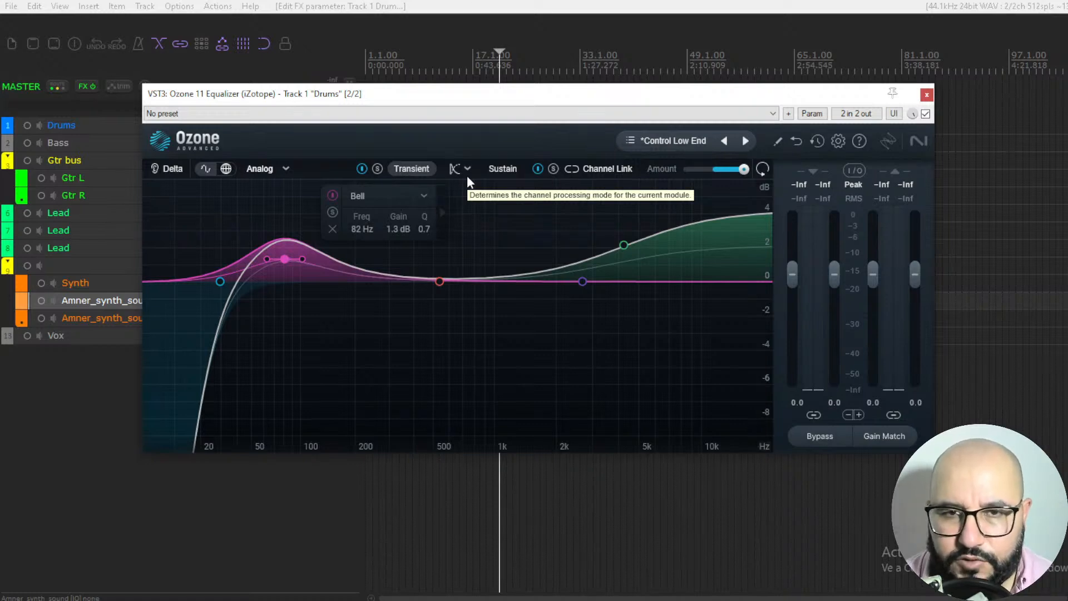
mouse_move(487, 215)
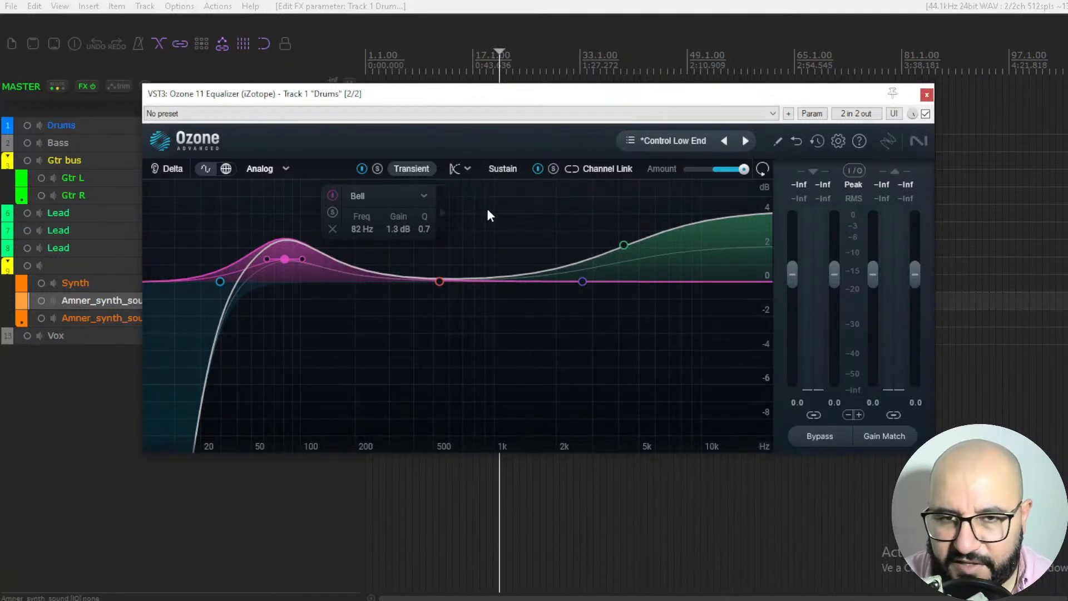
mouse_move(689, 223)
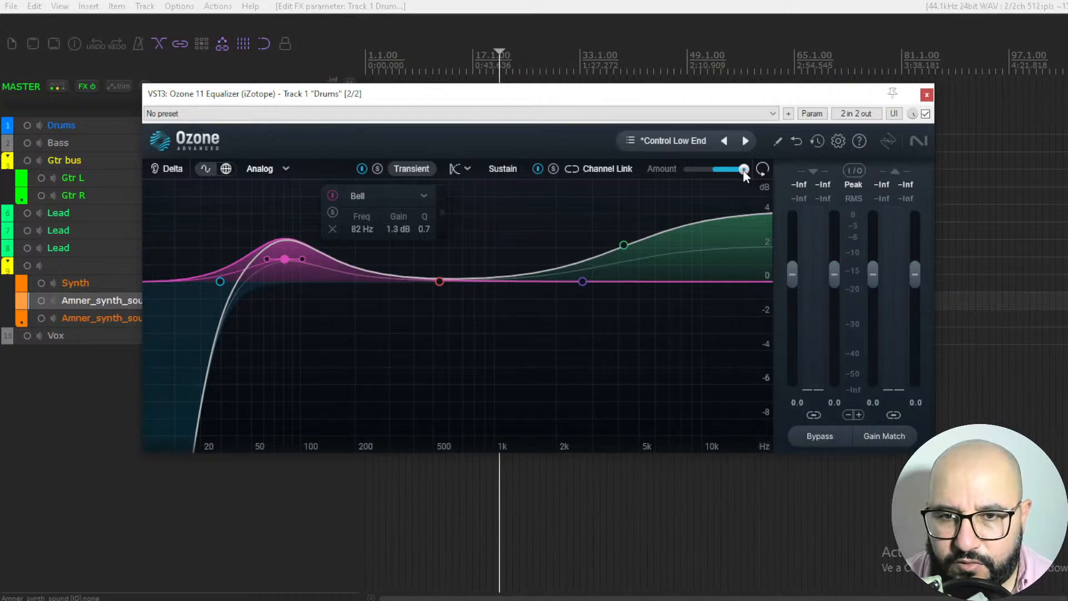
mouse_move(639, 230)
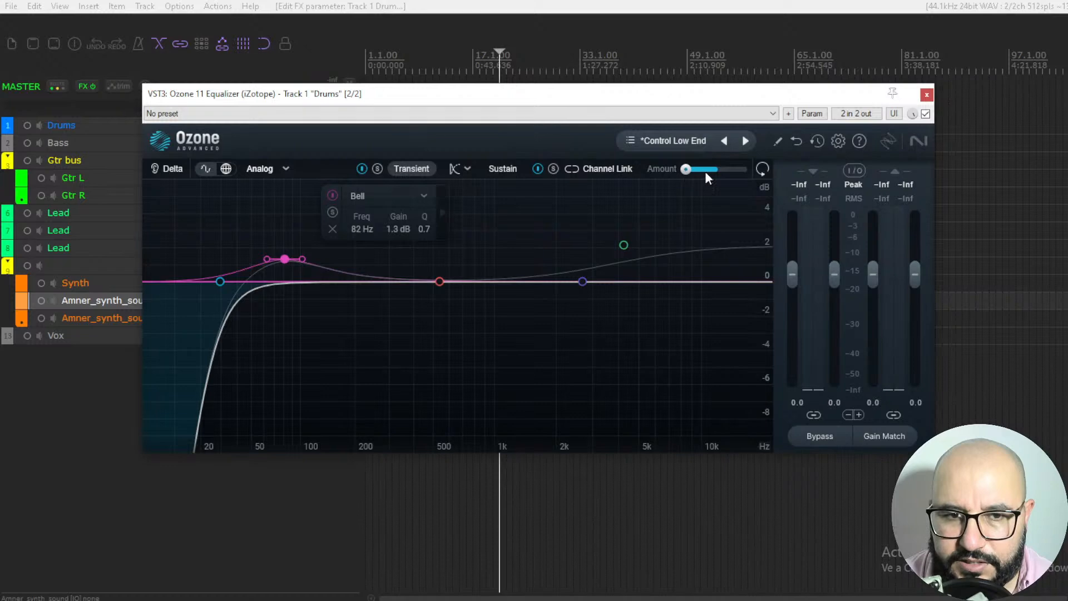
mouse_move(392, 311)
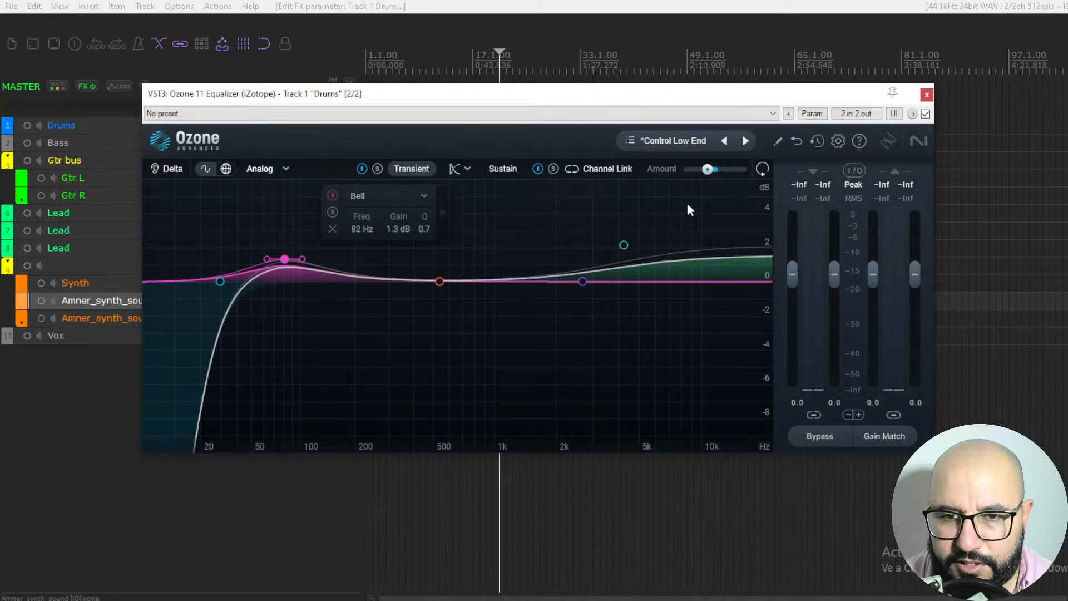
mouse_move(648, 329)
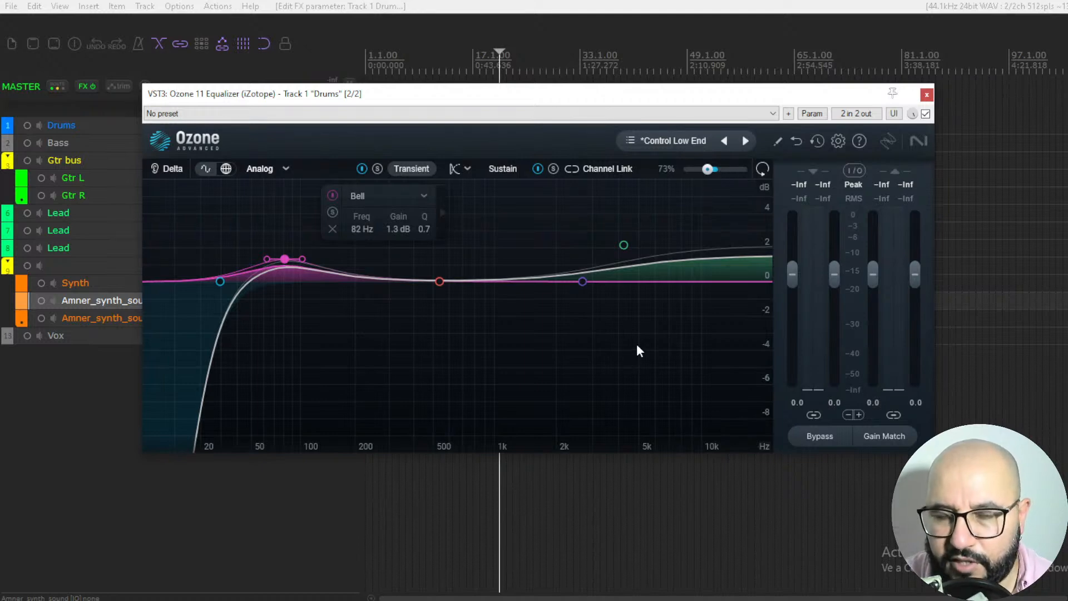
mouse_move(664, 371)
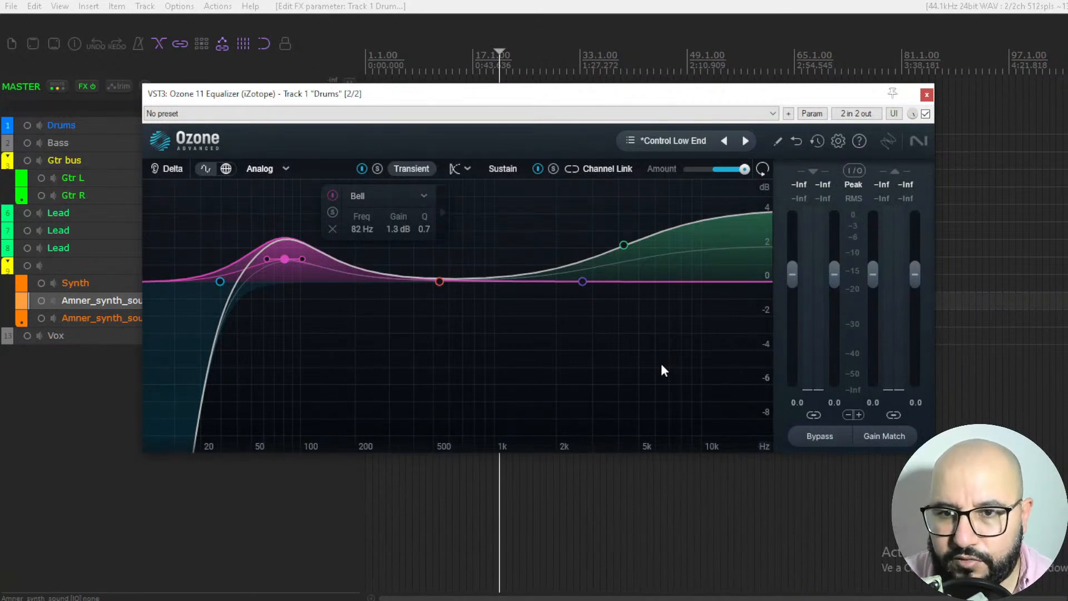
mouse_move(860, 244)
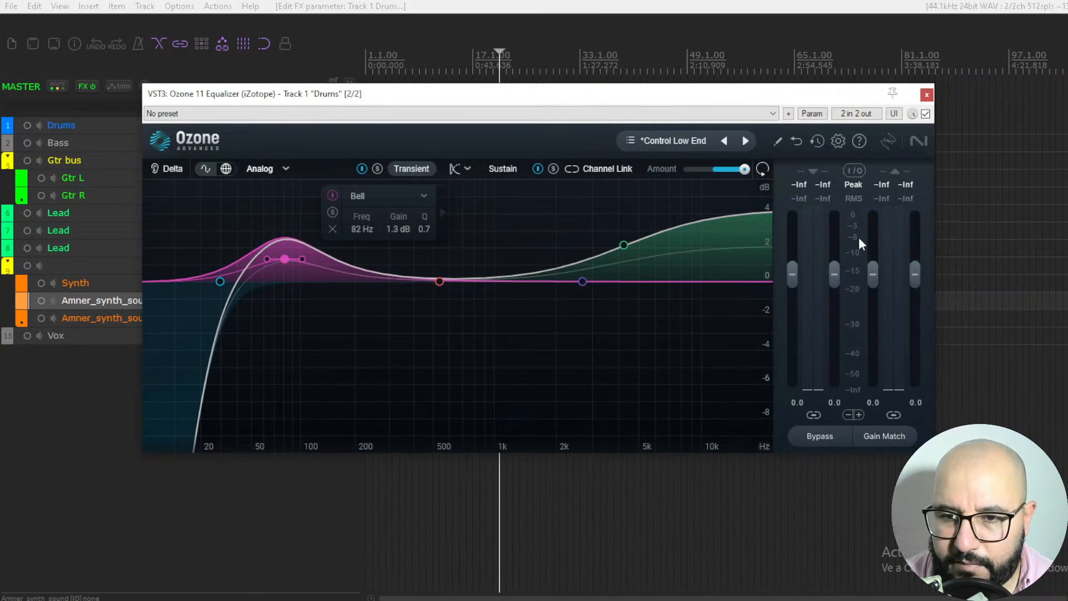
mouse_move(846, 395)
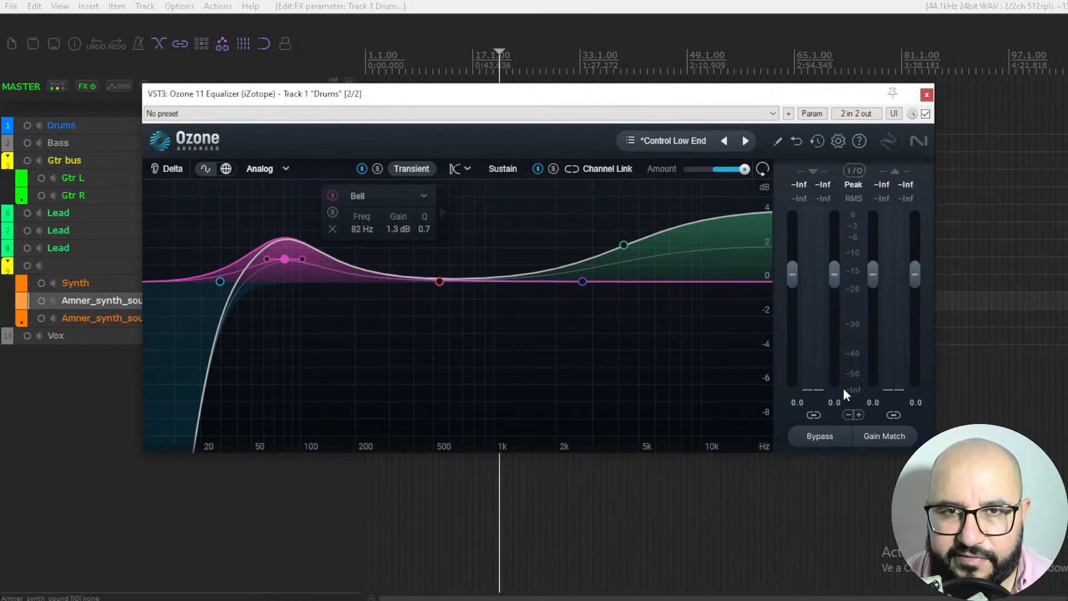
mouse_move(876, 442)
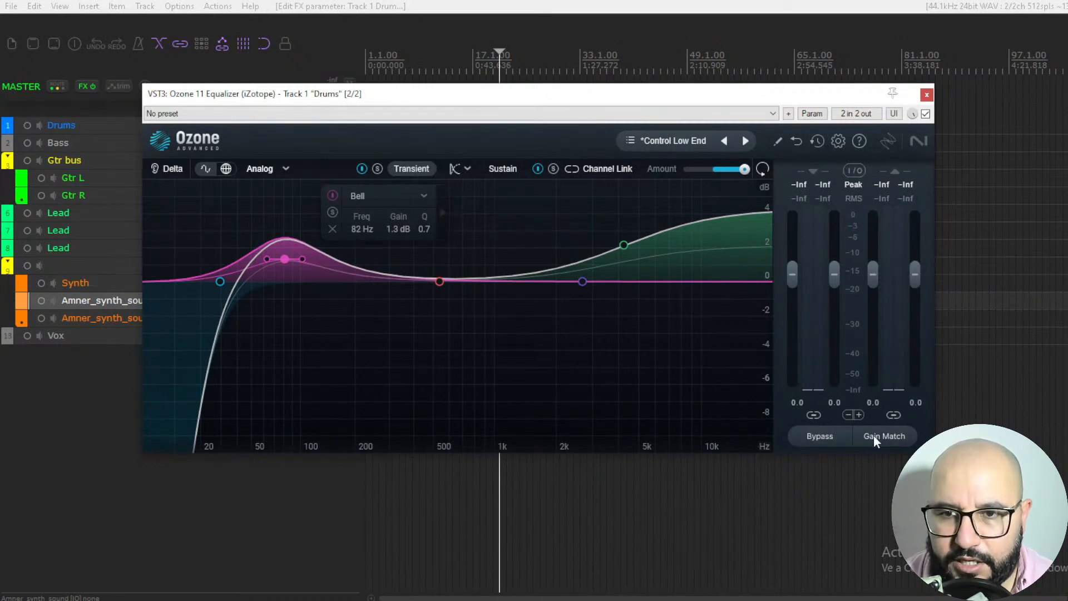
mouse_move(884, 436)
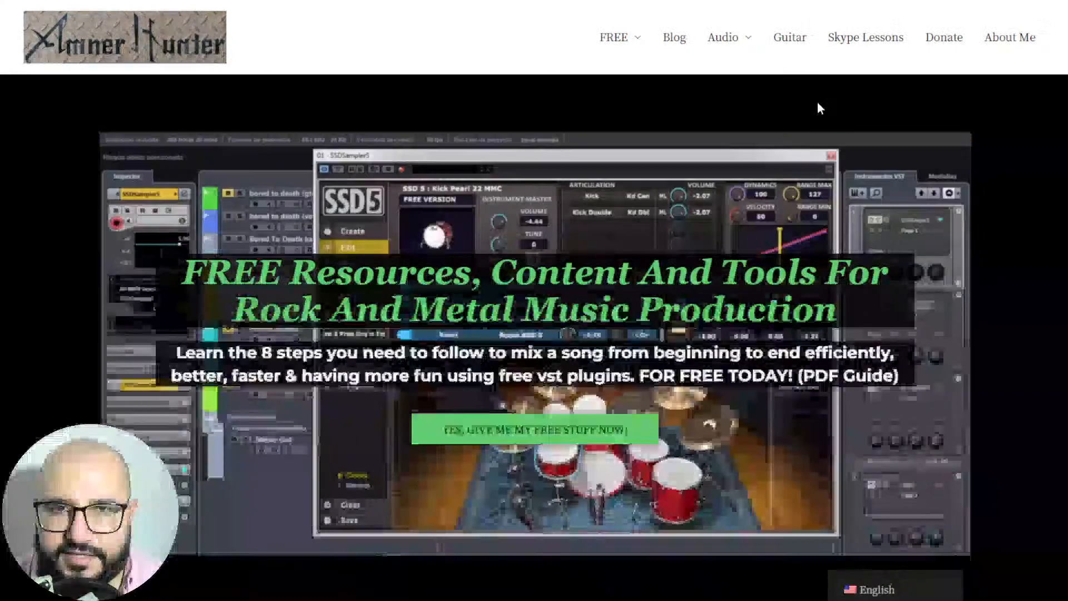
Step: Switch to the Amner Hunter website and reveal its FREE menu with Guides and Tools
click(612, 36)
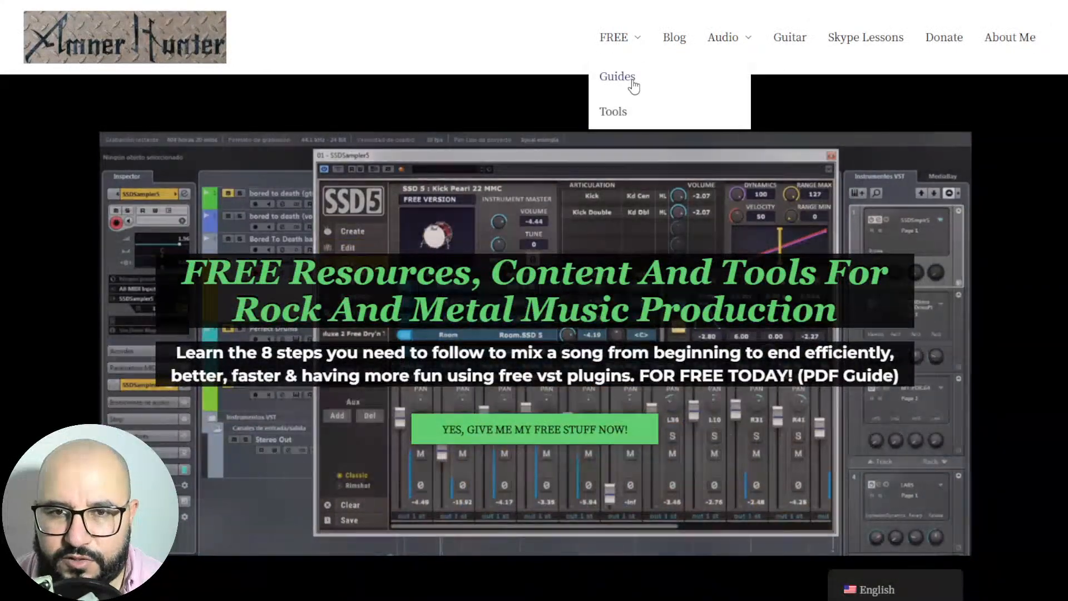